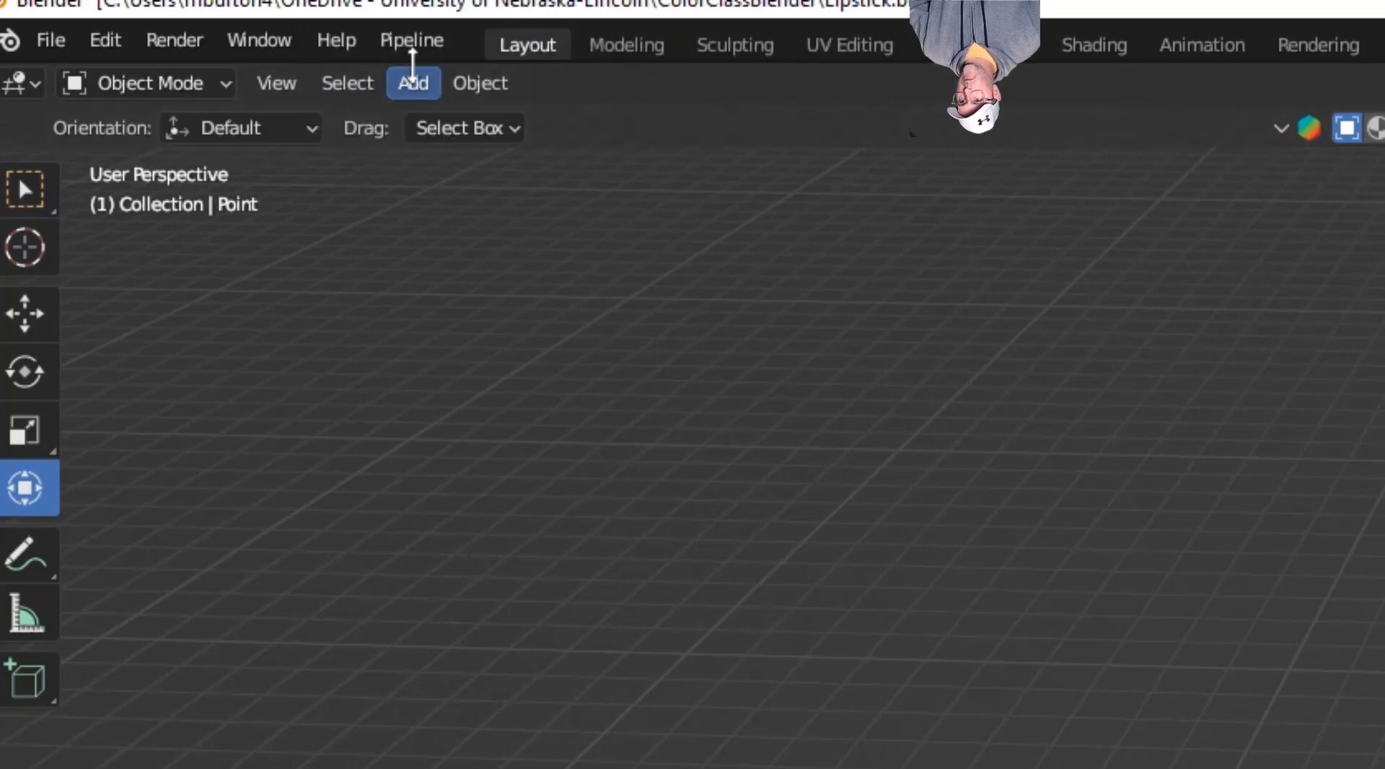
Add a cube mesh at the scene centre for the lipstick base.
left_click(412, 82)
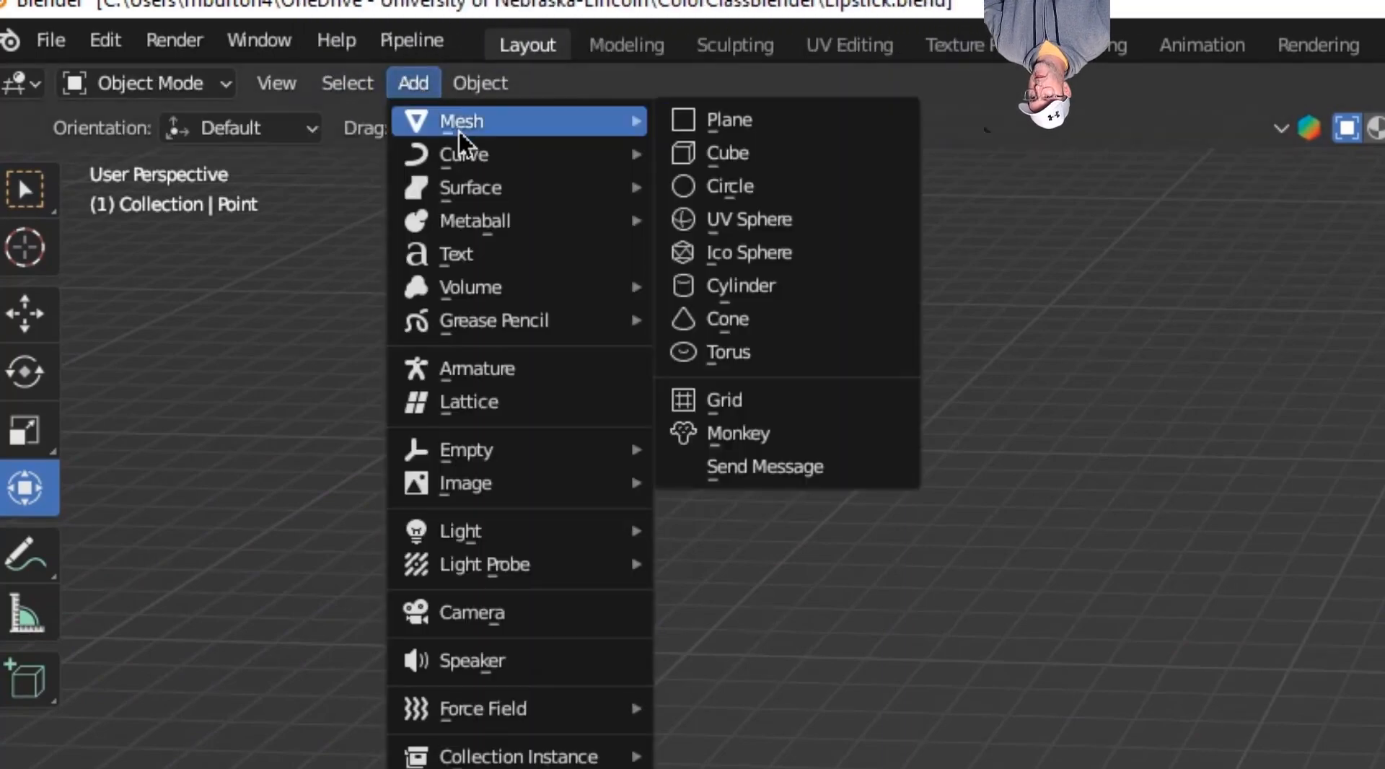
left_click(727, 152)
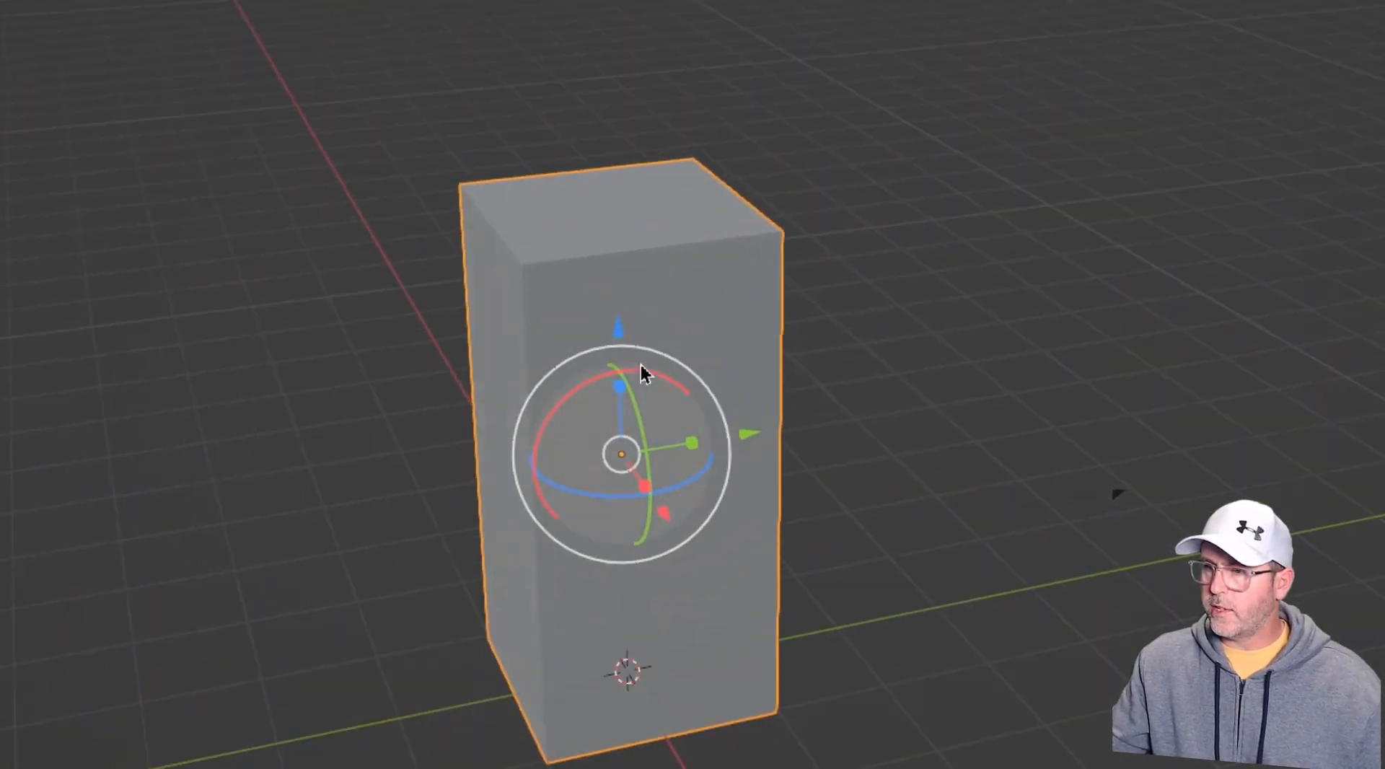
Bevel the box's vertical edges in Edit Mode using edge select and Ctrl+B.
left_click(106, 59)
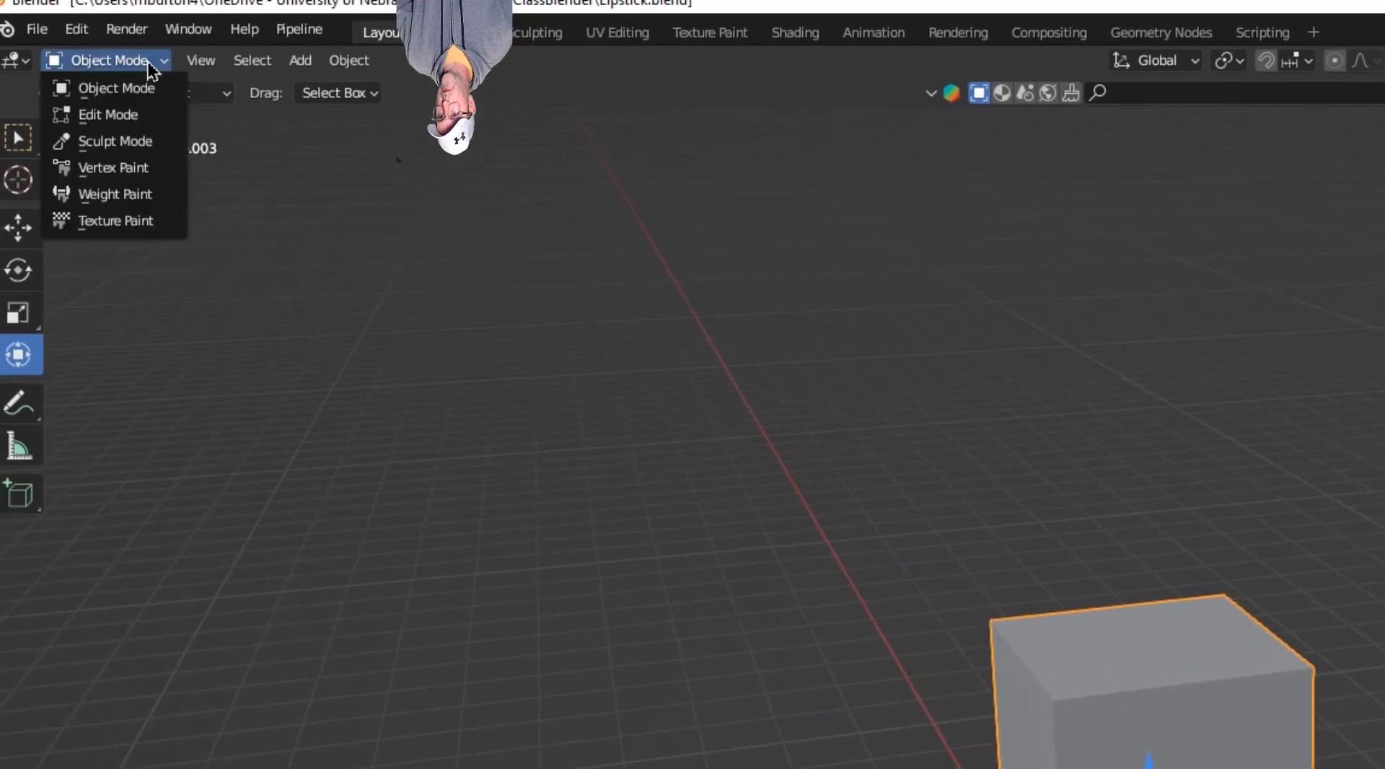
left_click(107, 114)
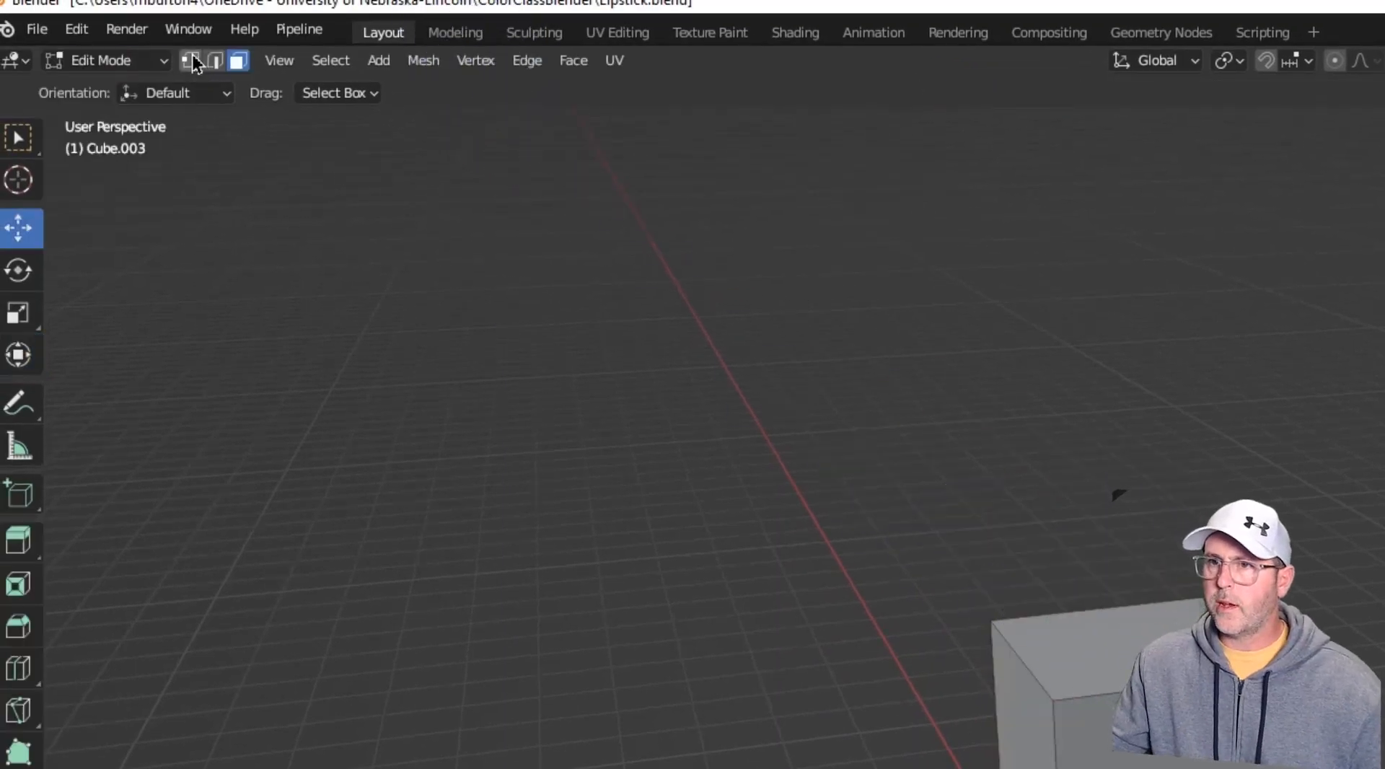
left_click(213, 60)
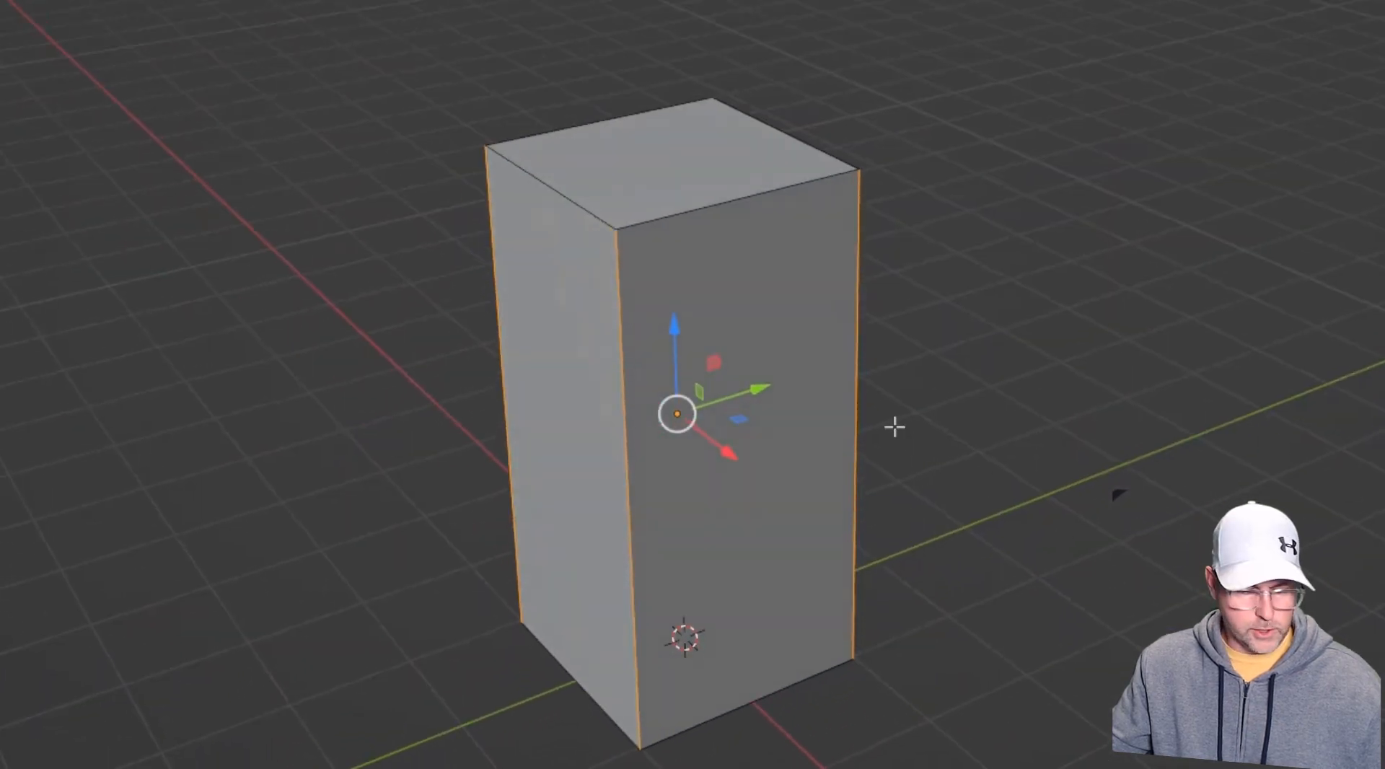
key("ctrl+b")
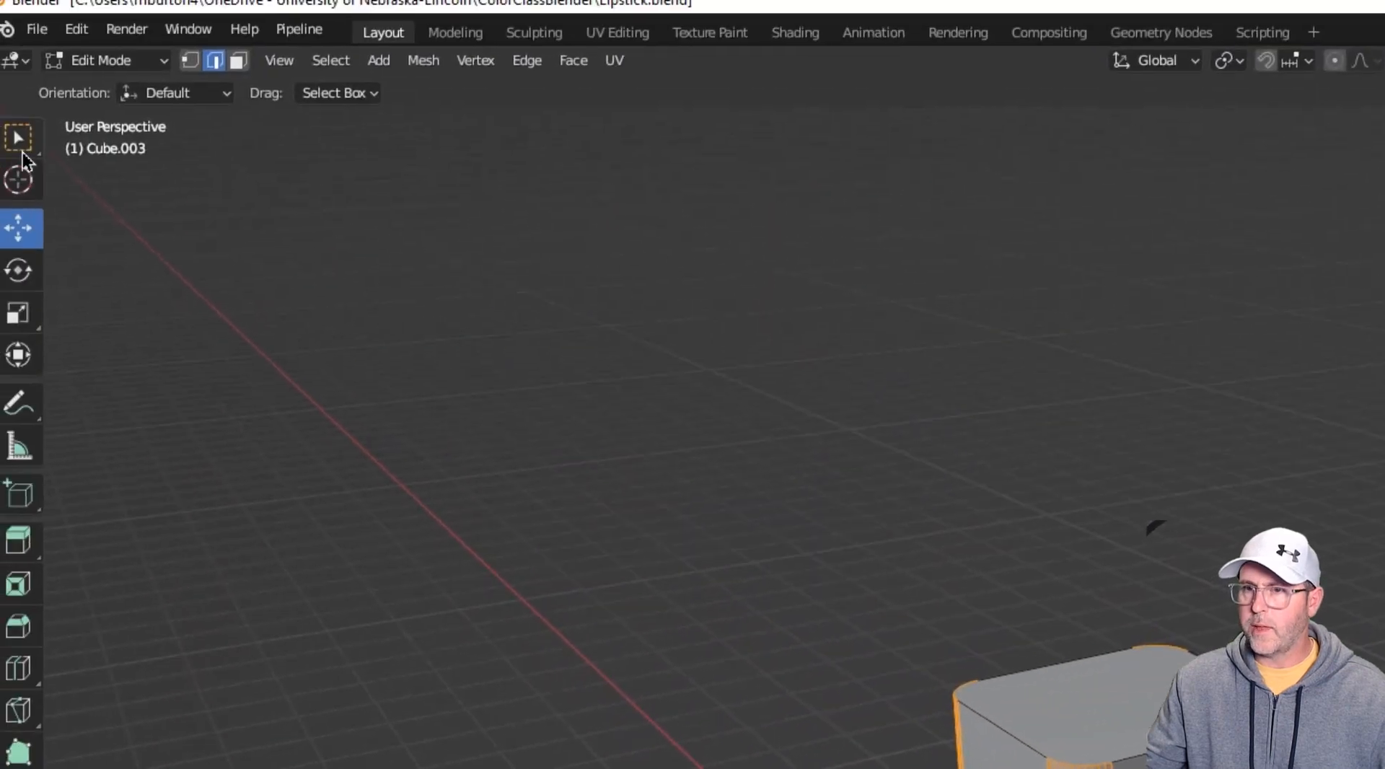
Return to Object Mode and scale a copy of the rounded box along Z.
left_click(99, 60)
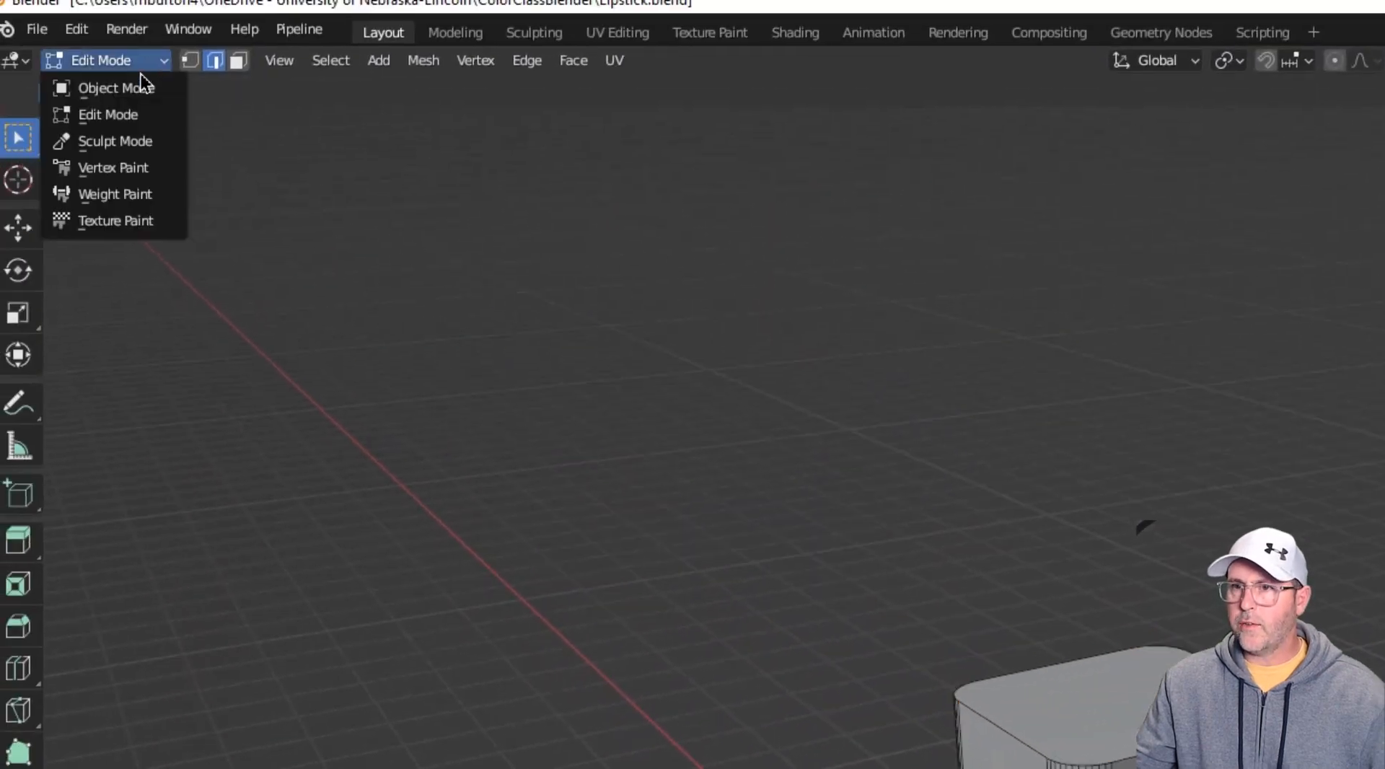
left_click(115, 87)
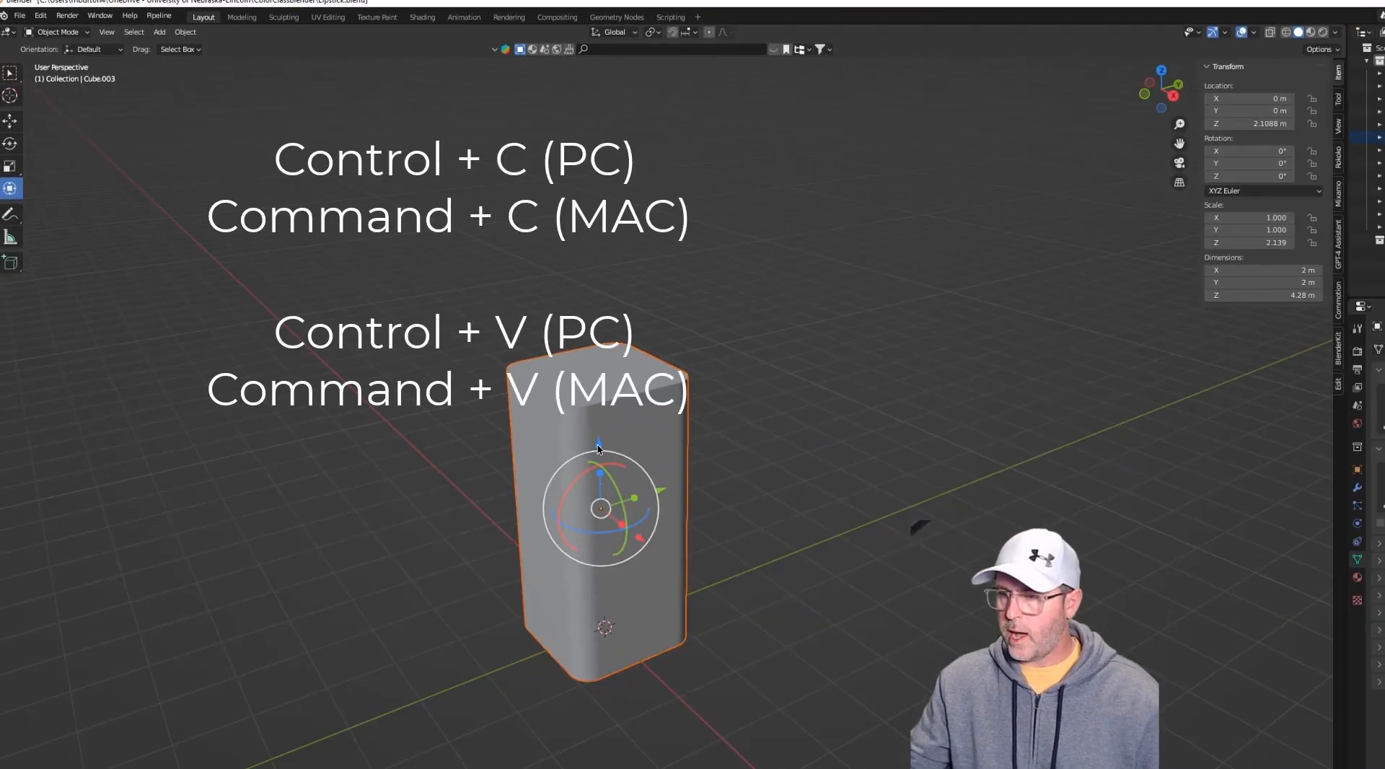
mouse_move(630, 519)
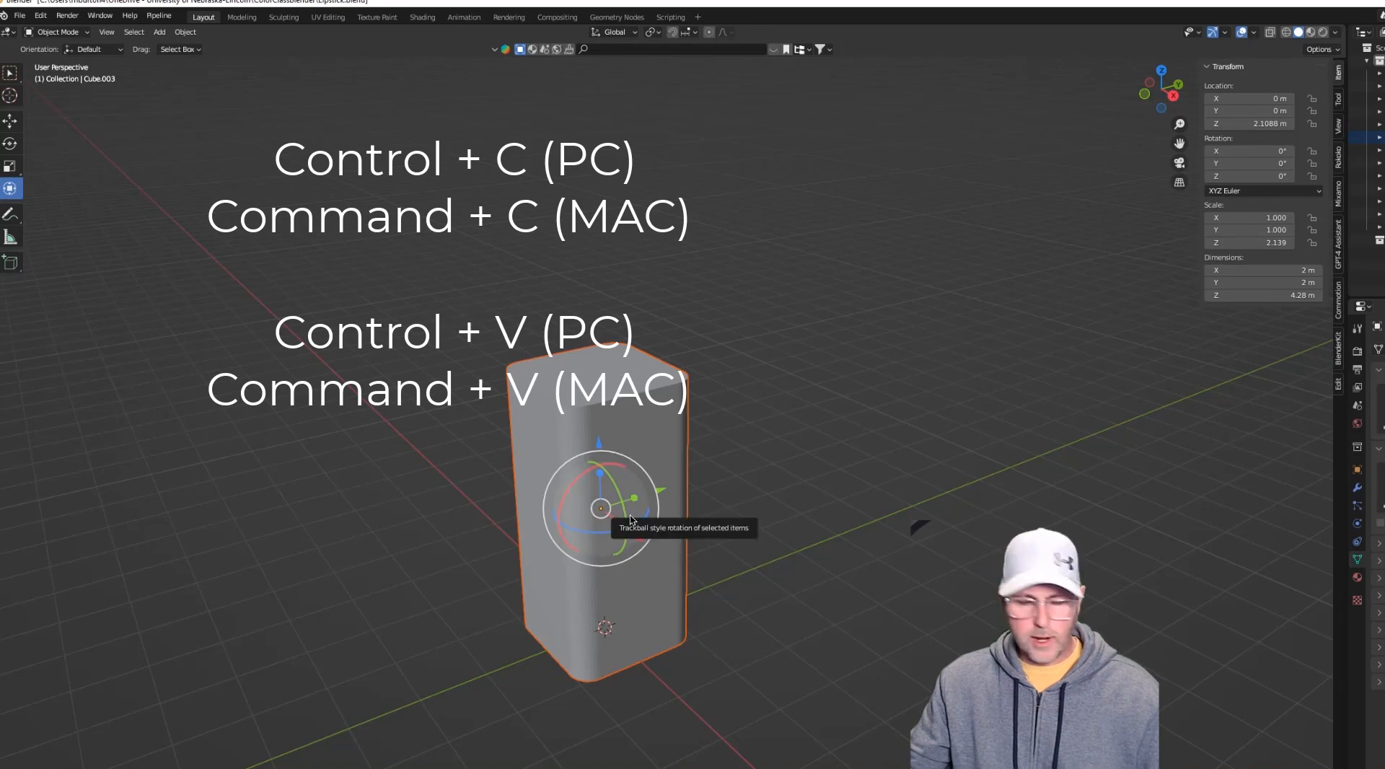
key("s")
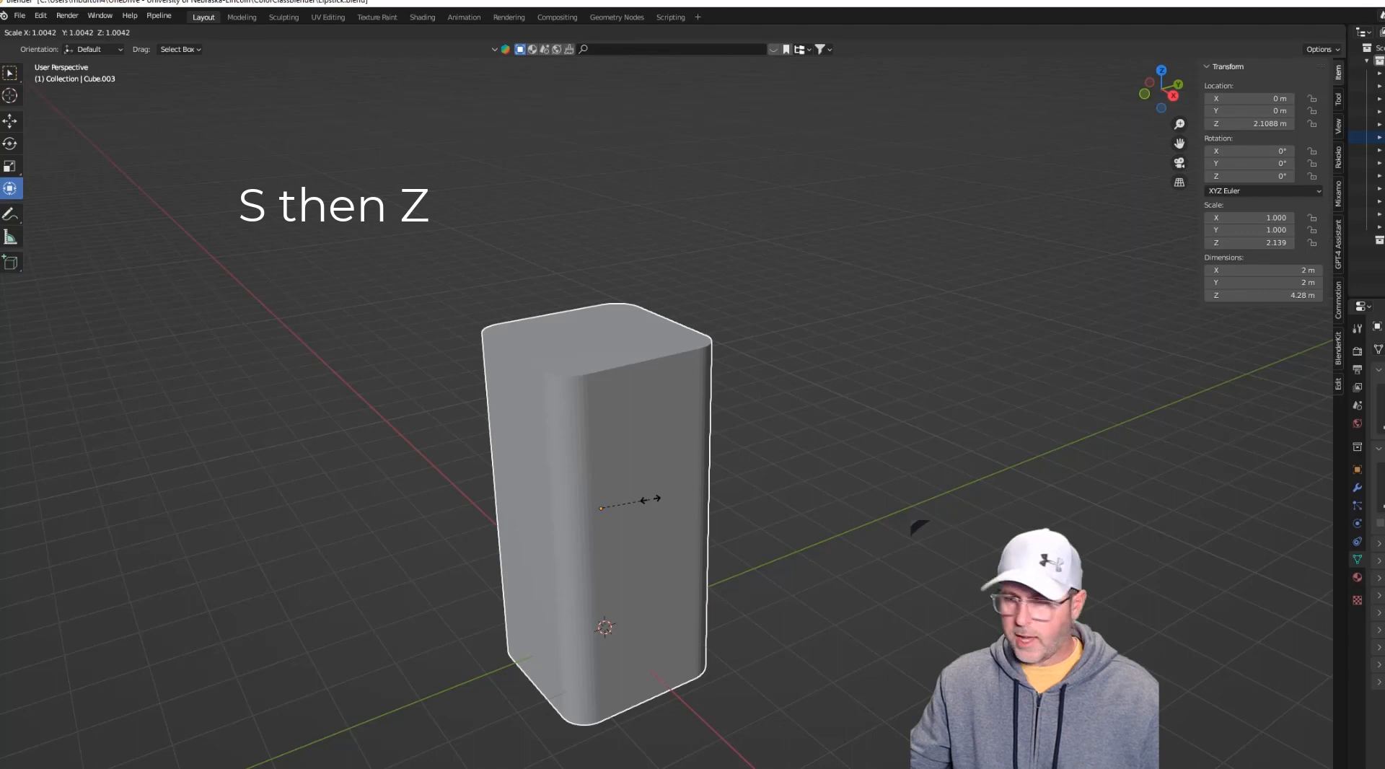
key("z")
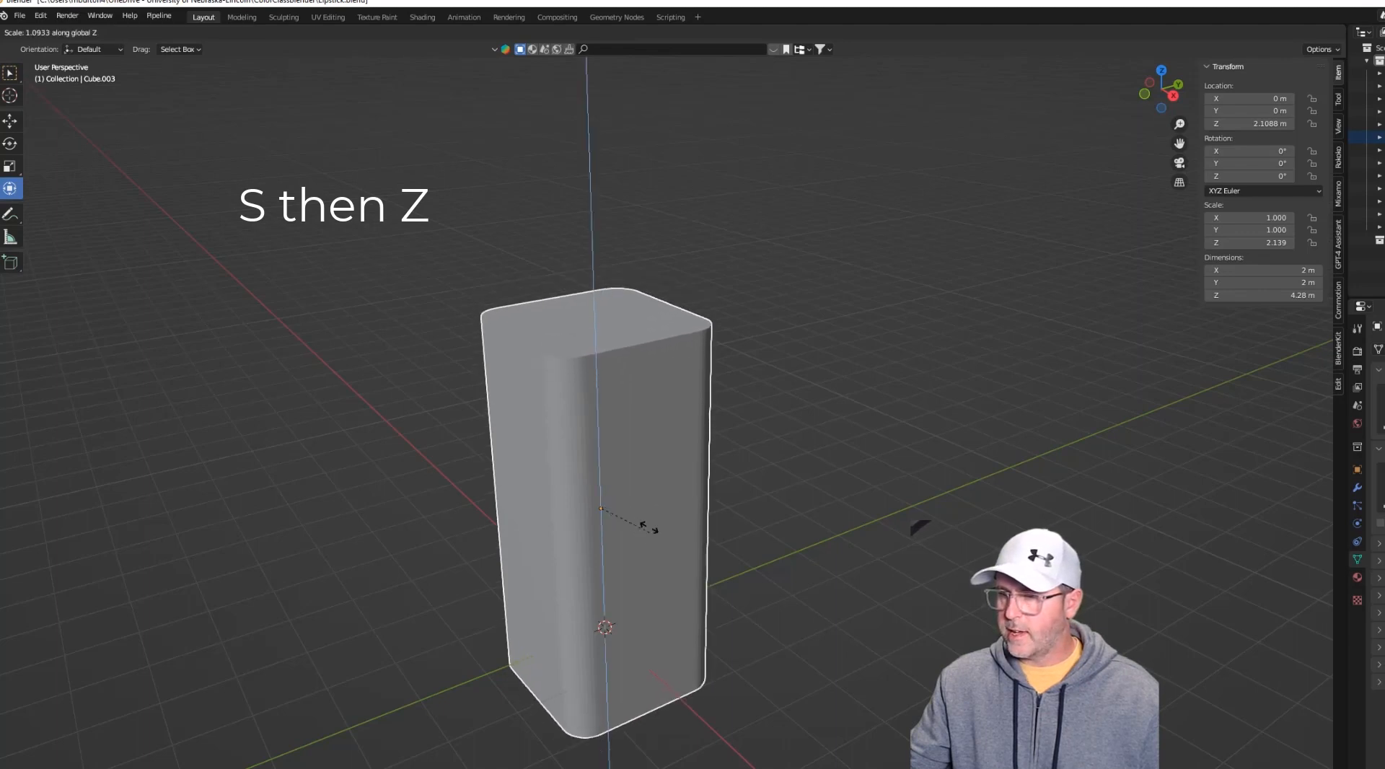
mouse_move(605, 494)
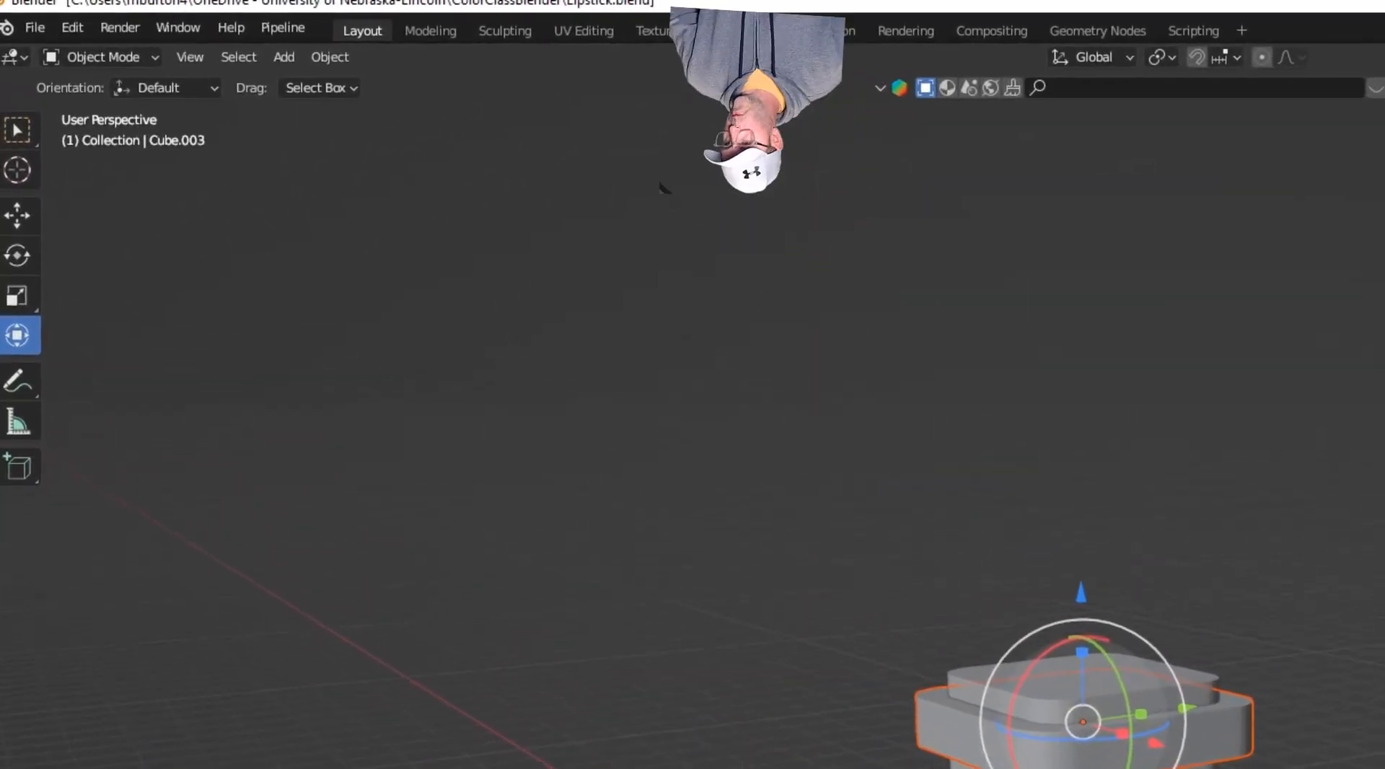
Add a cylinder mesh above the collar as the lipstick tube.
left_click(284, 56)
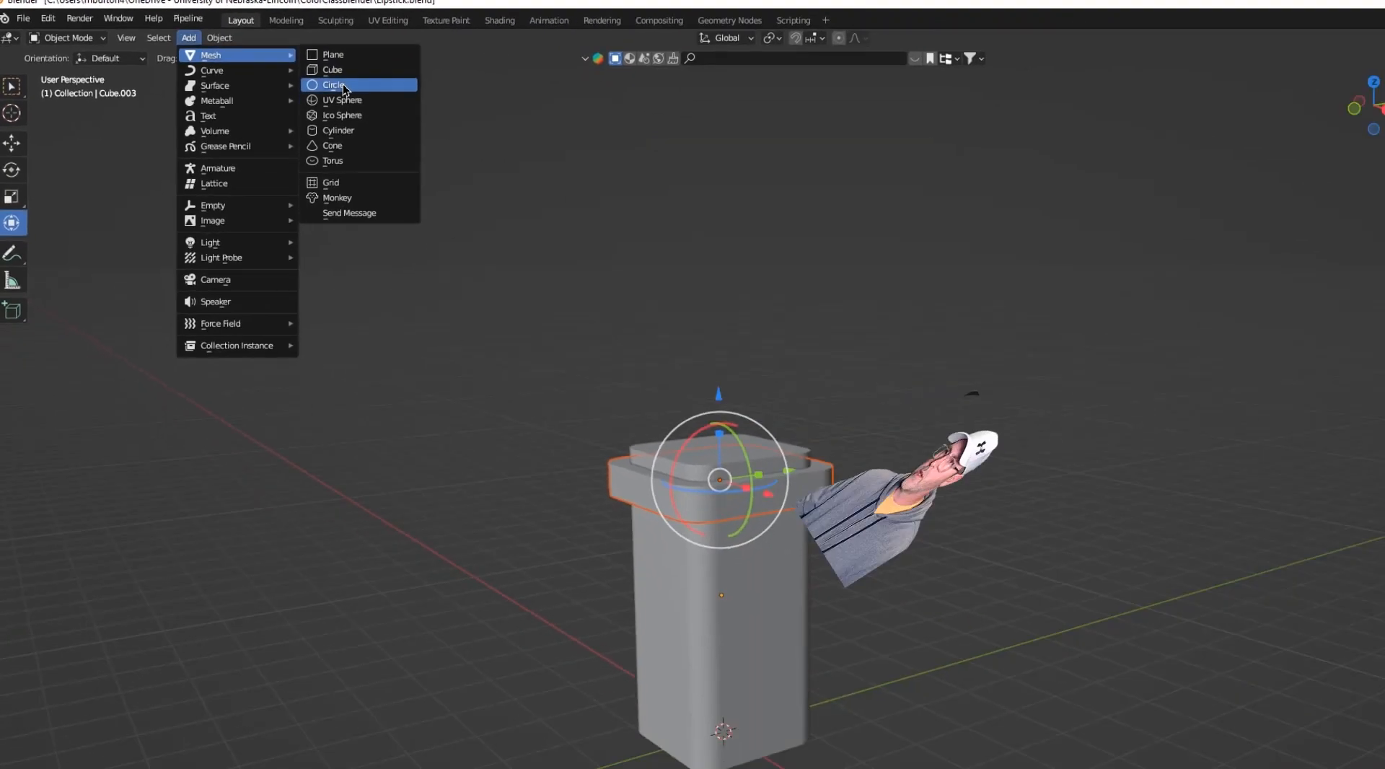
left_click(338, 130)
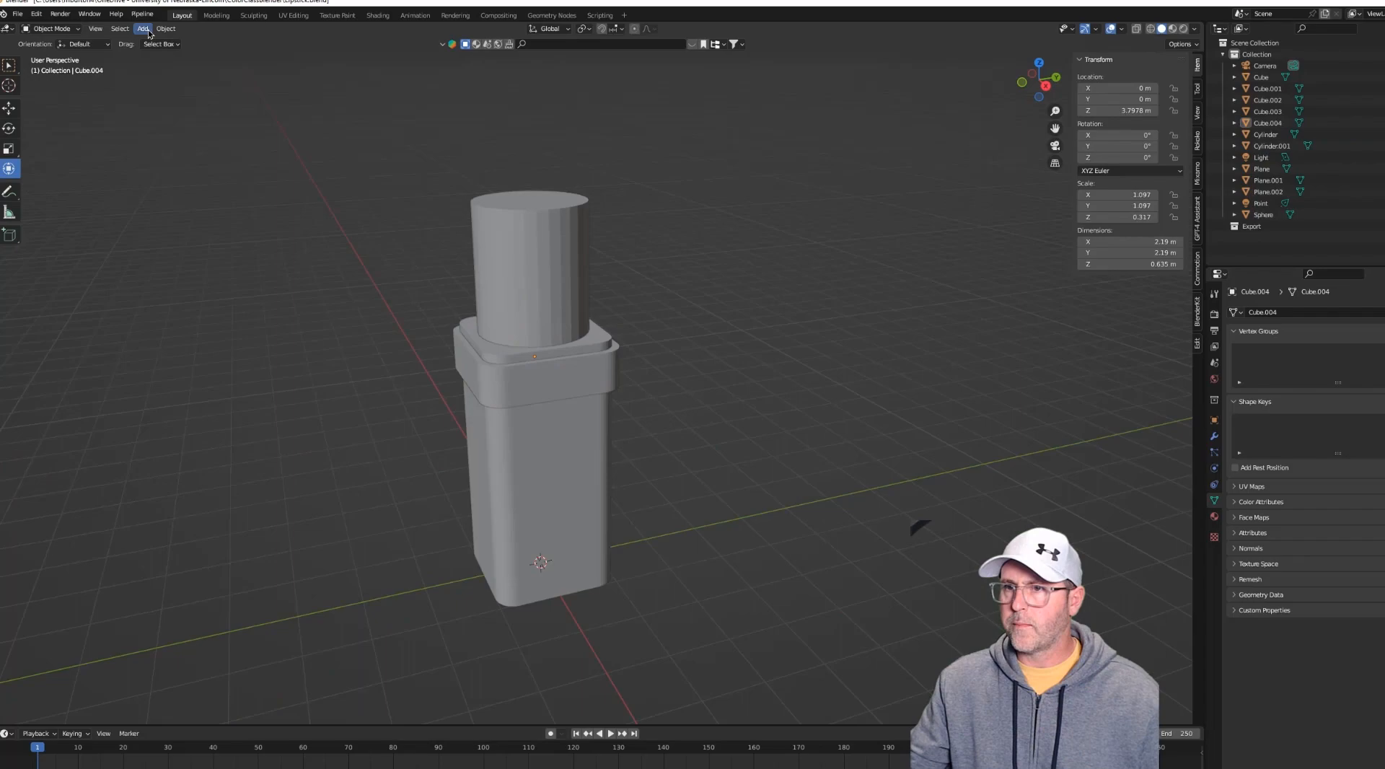
left_click(143, 28)
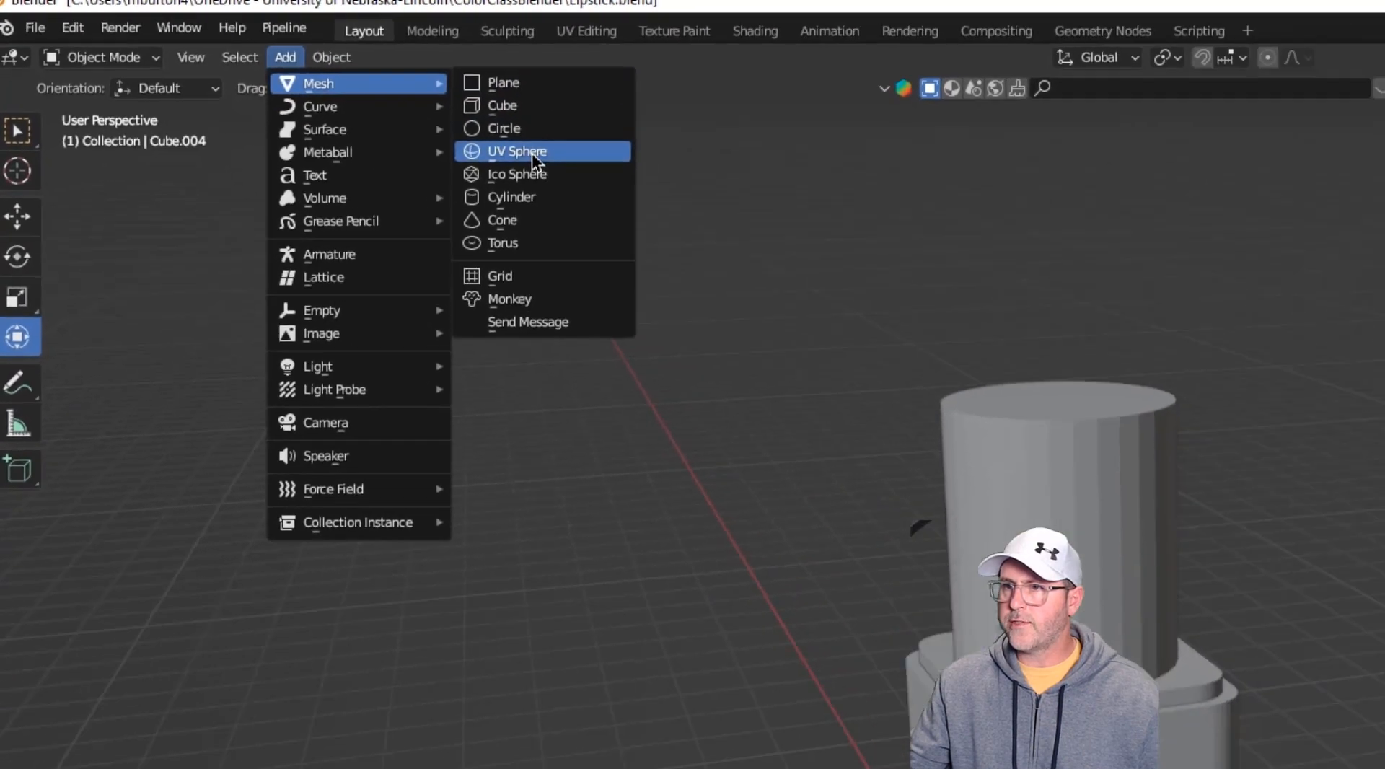
Add a UV sphere for the lipstick bullet atop the tube.
left_click(515, 151)
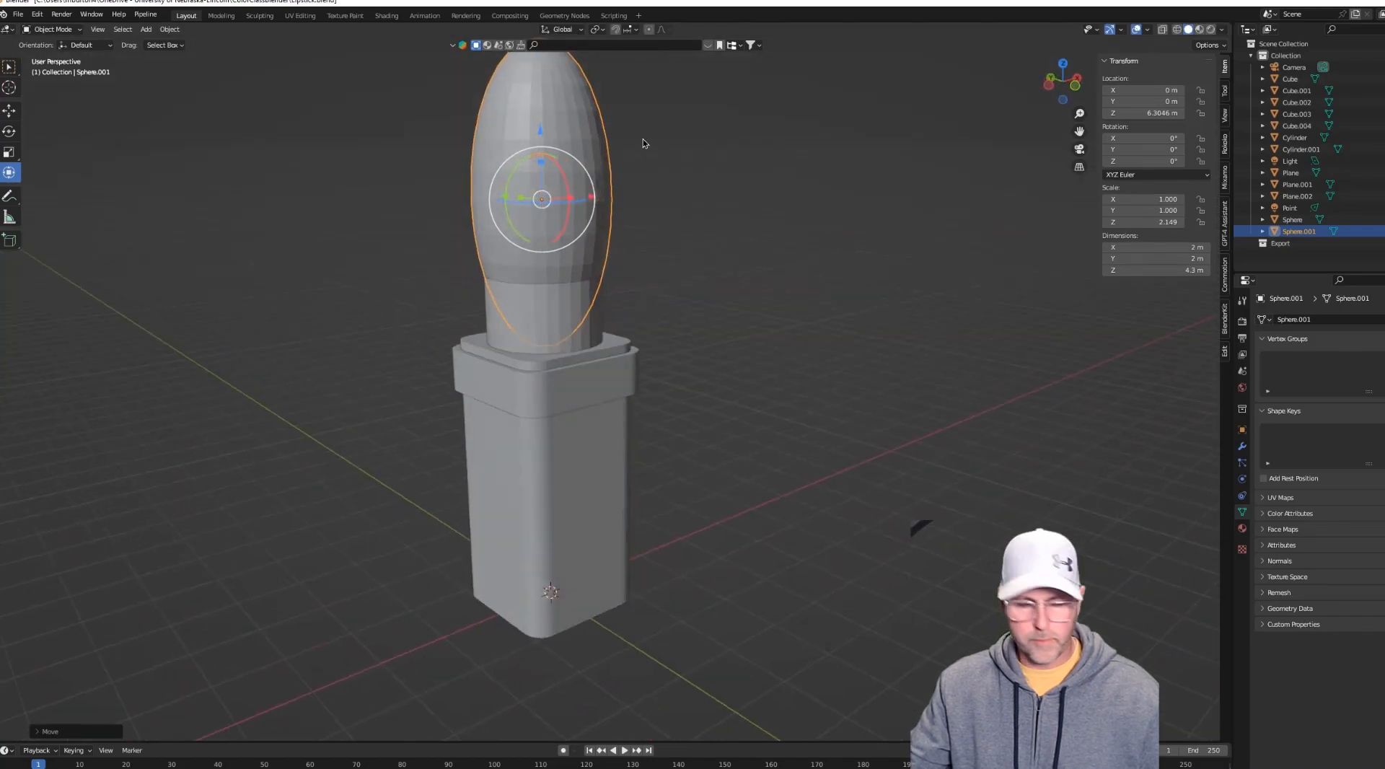
mouse_move(629, 141)
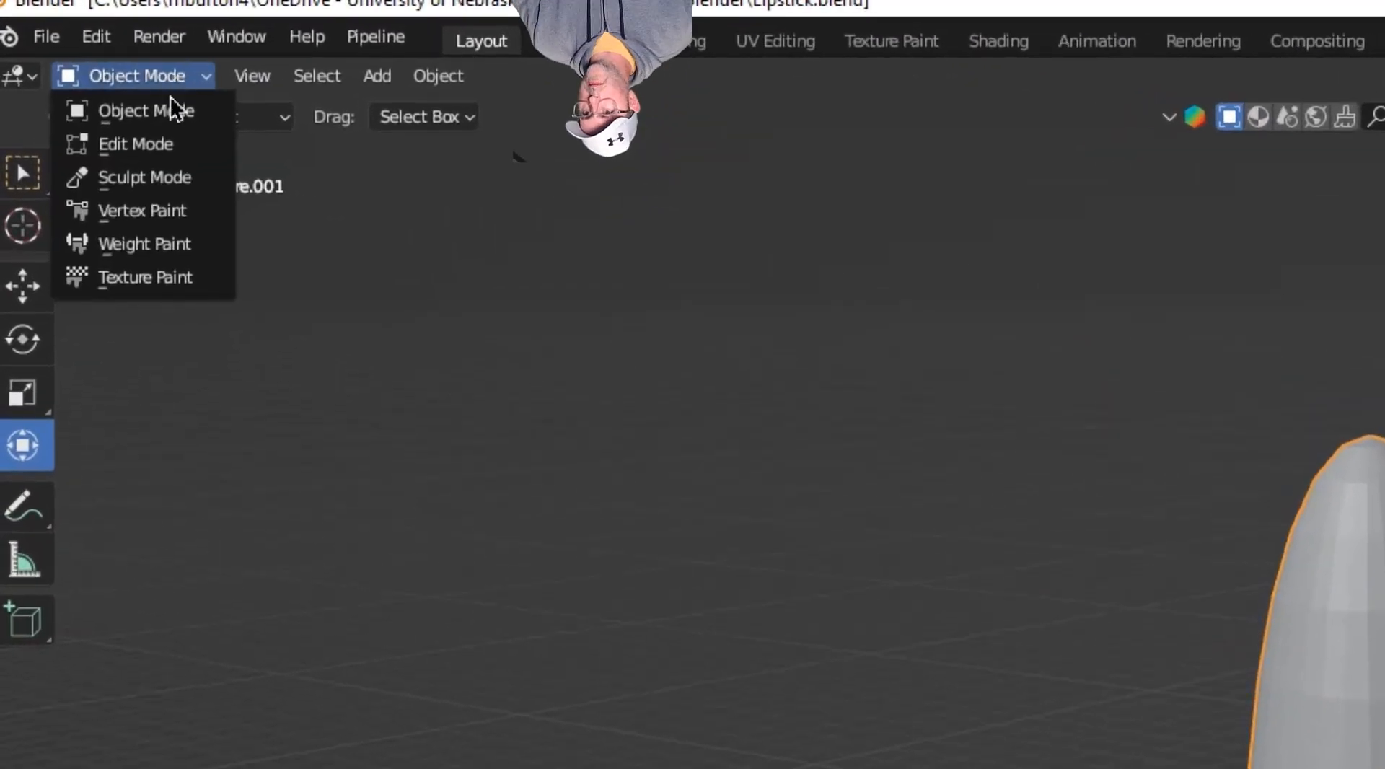
Put the elongated sphere into Sculpt Mode to shape the tip.
left_click(144, 177)
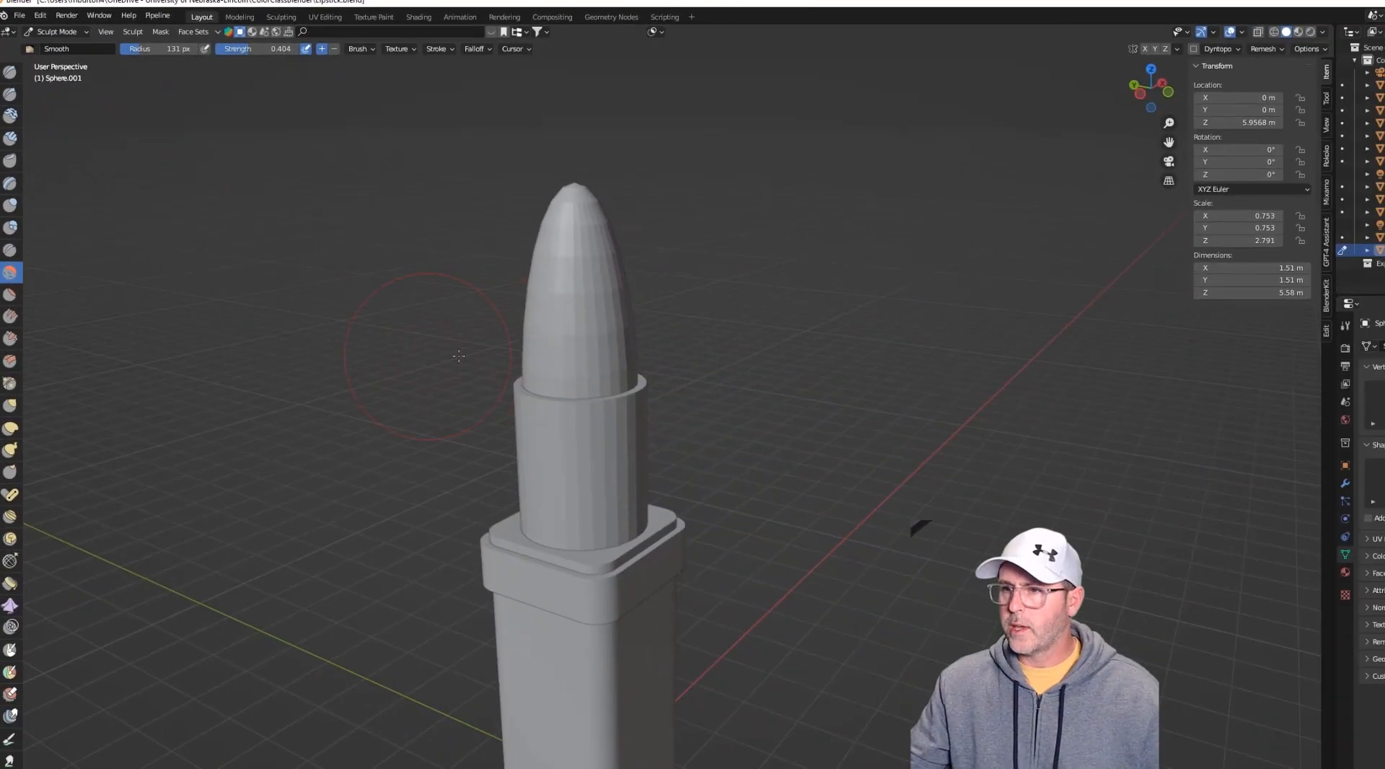
mouse_move(341, 407)
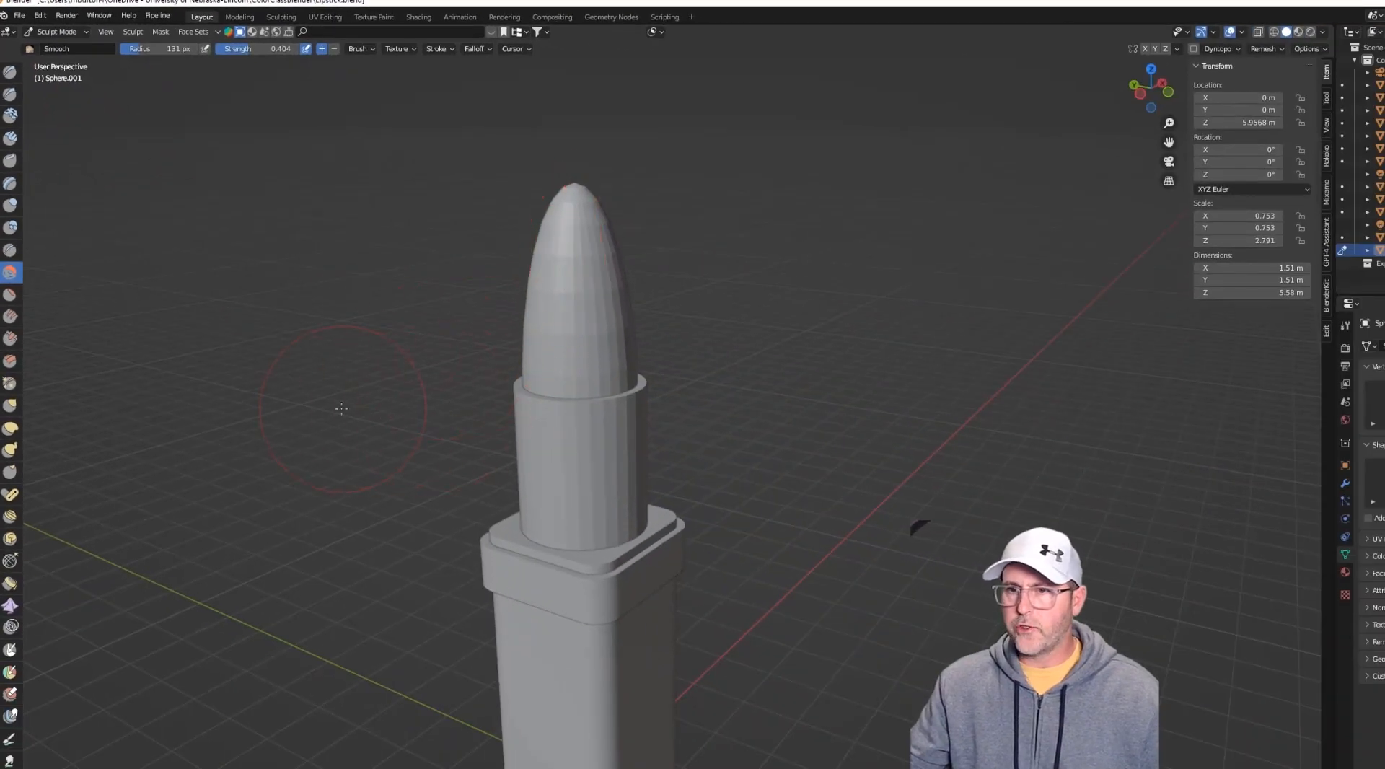
mouse_move(12, 294)
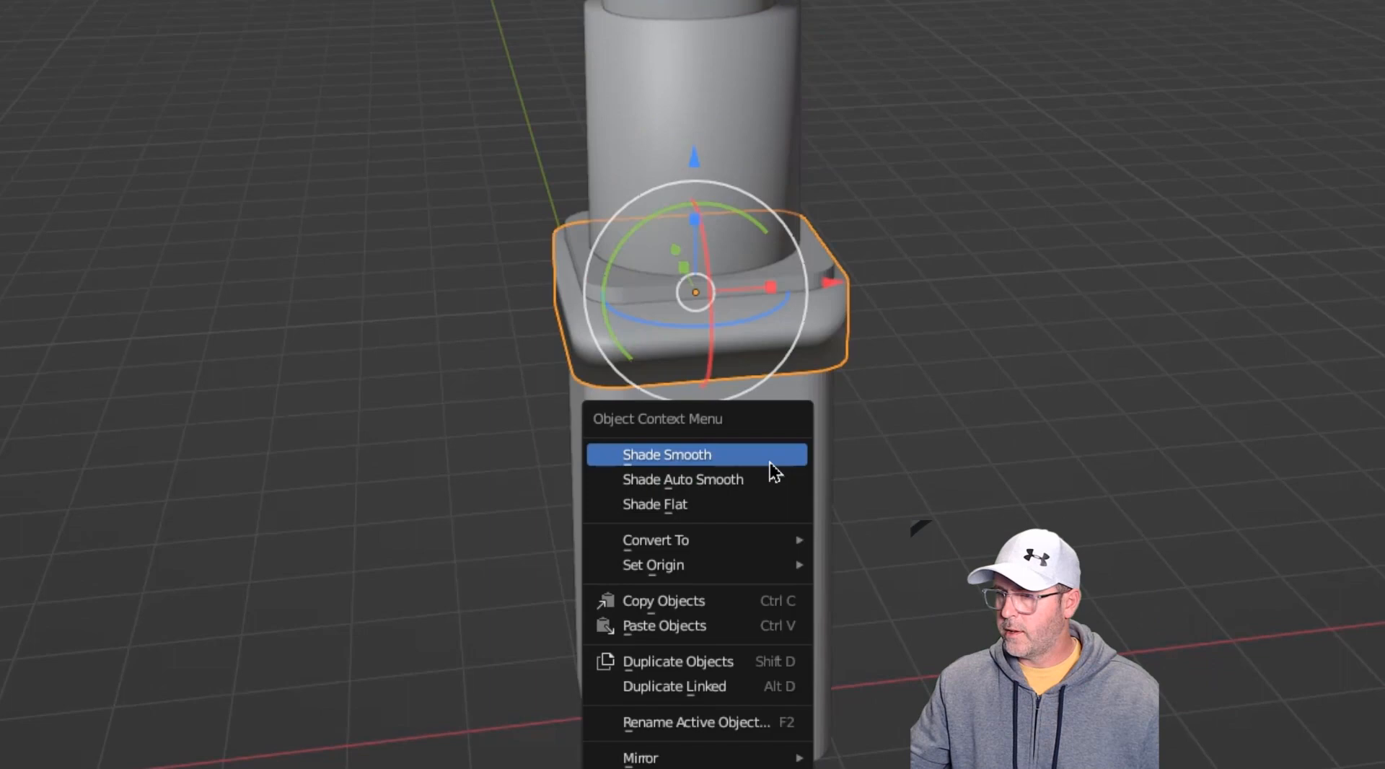
Apply Shade Smooth to the collar object.
left_click(666, 454)
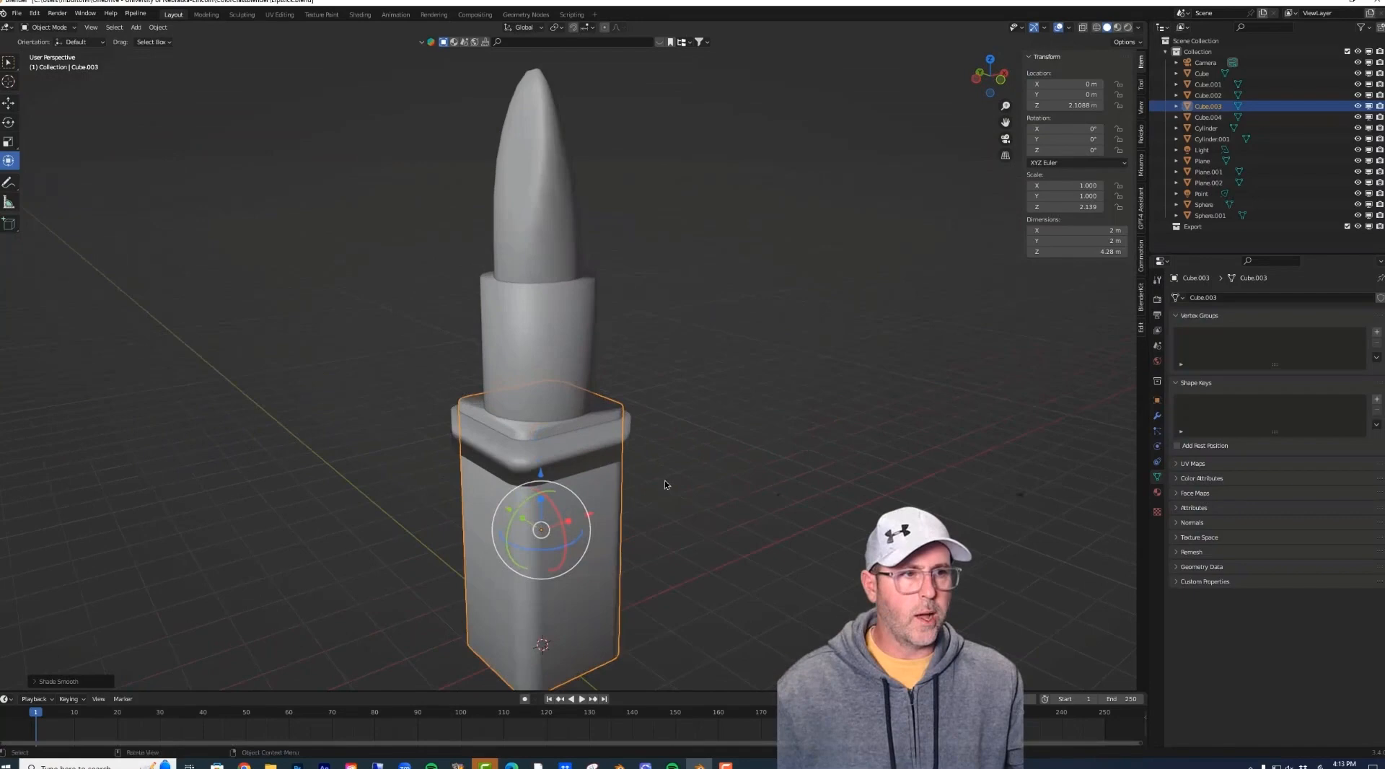
mouse_move(531, 190)
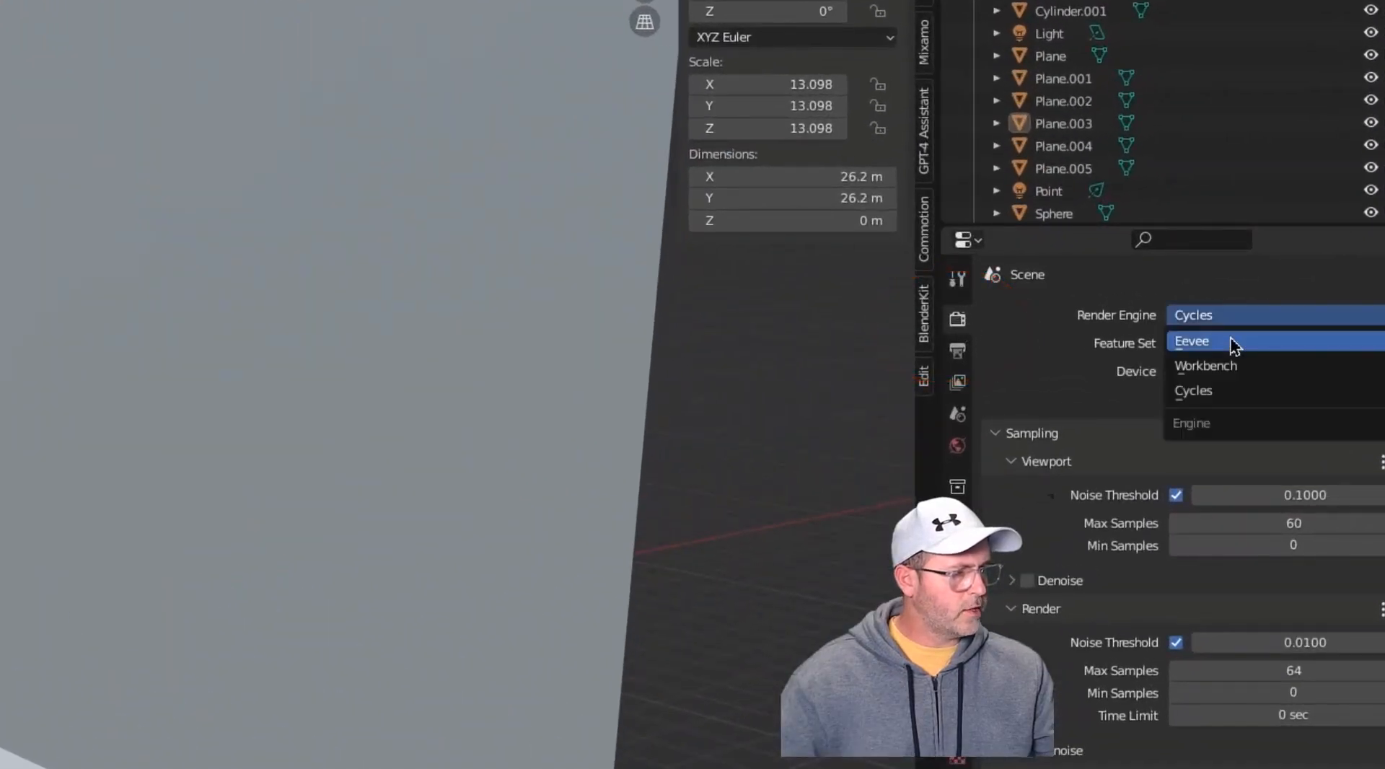
mouse_move(1223, 390)
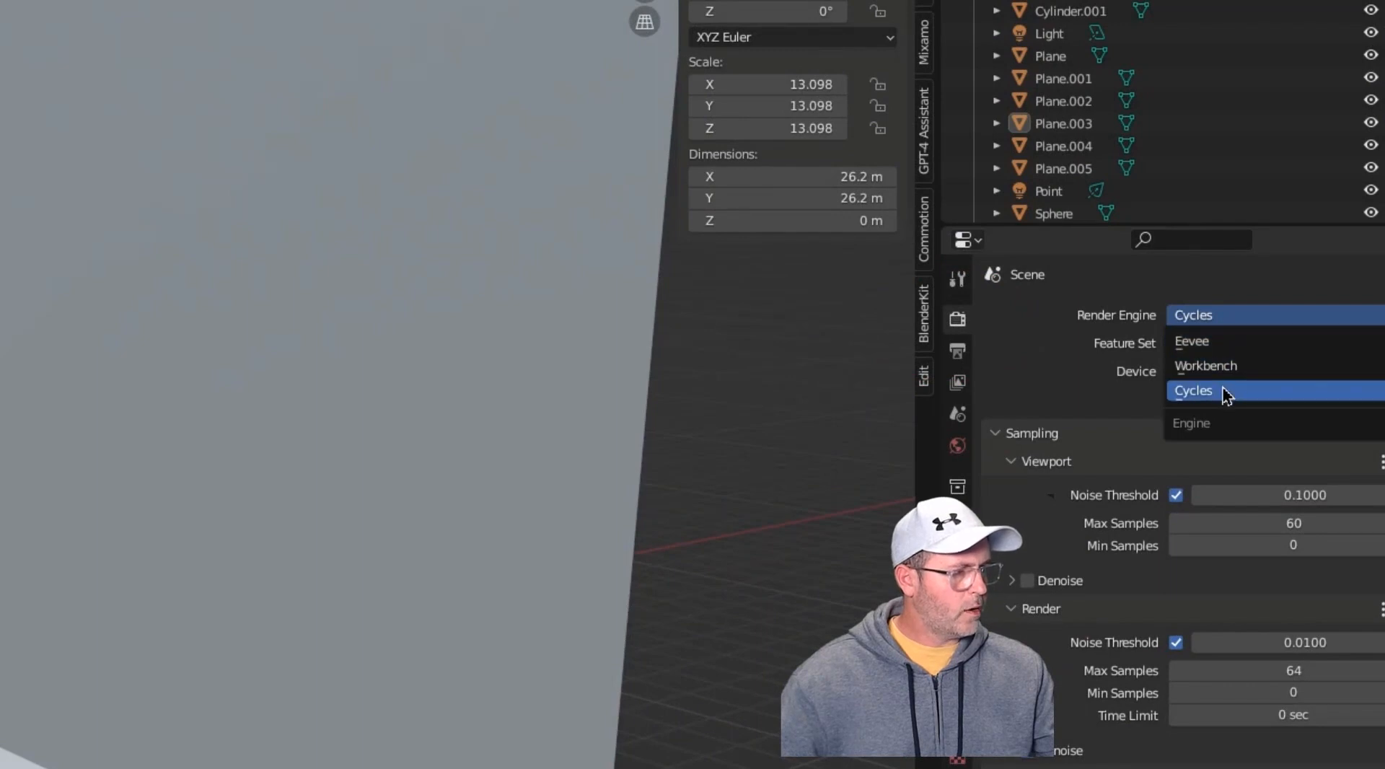
Switch the render engine to Cycles and show the bullet's Material.002 settings.
left_click(1193, 390)
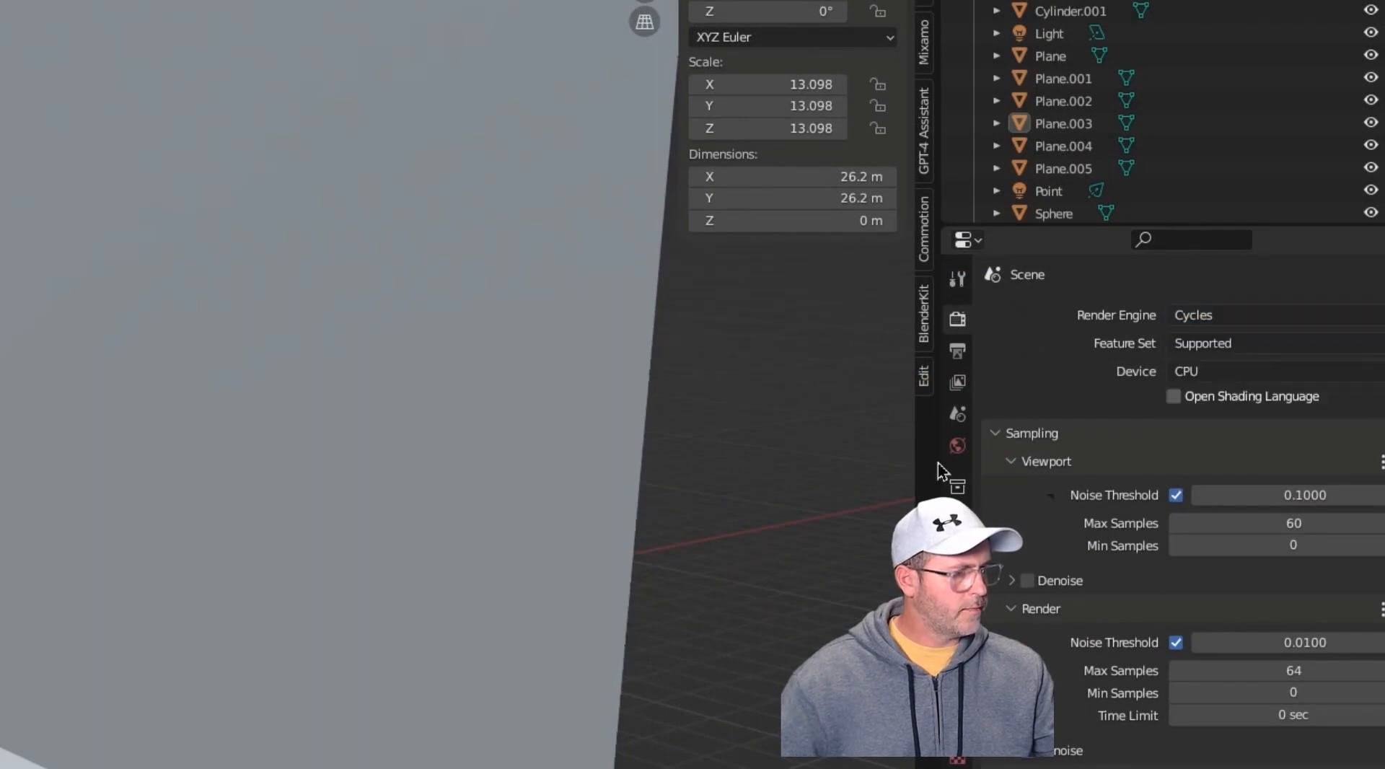
left_click(1063, 122)
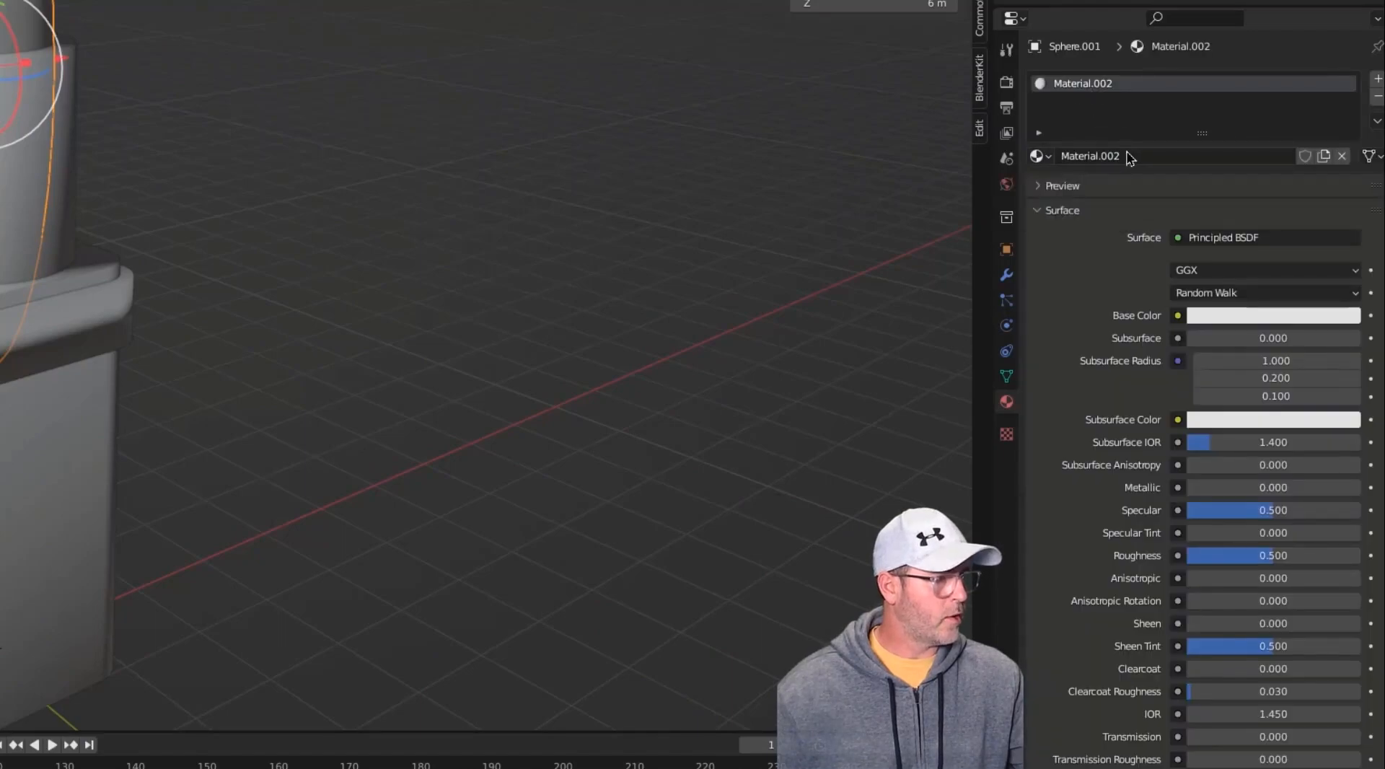
Rename the bullet's material to 'Red' and set its base colour to red.
double_click(1088, 155)
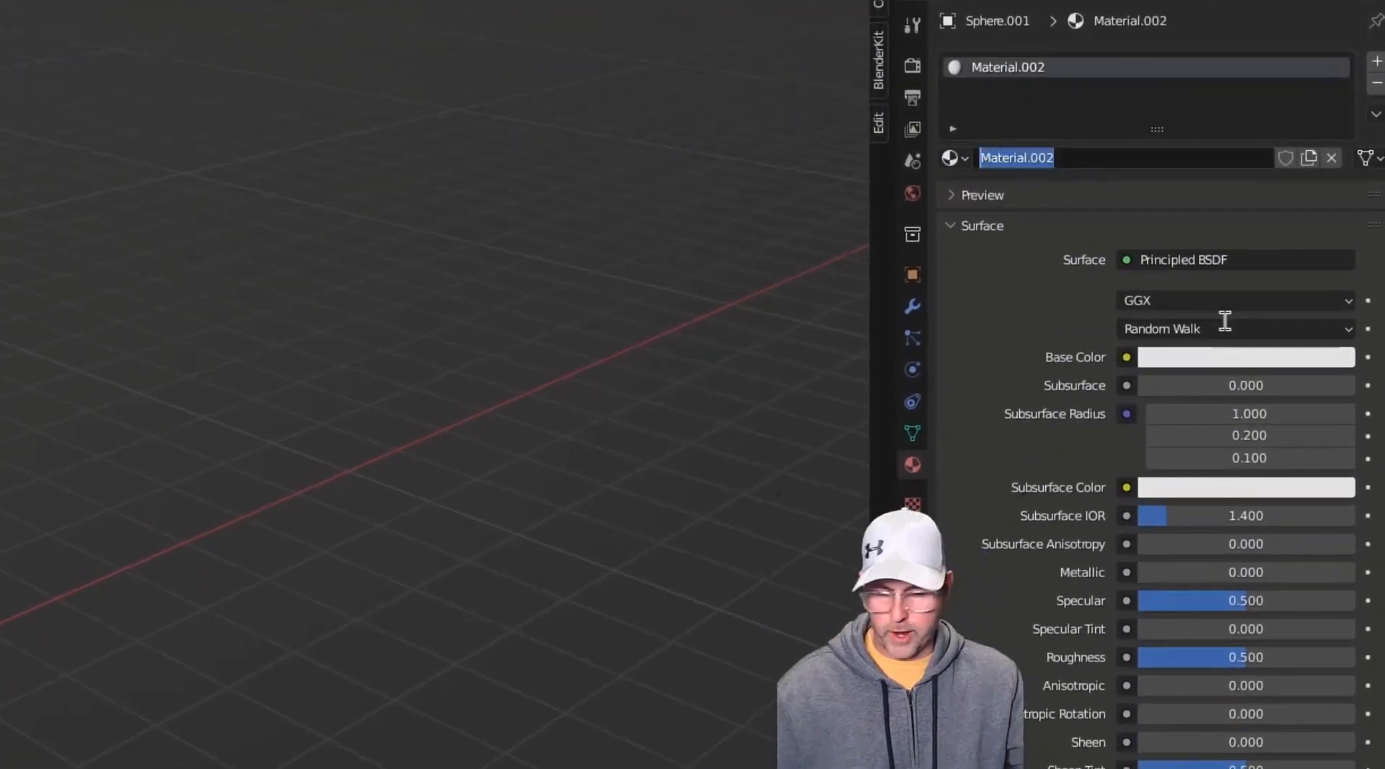
type("Red")
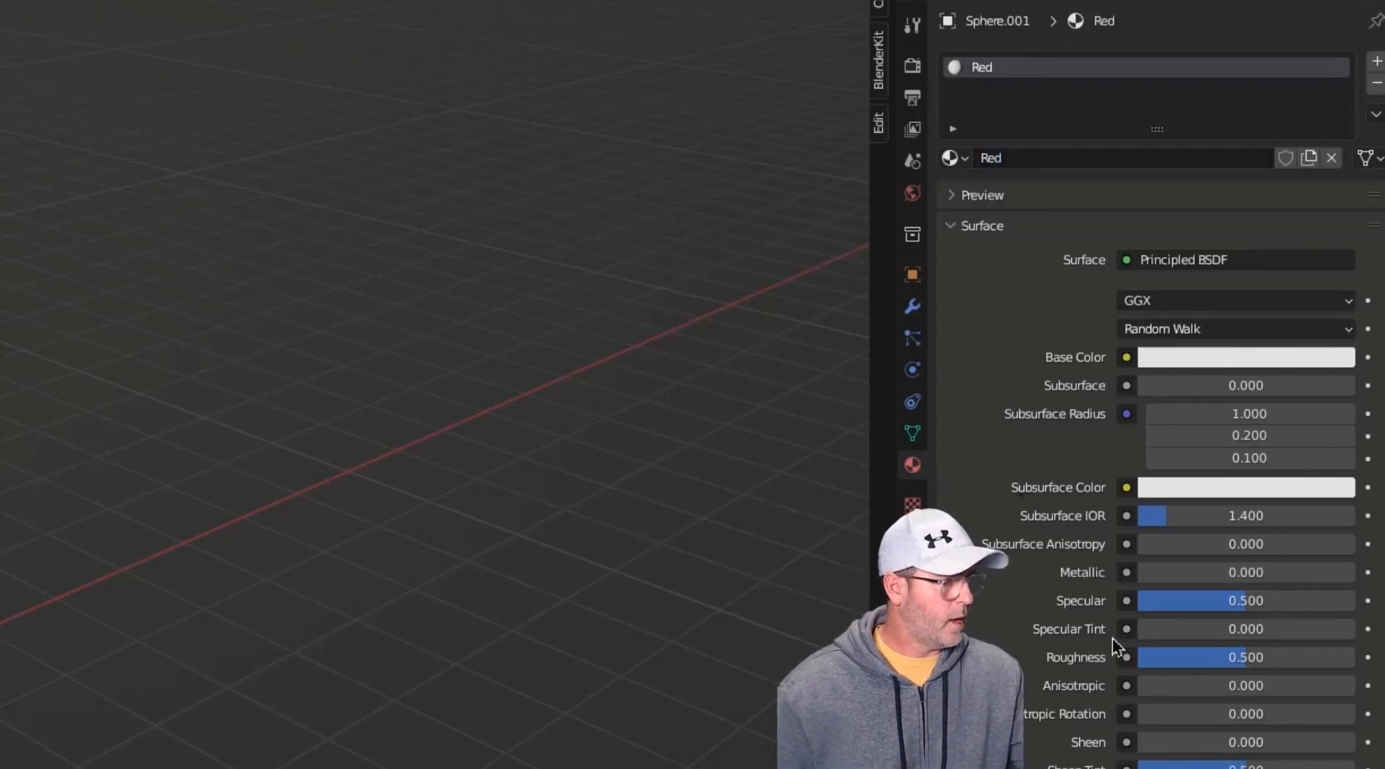
mouse_move(1201, 362)
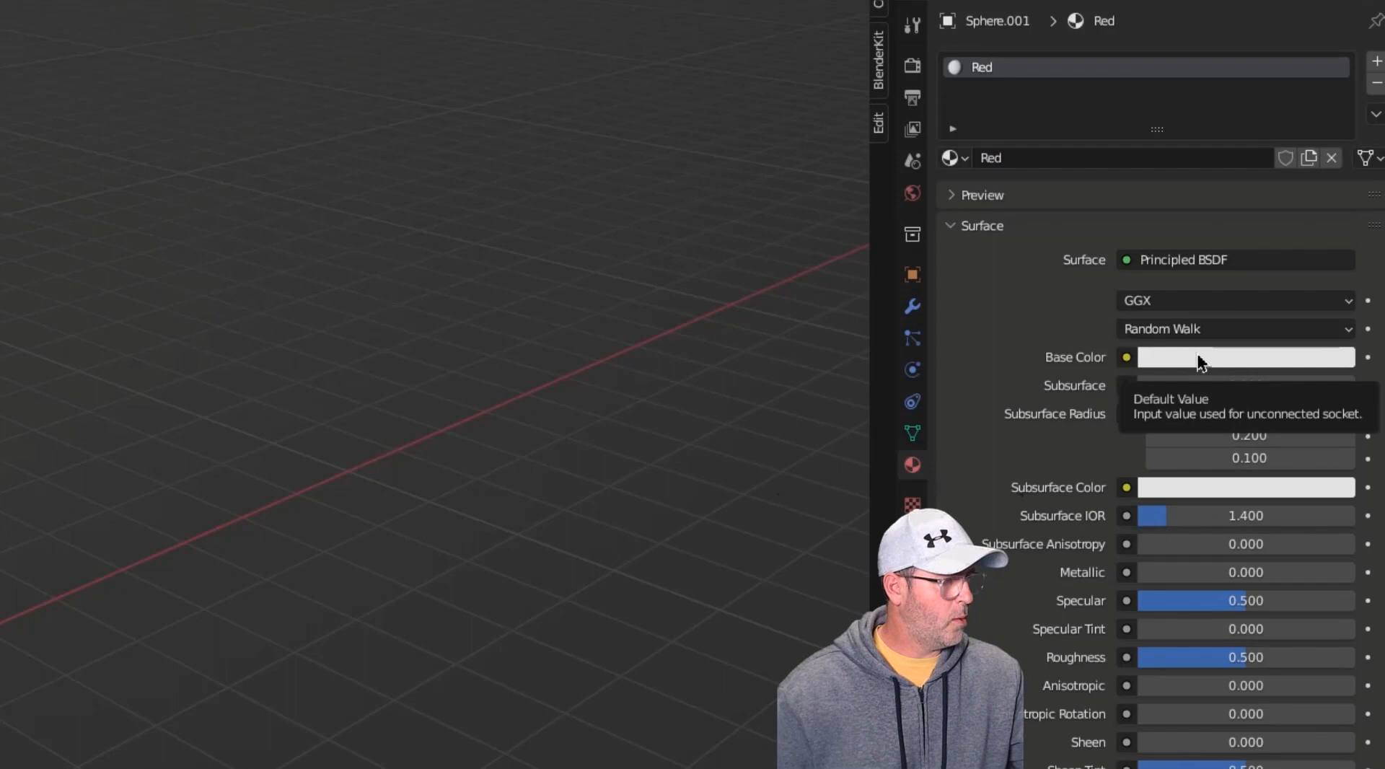
left_click(1244, 357)
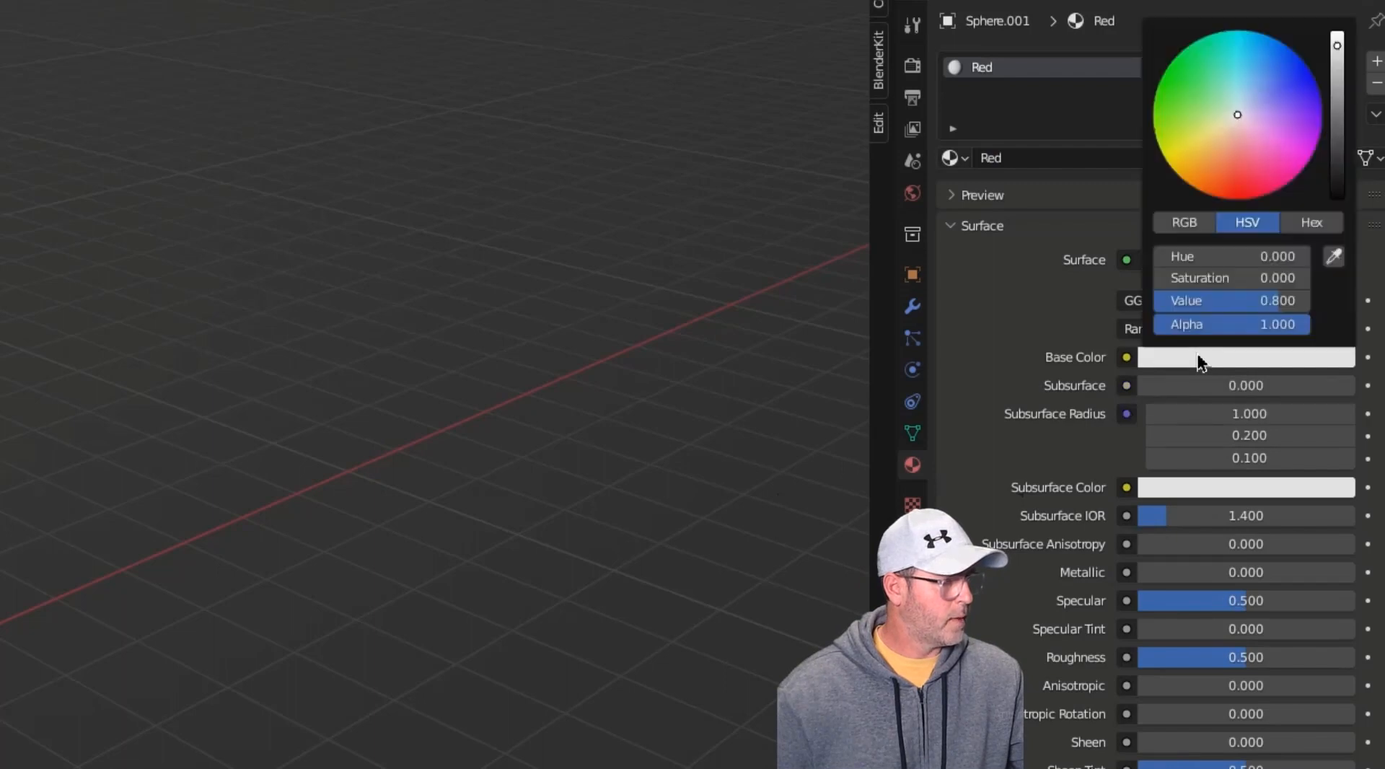
left_click(1249, 162)
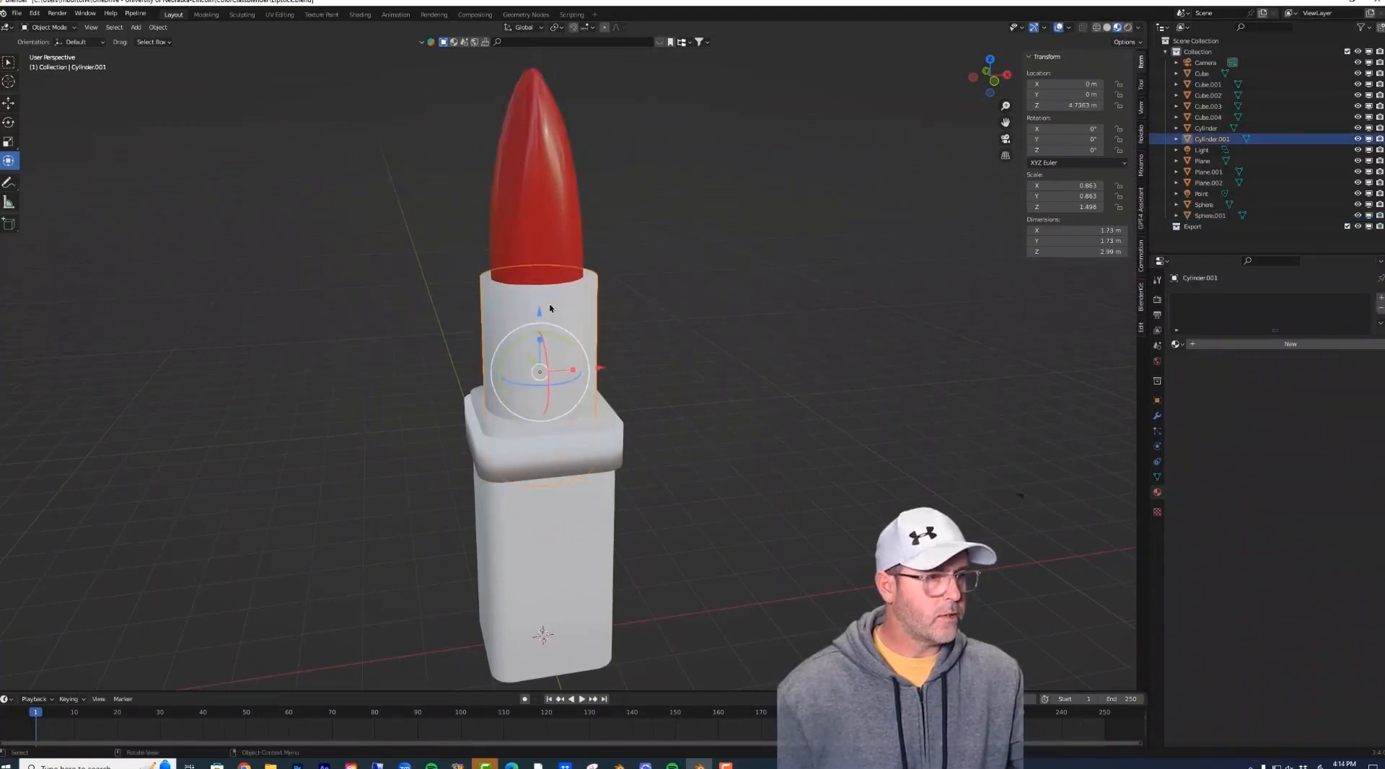
mouse_move(728, 326)
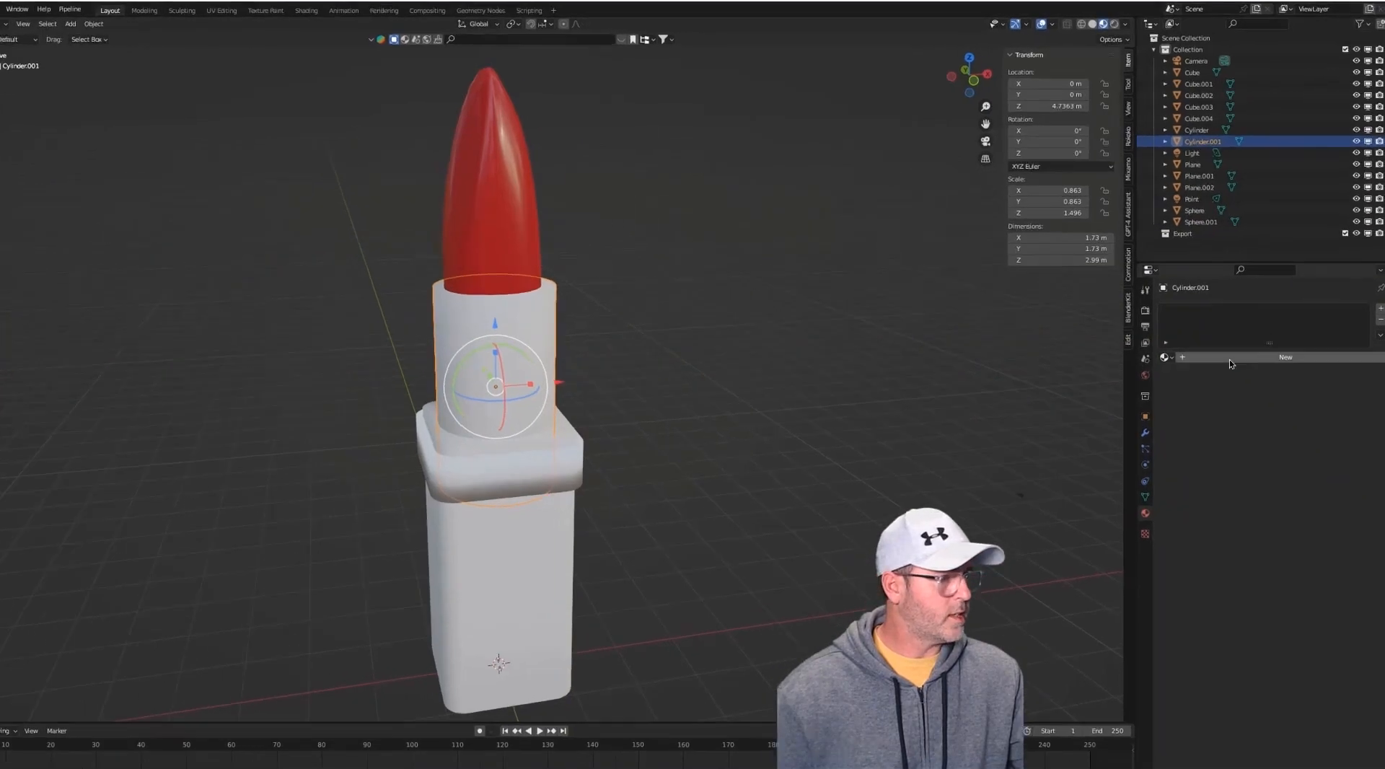
Create a new material on the sleeve cylinder and name it 'Gold'.
left_click(1284, 356)
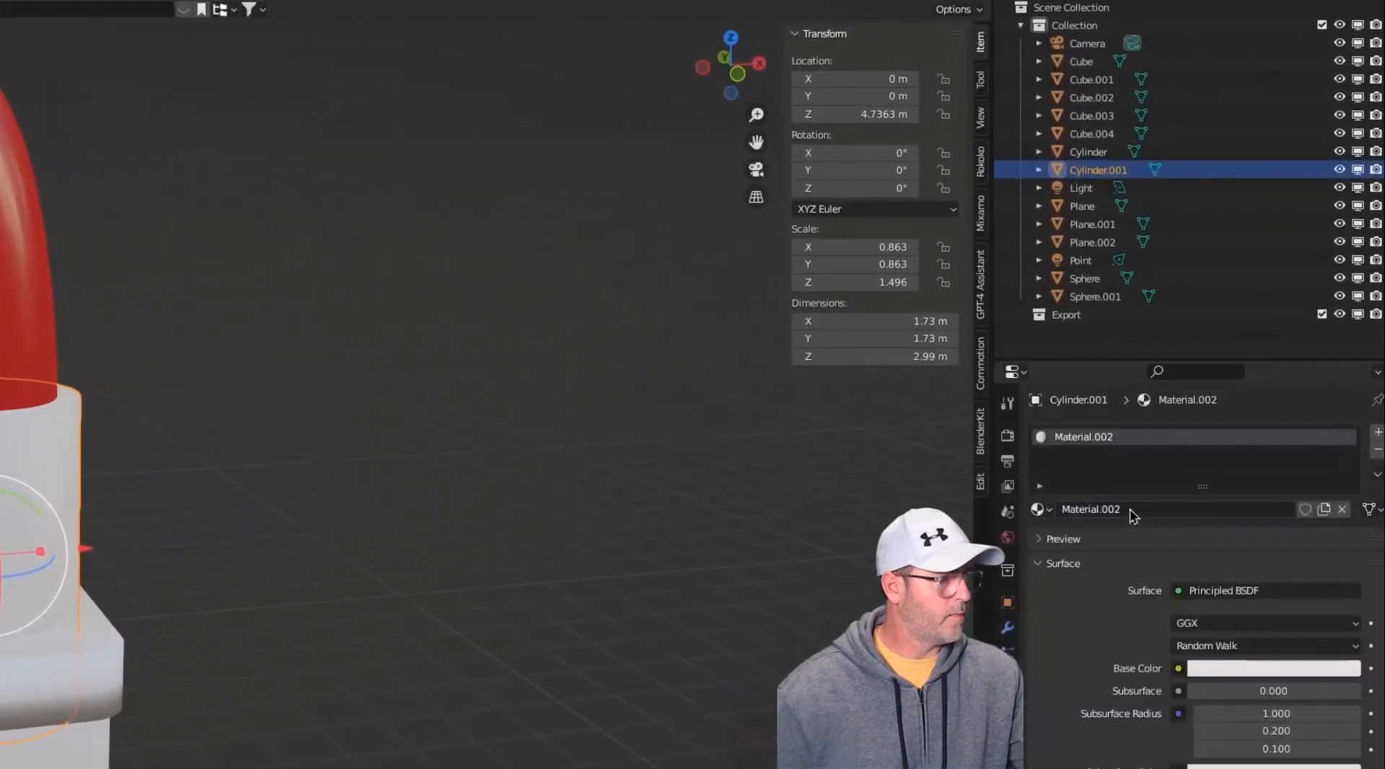
double_click(1089, 508)
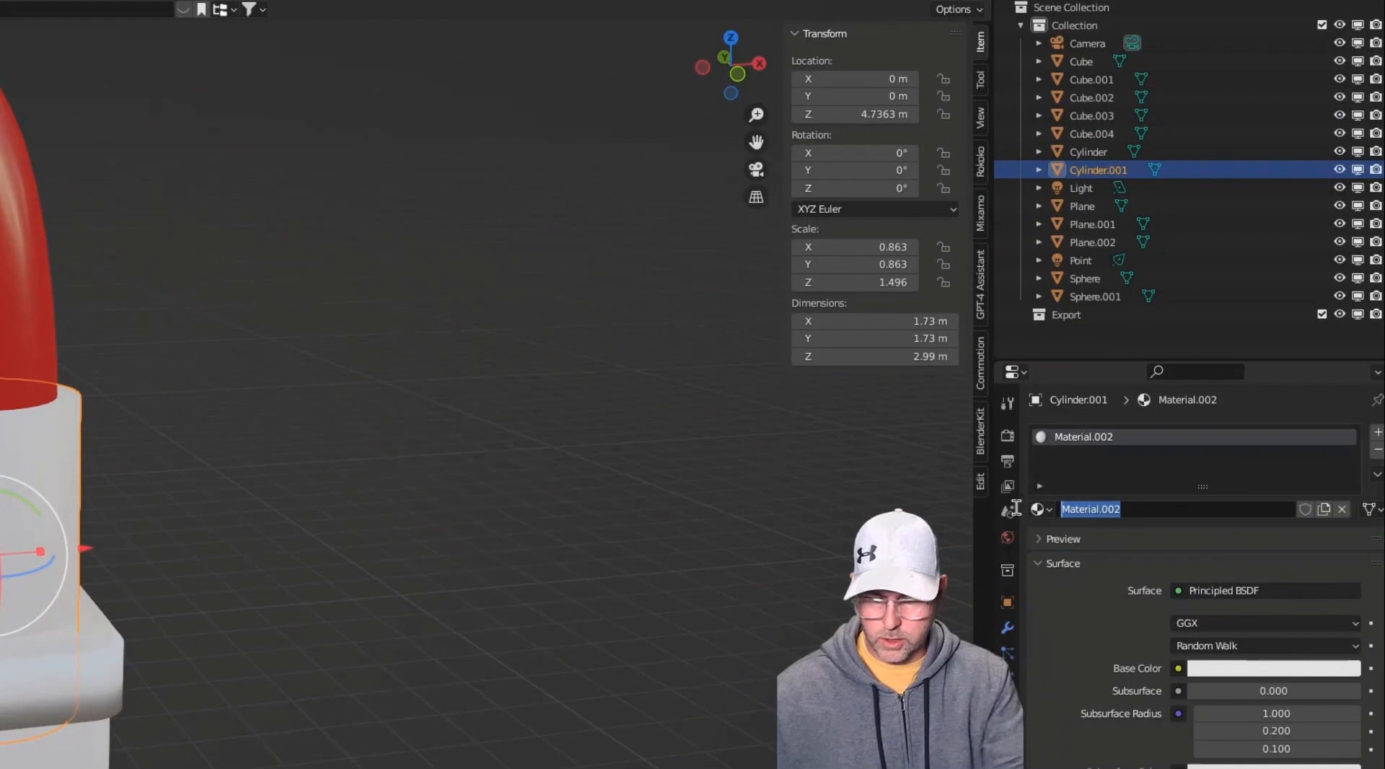
type("Gold")
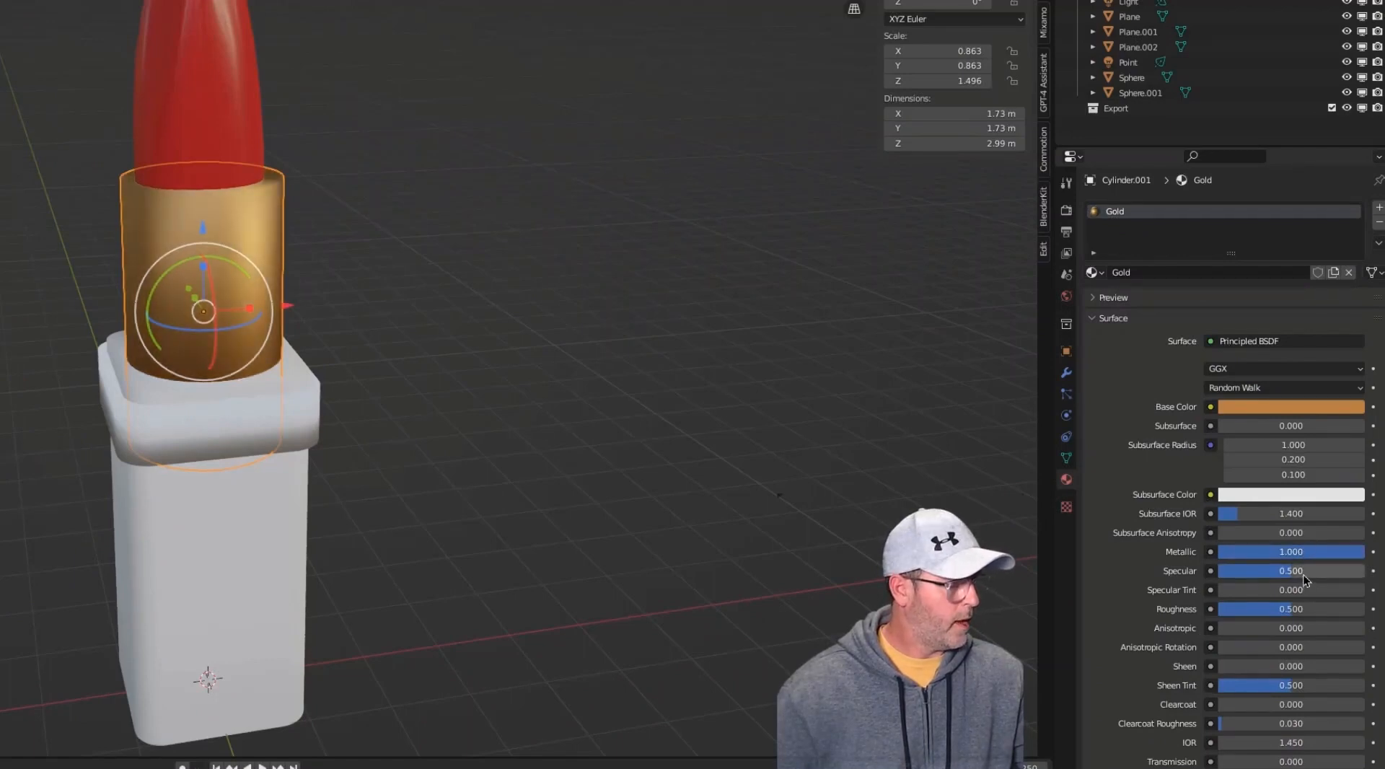
mouse_move(1295, 644)
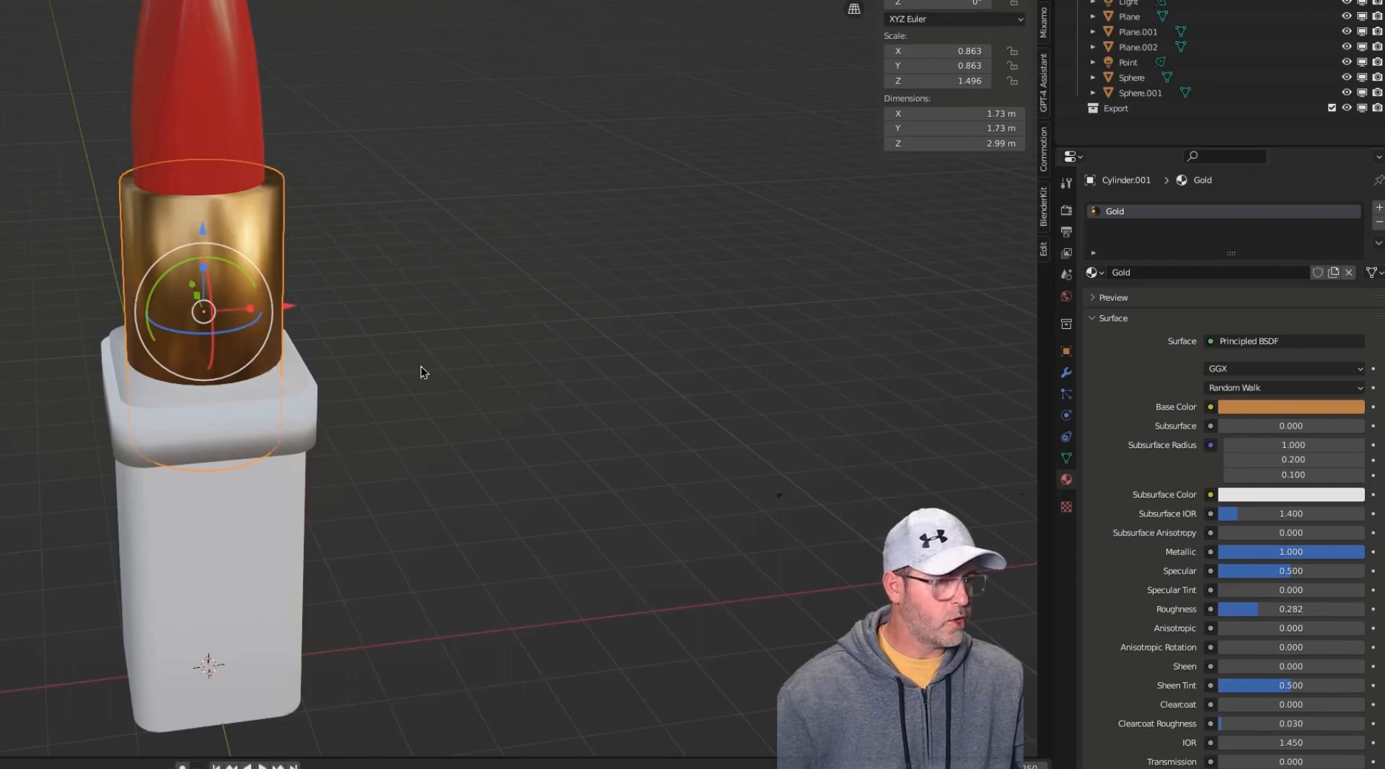
mouse_move(1134, 220)
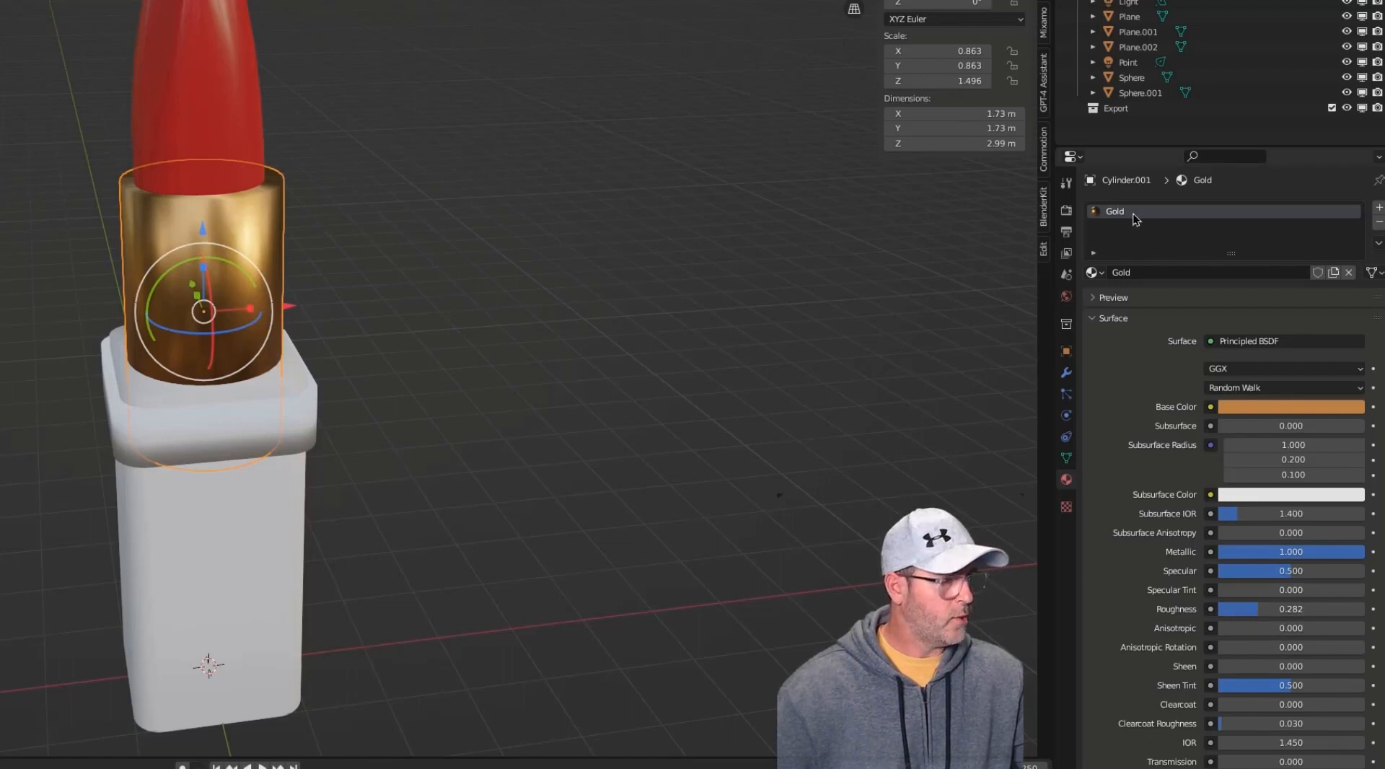
mouse_move(304, 424)
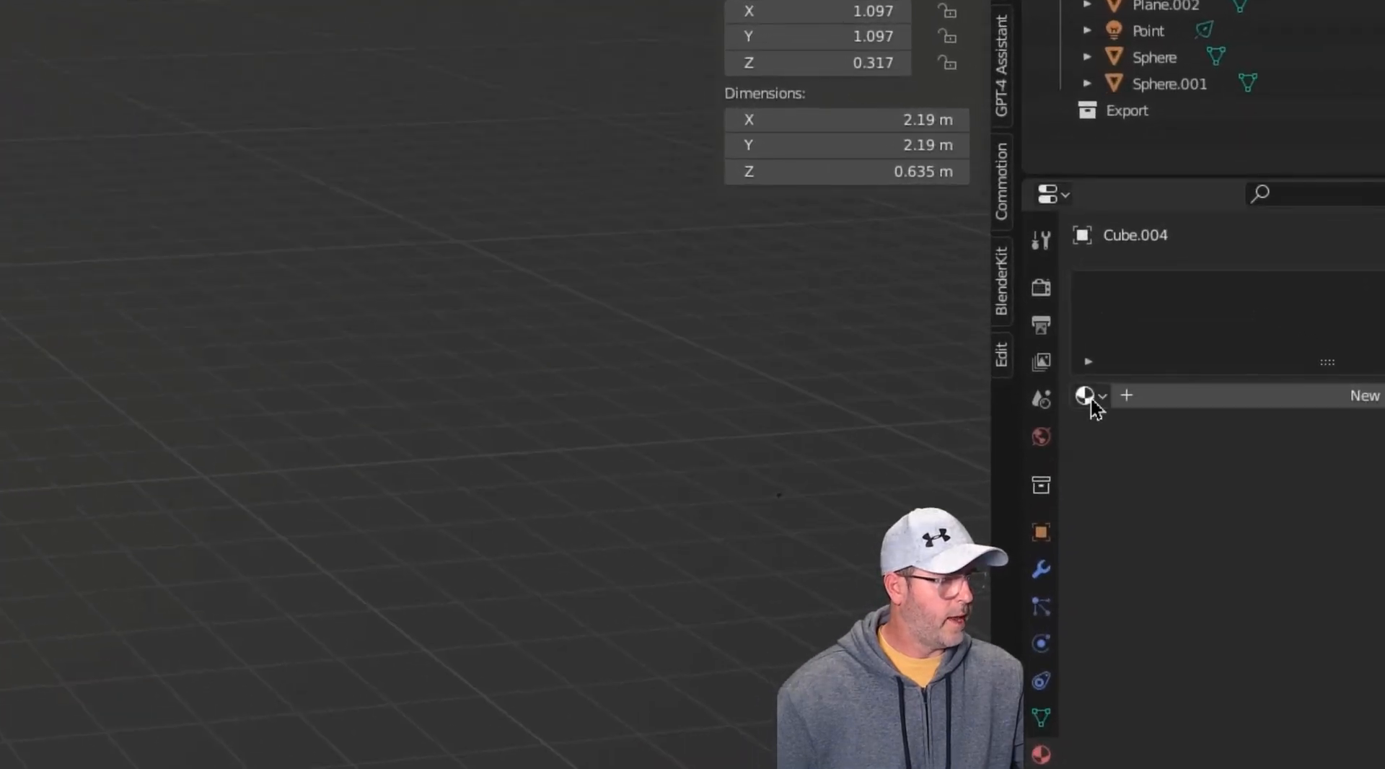
Assign the existing Gold material to the collar piece Cube.004.
left_click(1087, 394)
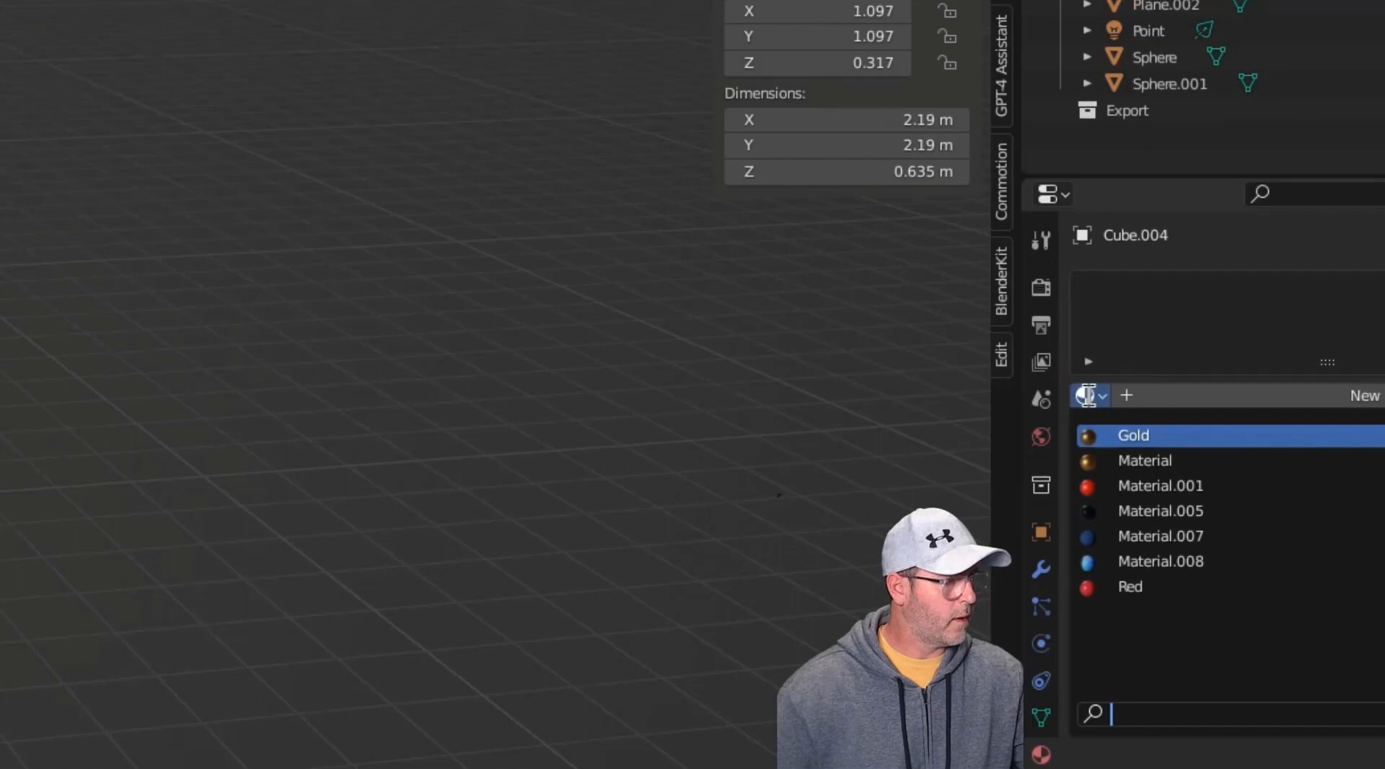
mouse_move(1186, 424)
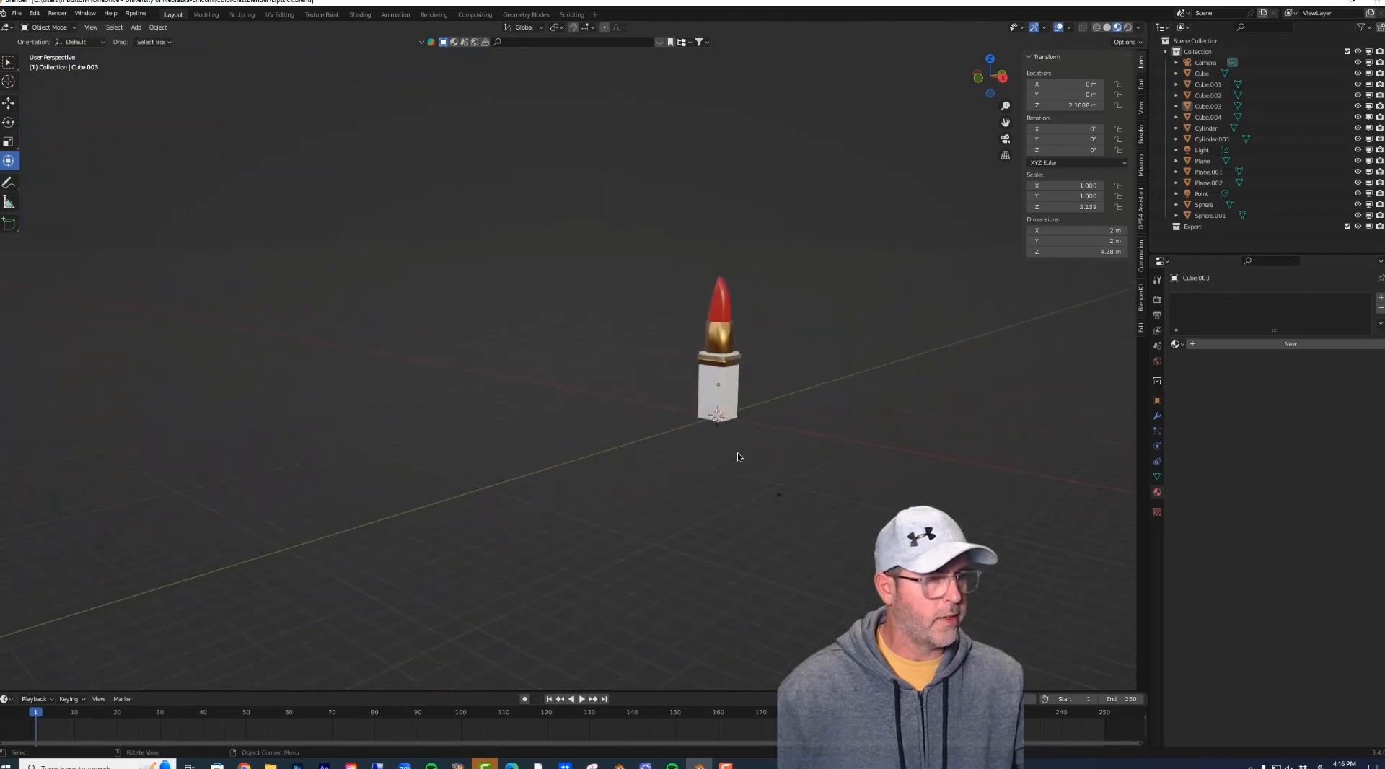
scroll("down", 3)
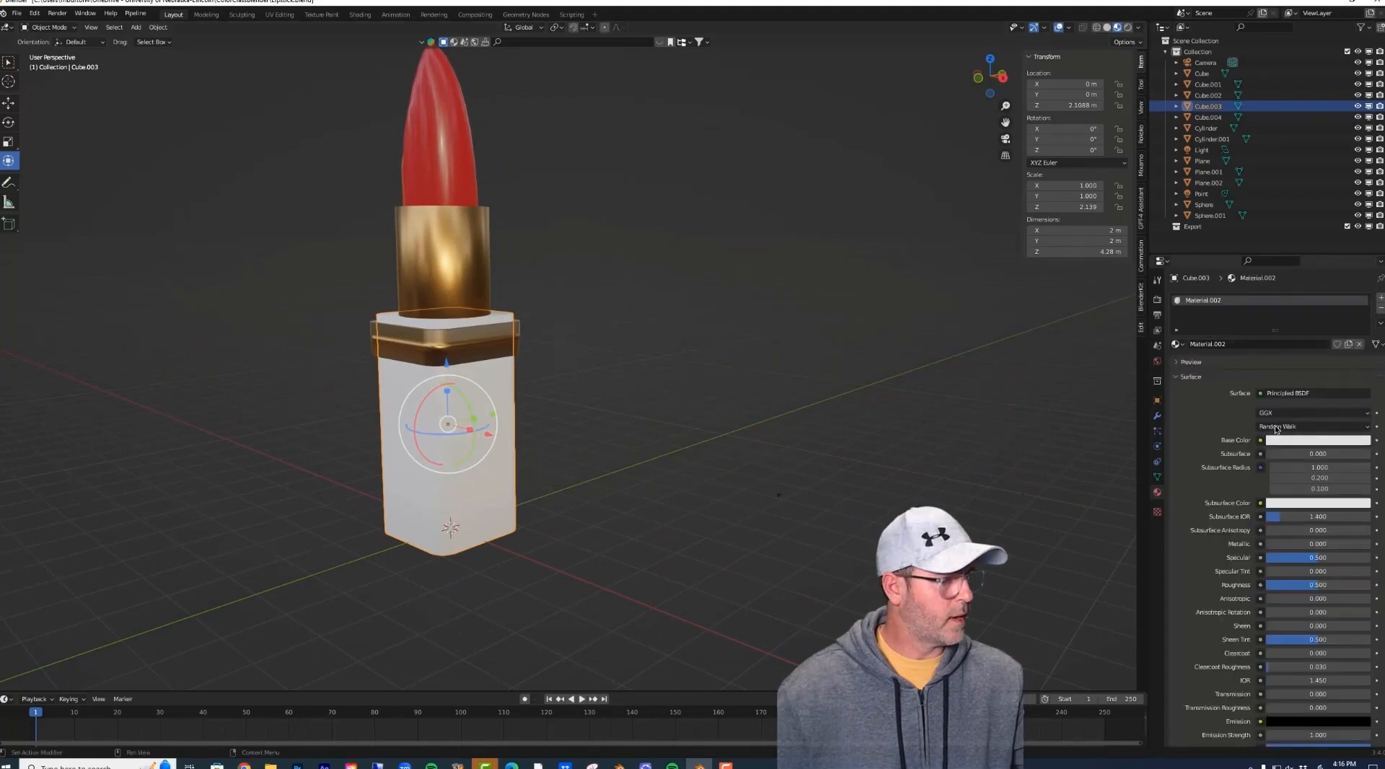
left_click(1316, 439)
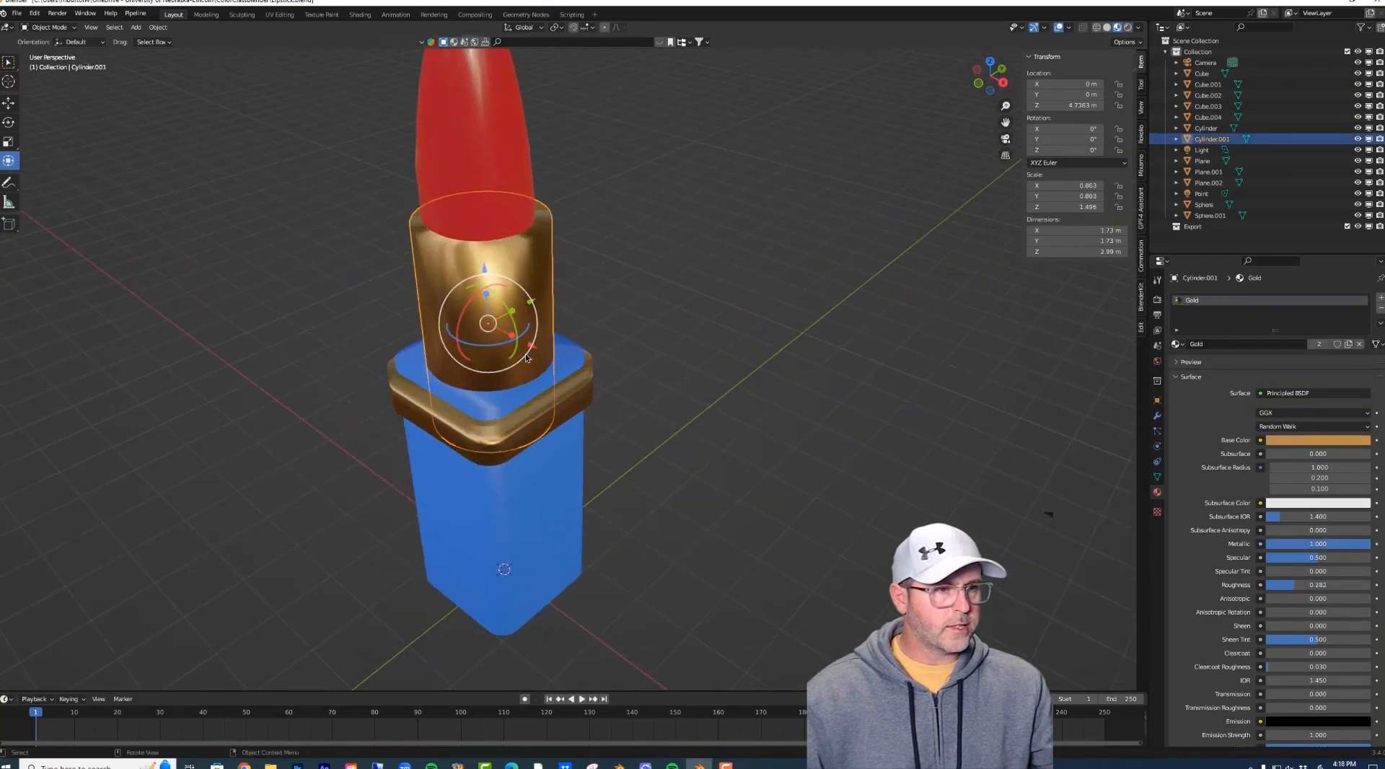
Copy and paste the gold sleeve cylinder to create the duplicate Cylinder.002.
scroll("up", 3)
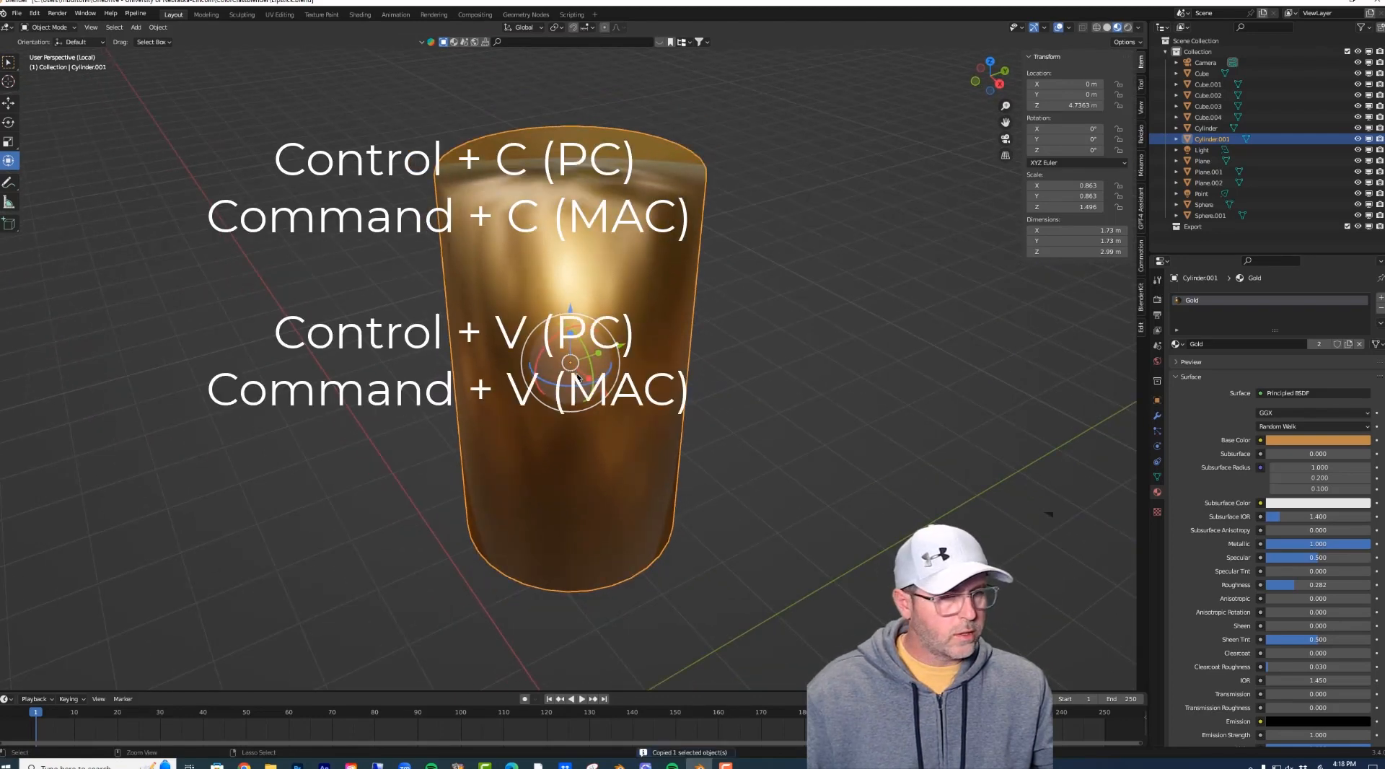
key("ctrl+v")
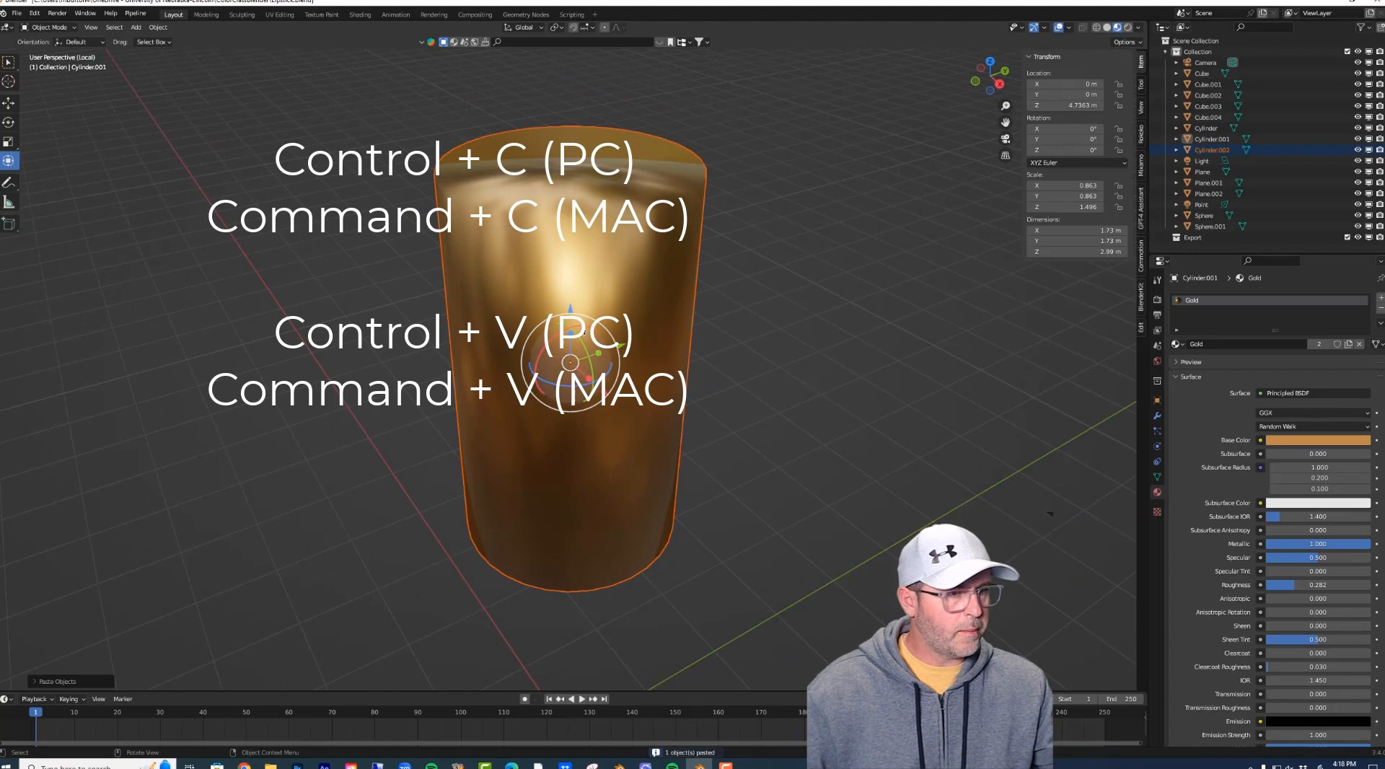
key("g")
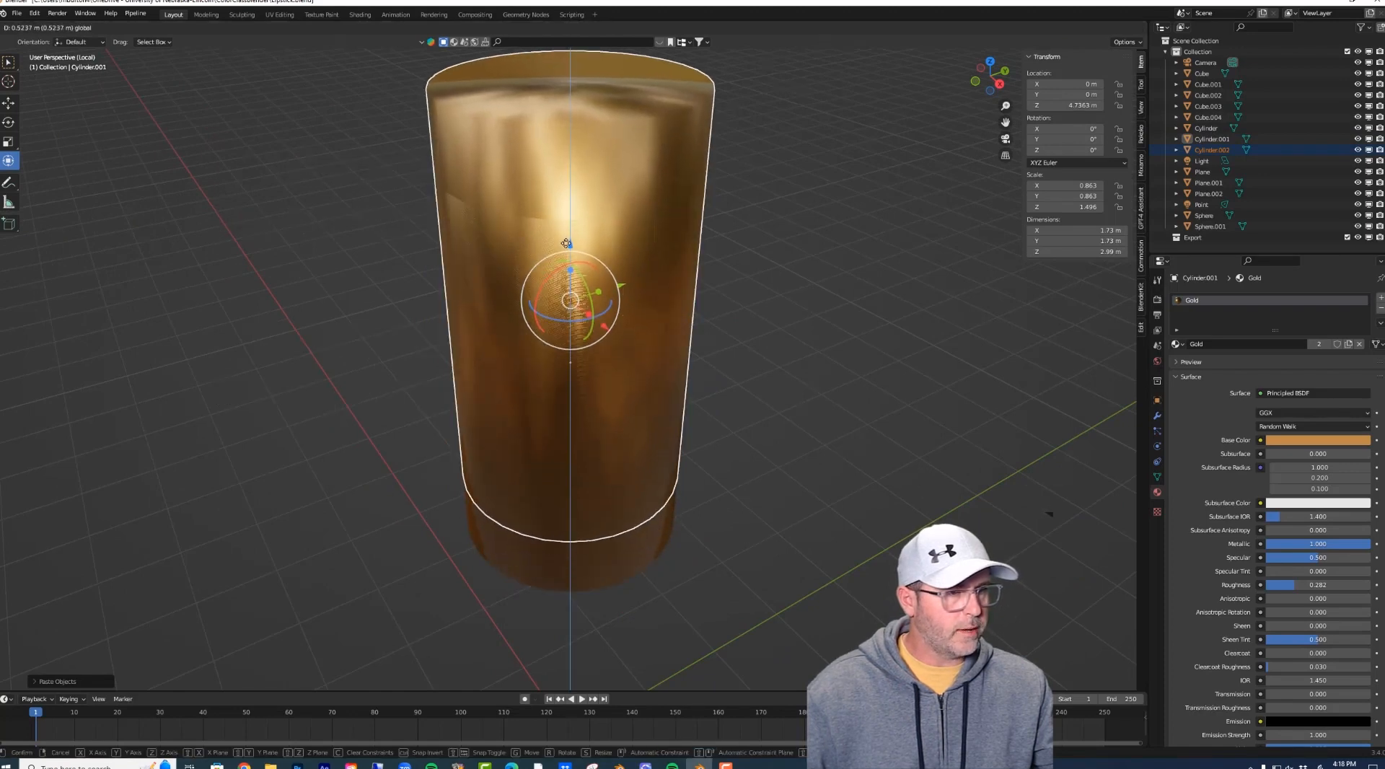
key("s")
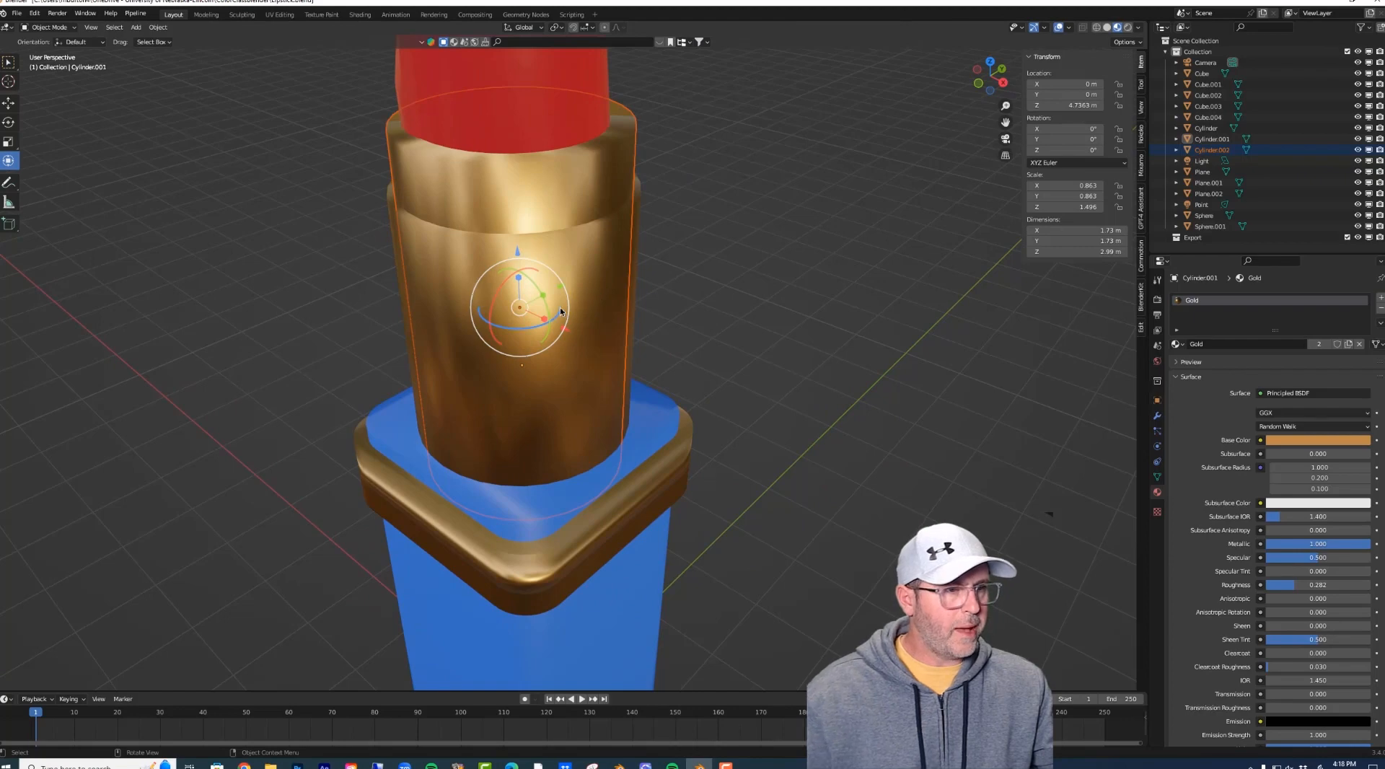
Scale the pasted cylinder slightly and view both cylinders isolated in local view.
key("s")
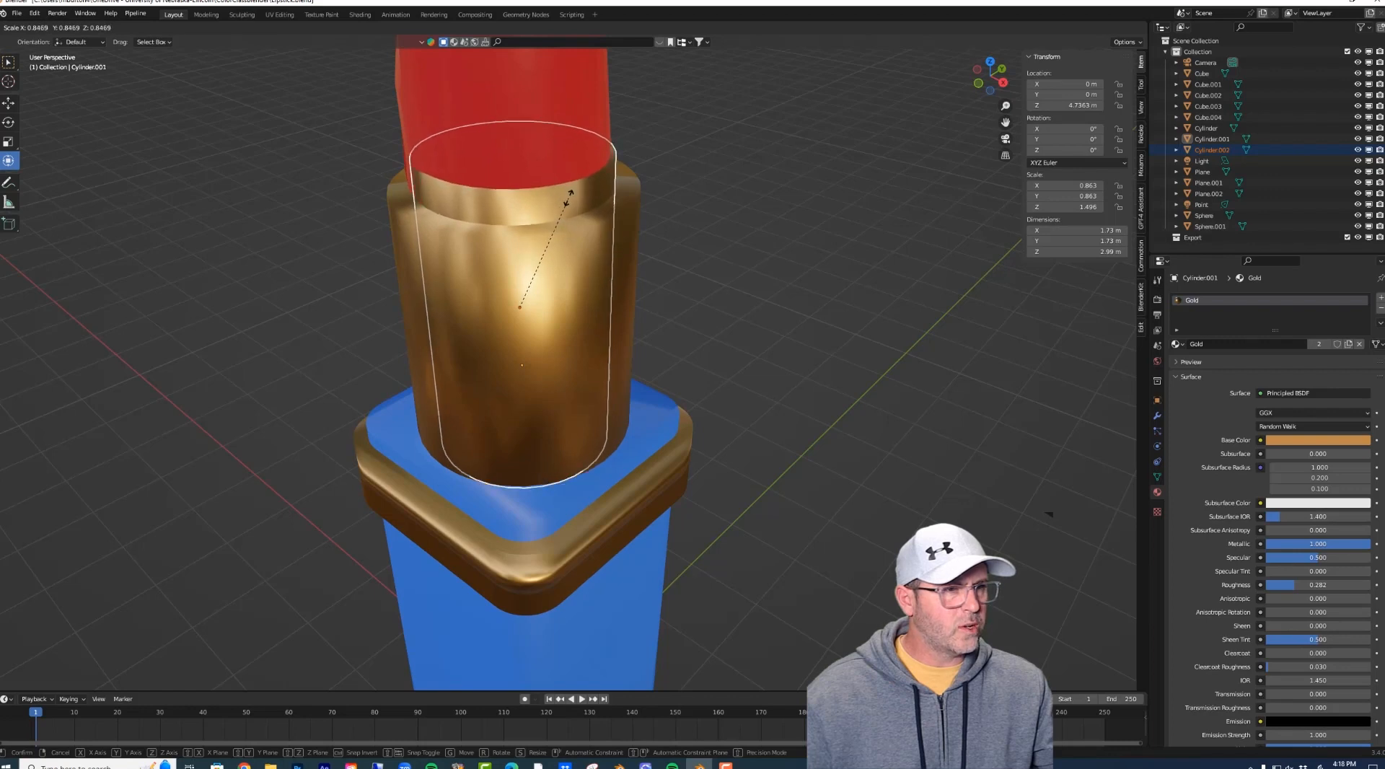
mouse_move(600, 283)
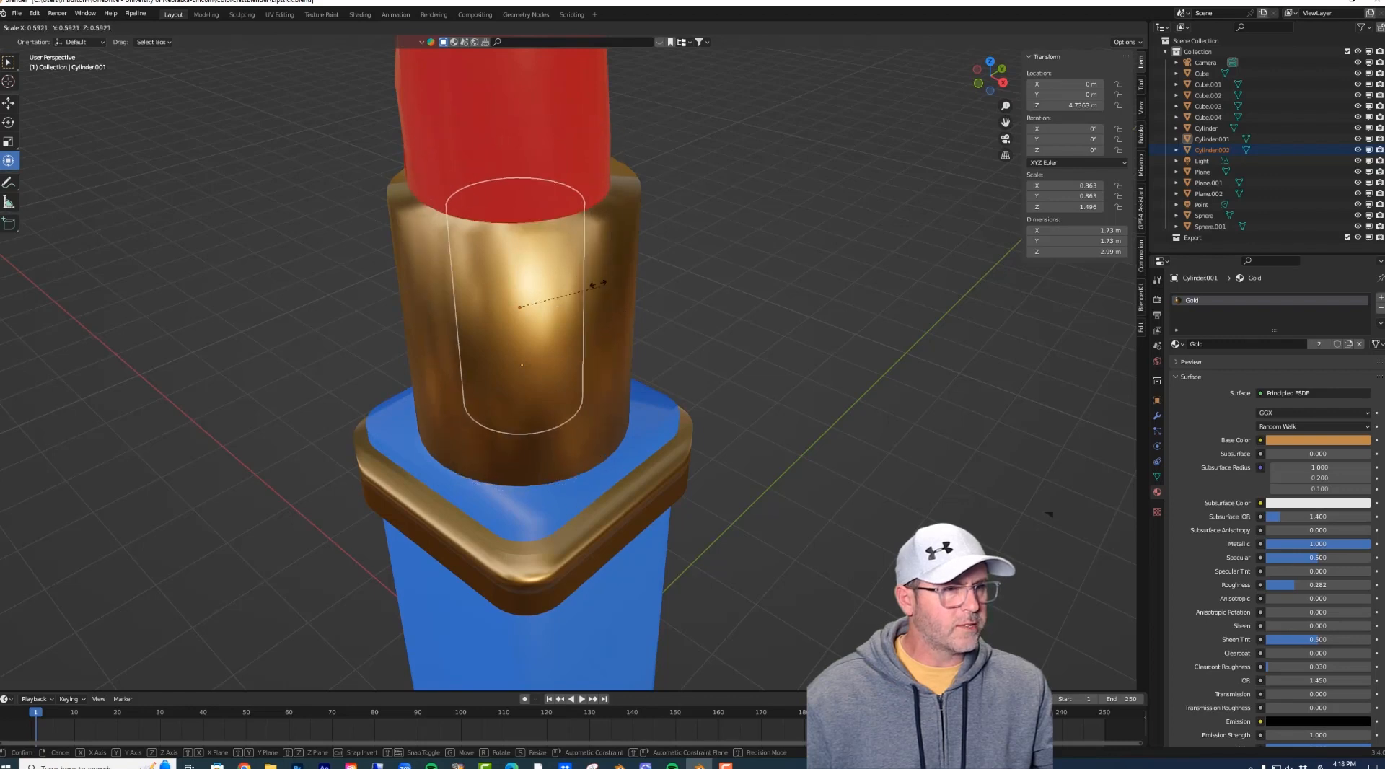
mouse_move(601, 212)
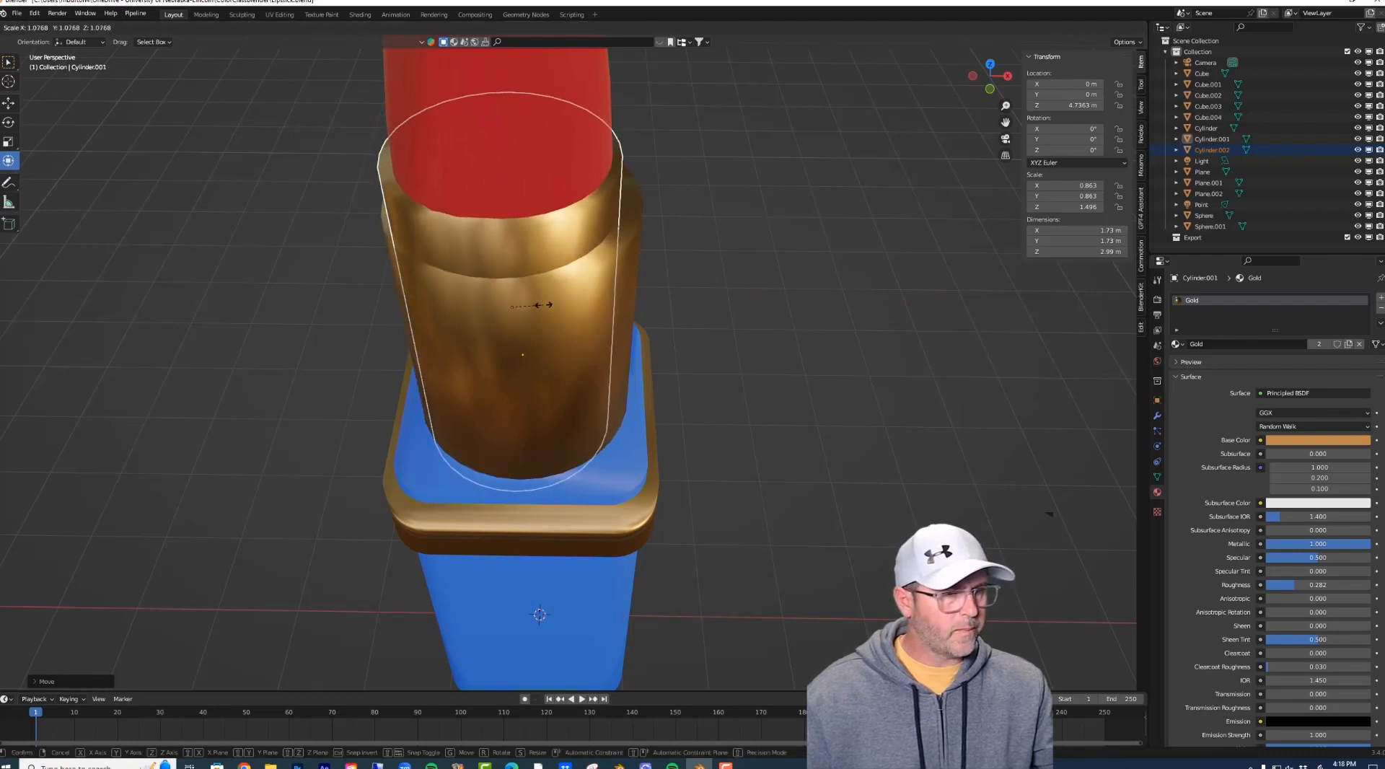
key("s")
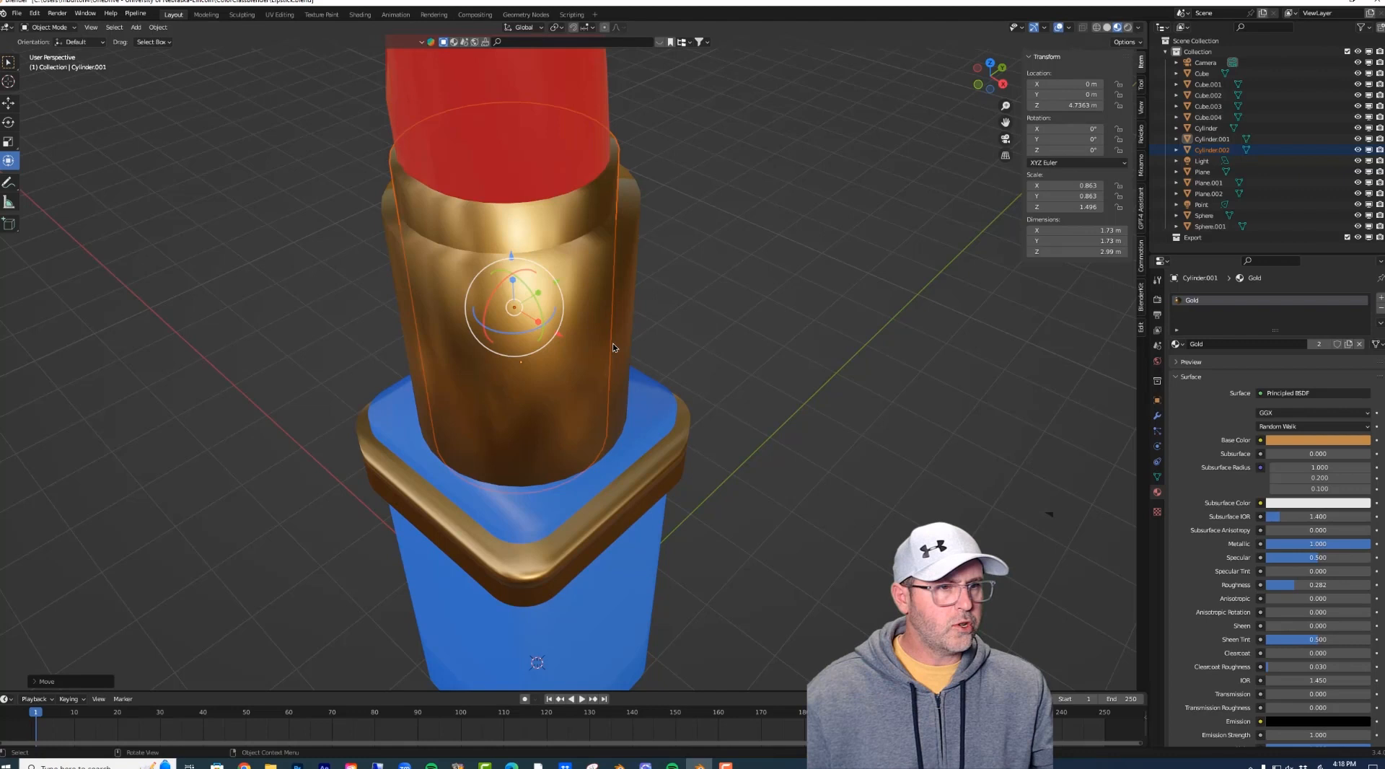
left_click(1212, 150)
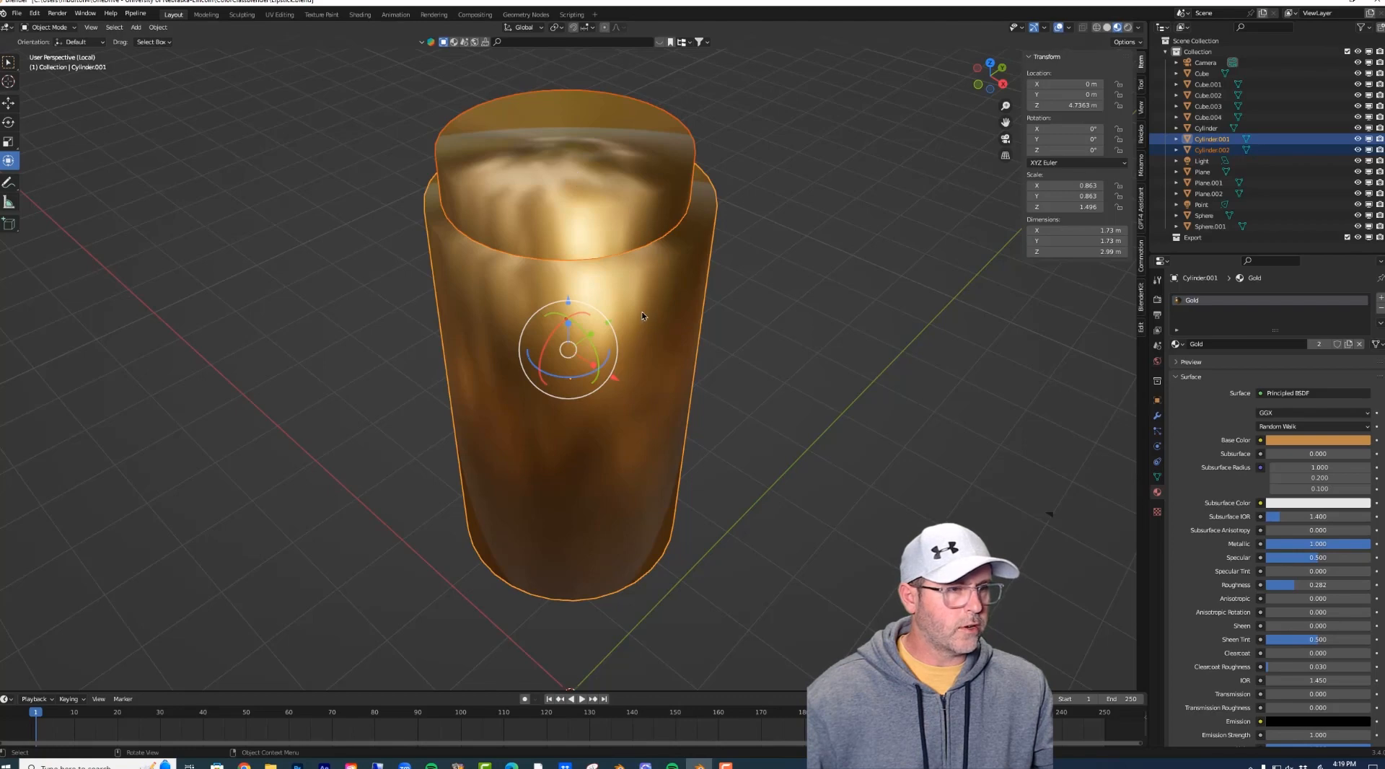
mouse_move(161, 113)
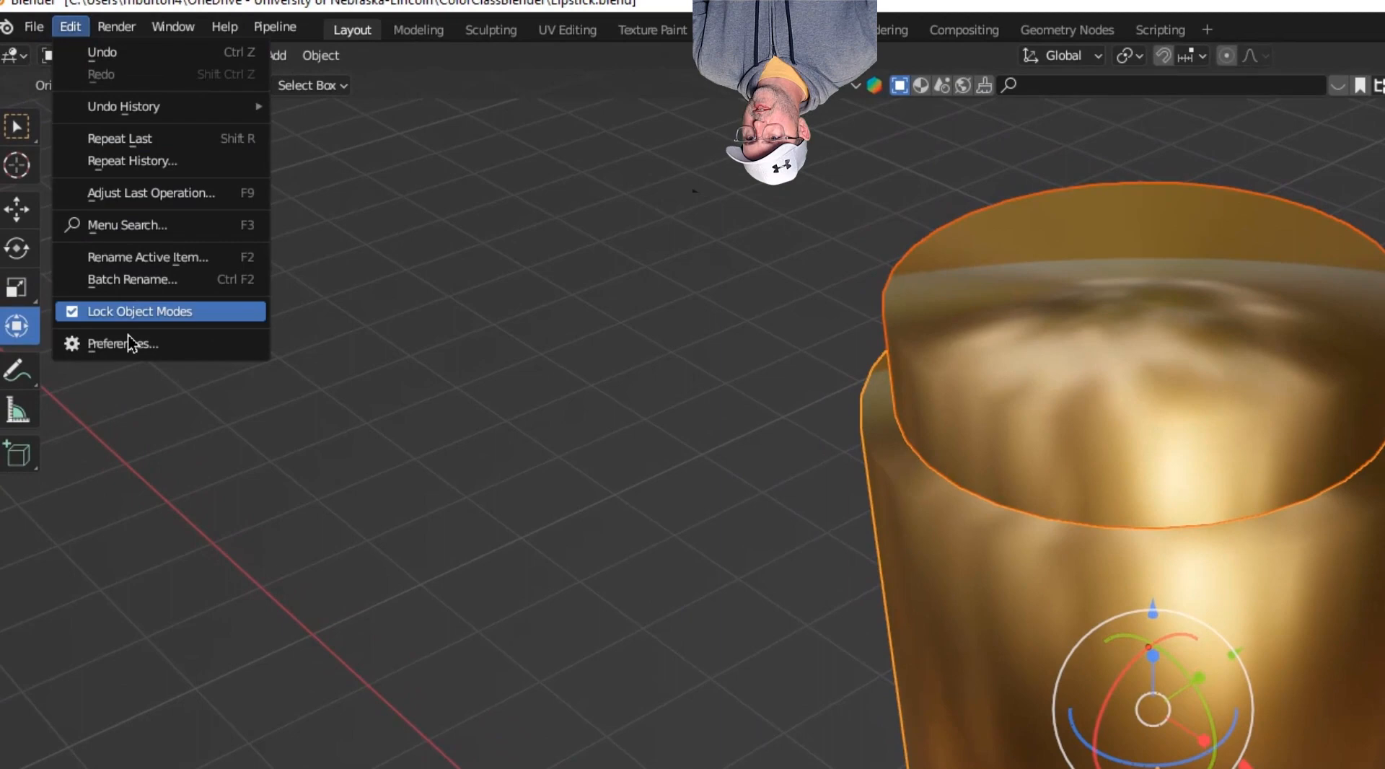
mouse_move(129, 343)
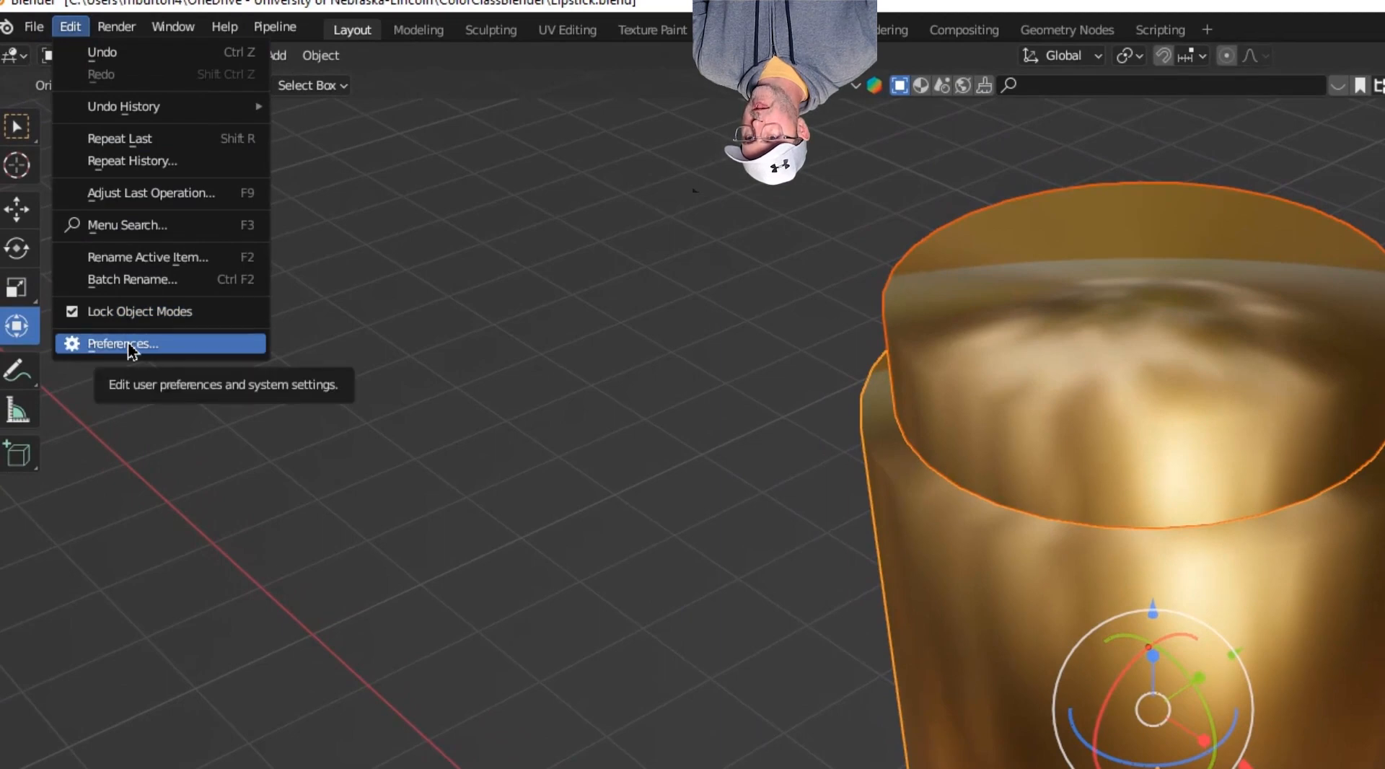
Search add-ons for 'bool' in Preferences and enable Object: Bool Tool.
left_click(123, 344)
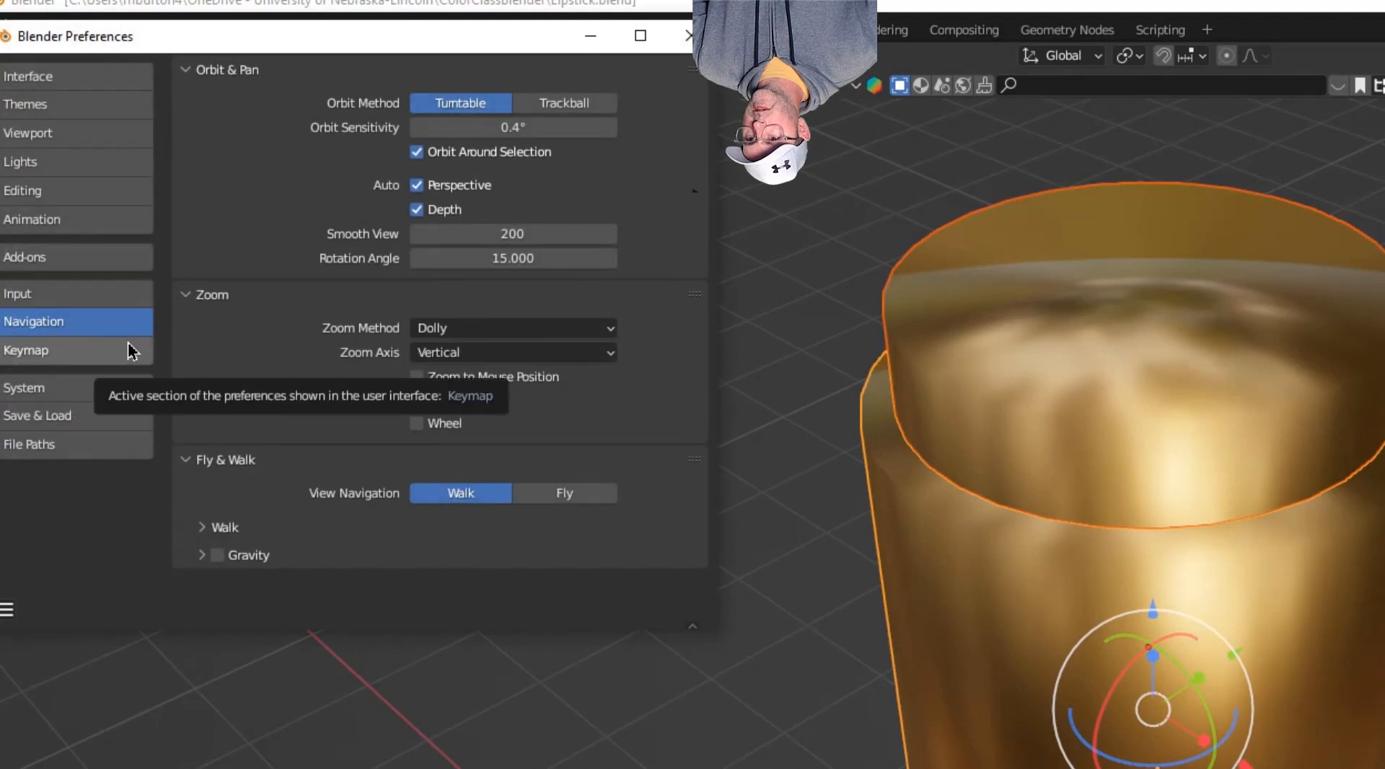
left_click(24, 257)
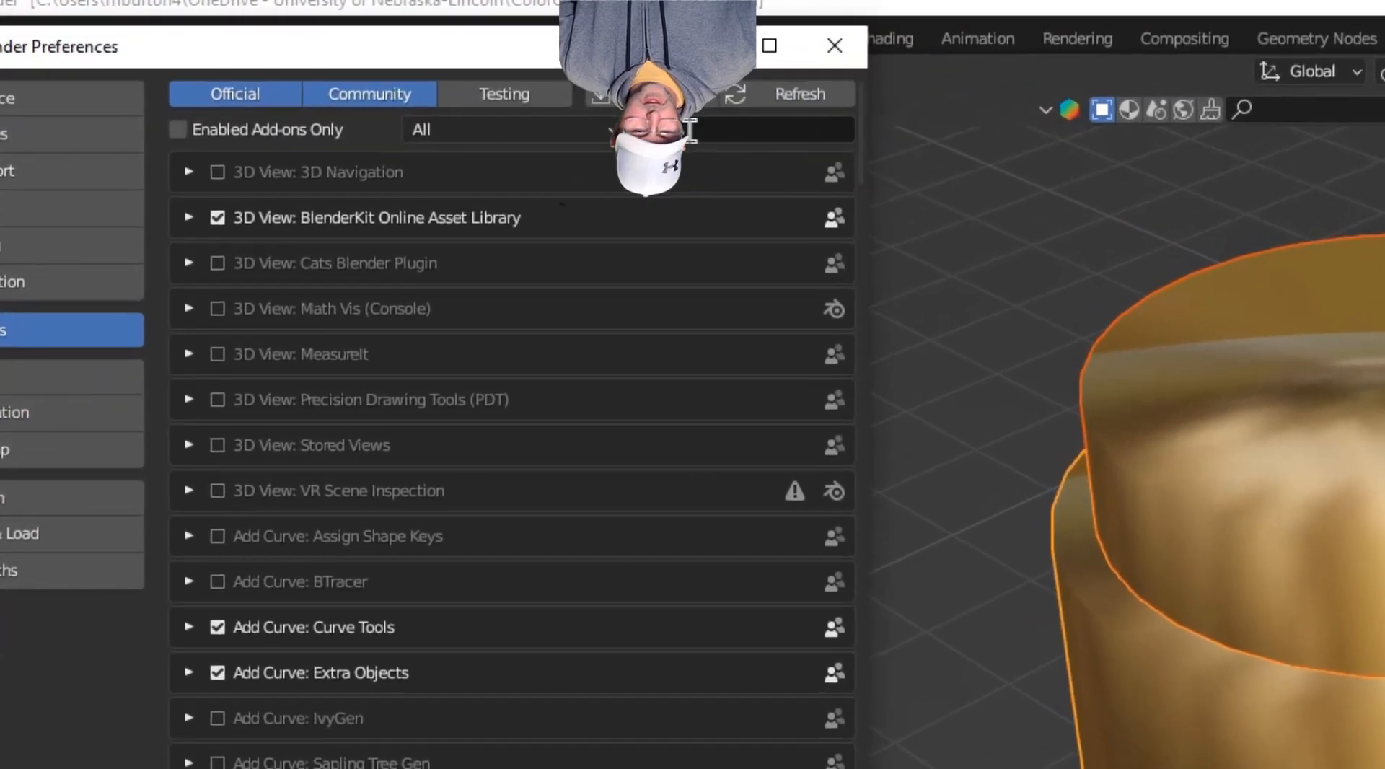
type("bool")
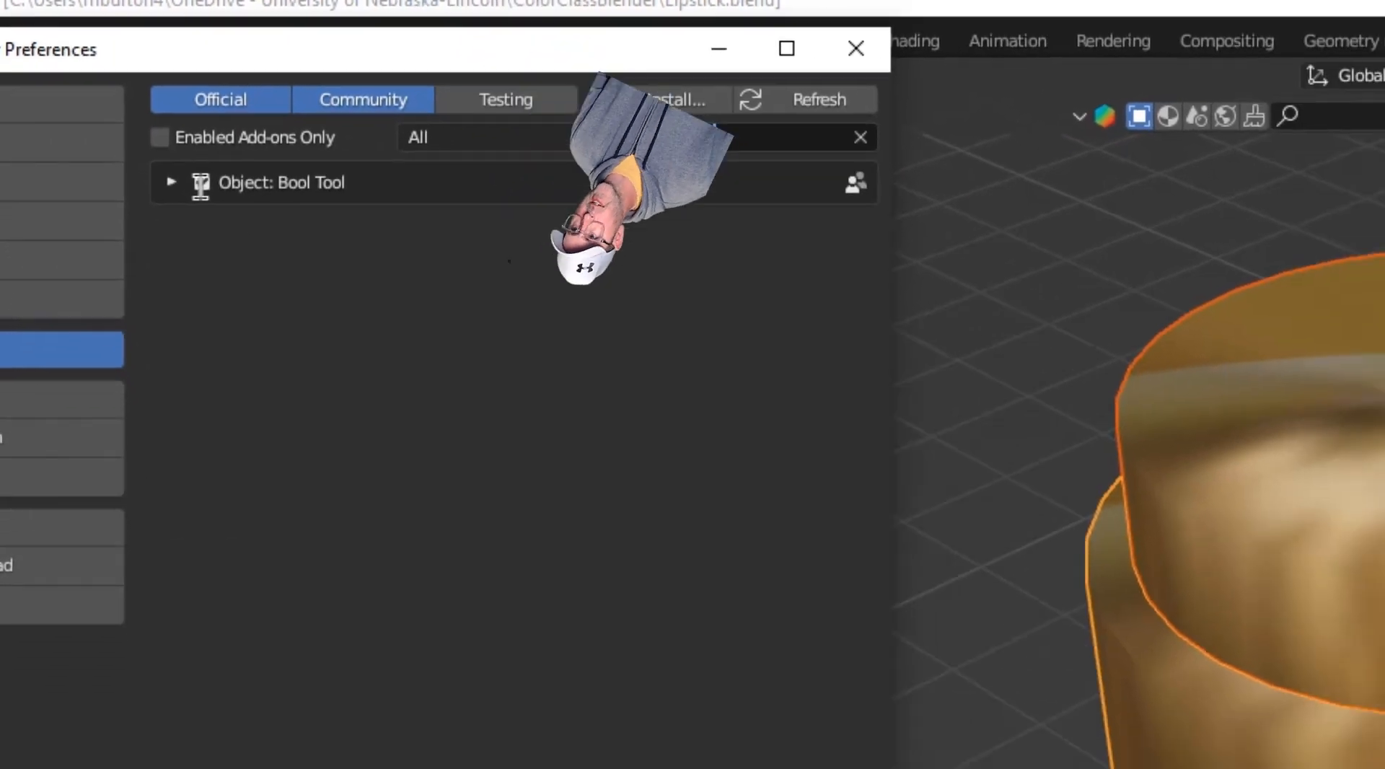
left_click(853, 48)
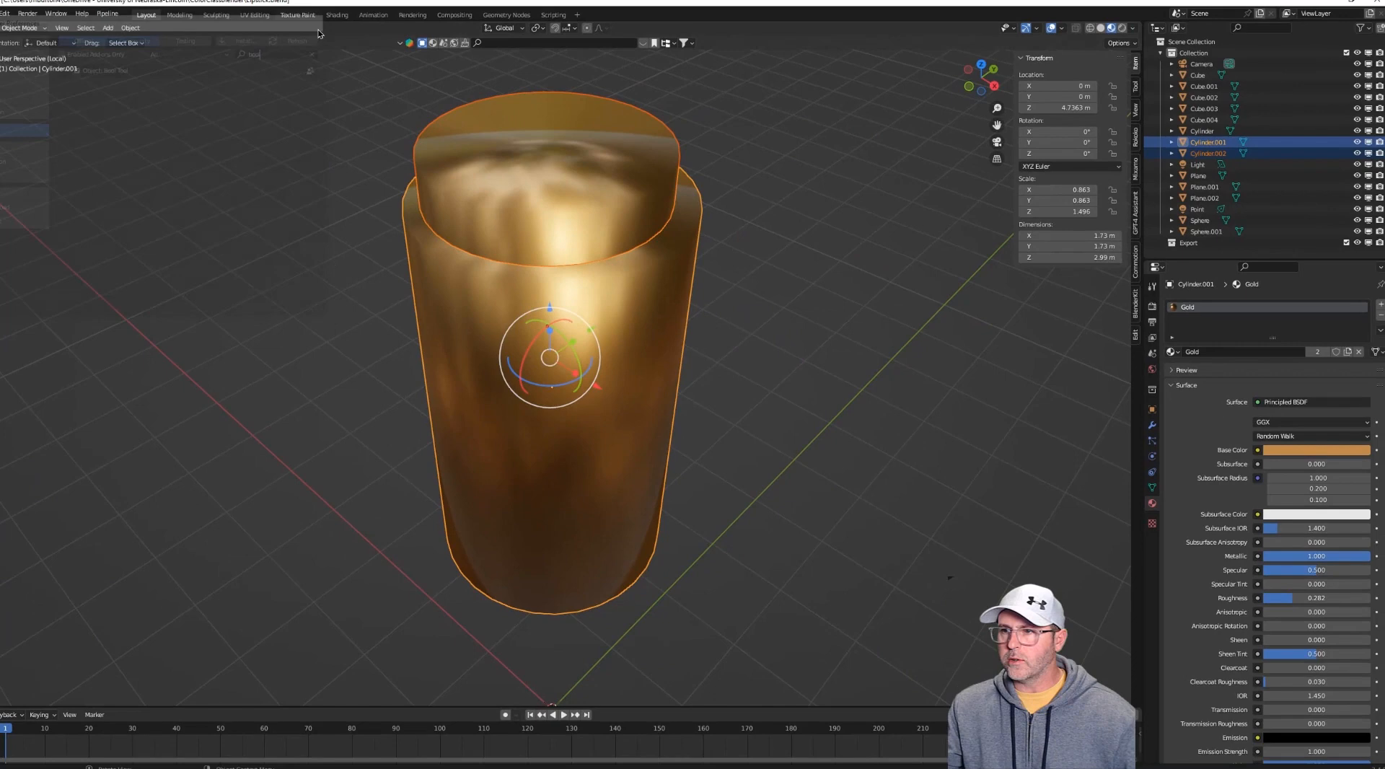
Subtract the inner cylinder from the gold sleeve using Auto Boolean Difference.
left_click(1207, 153)
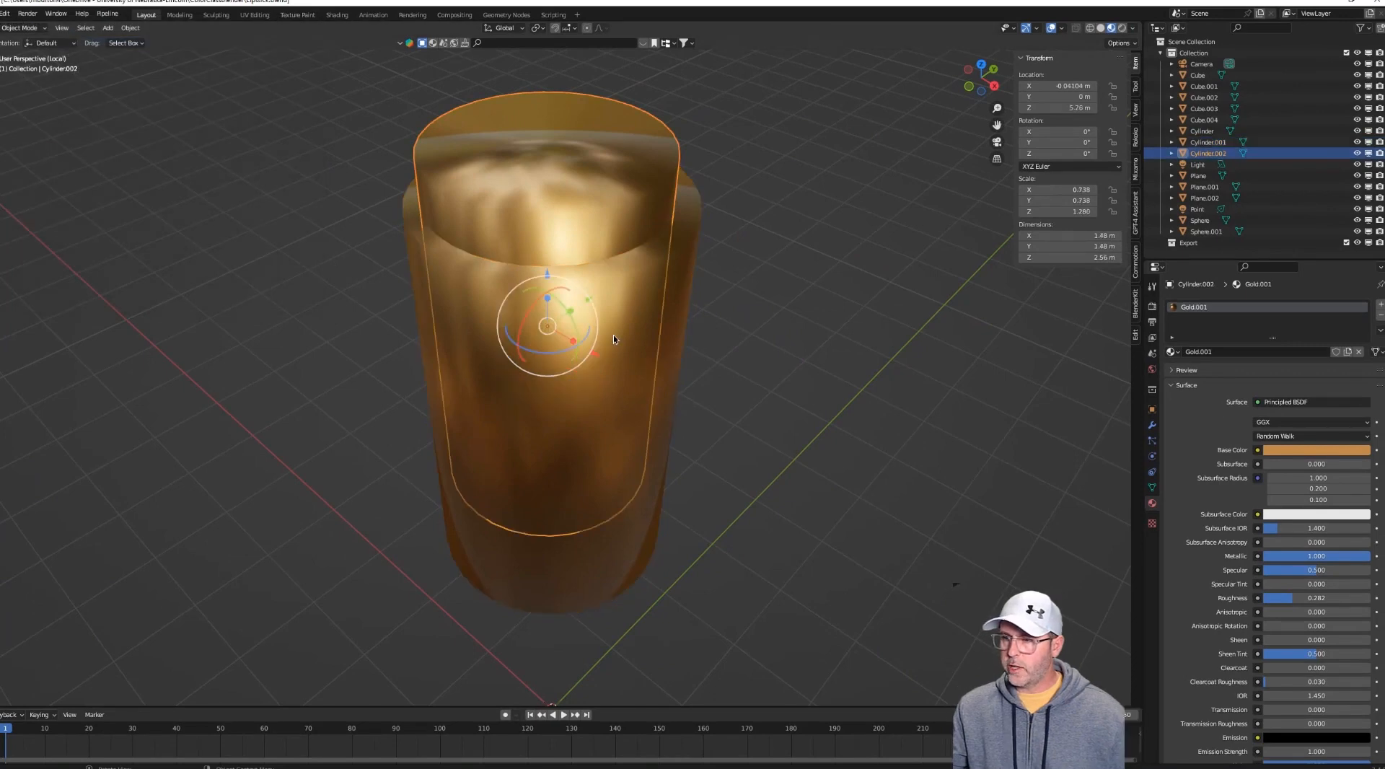
left_click(1208, 142)
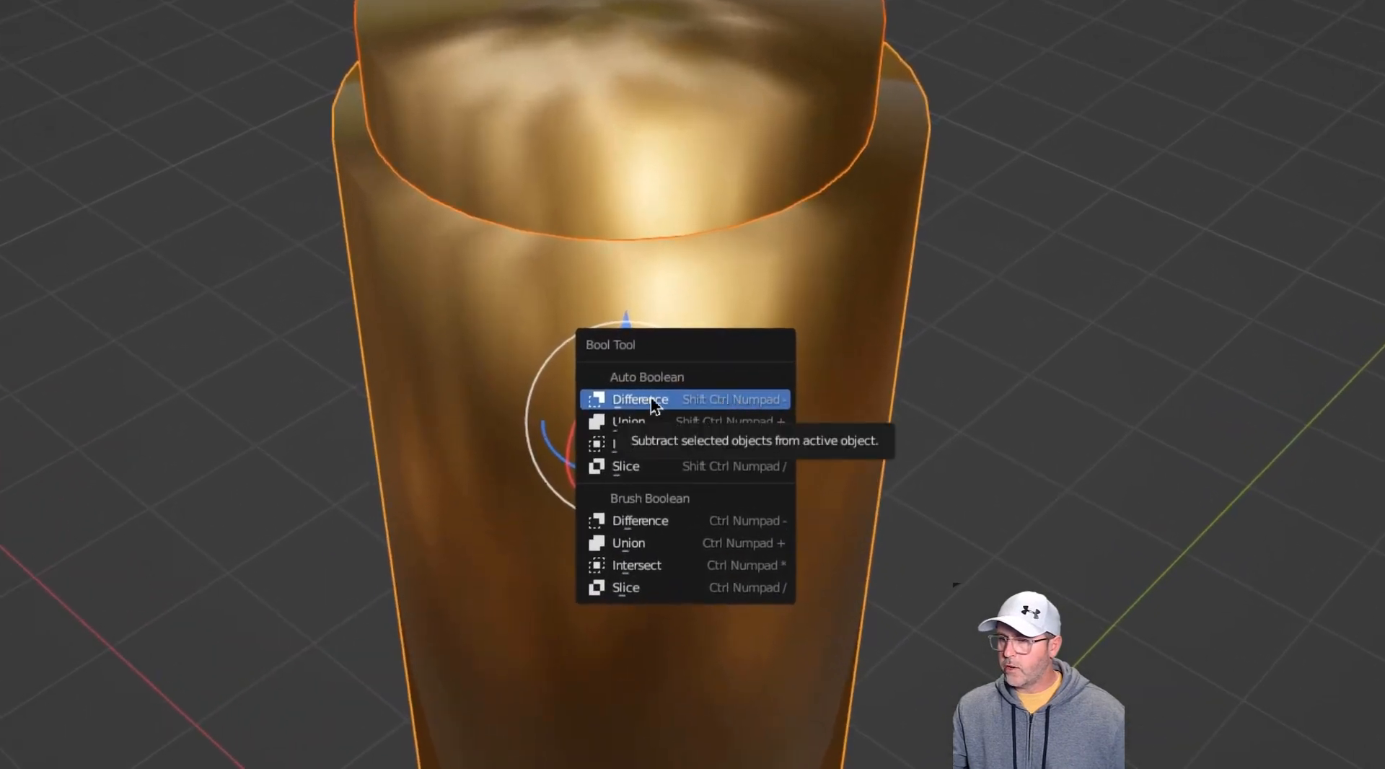
left_click(640, 399)
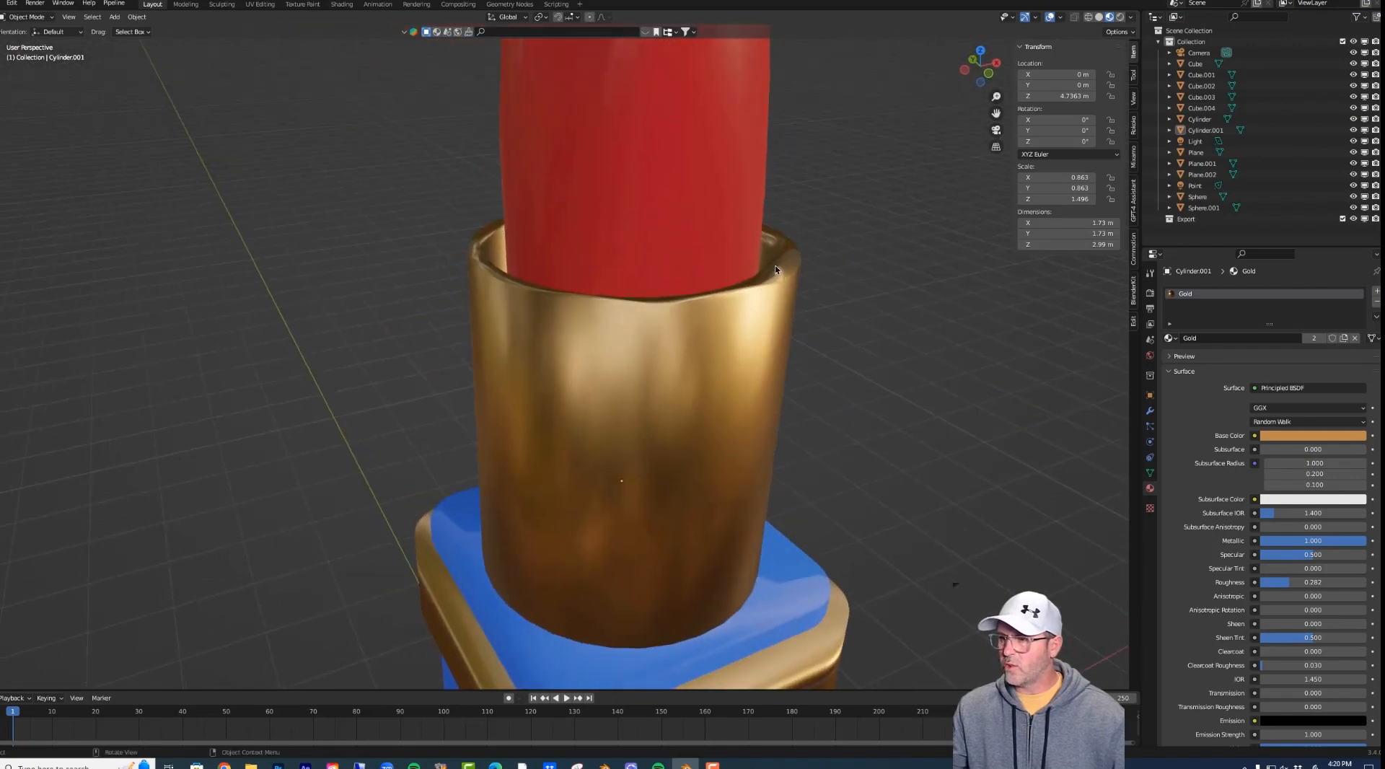
Stretch the blue Cube.005 cap to about 2.139 along Z, then deselect.
scroll("down", 3)
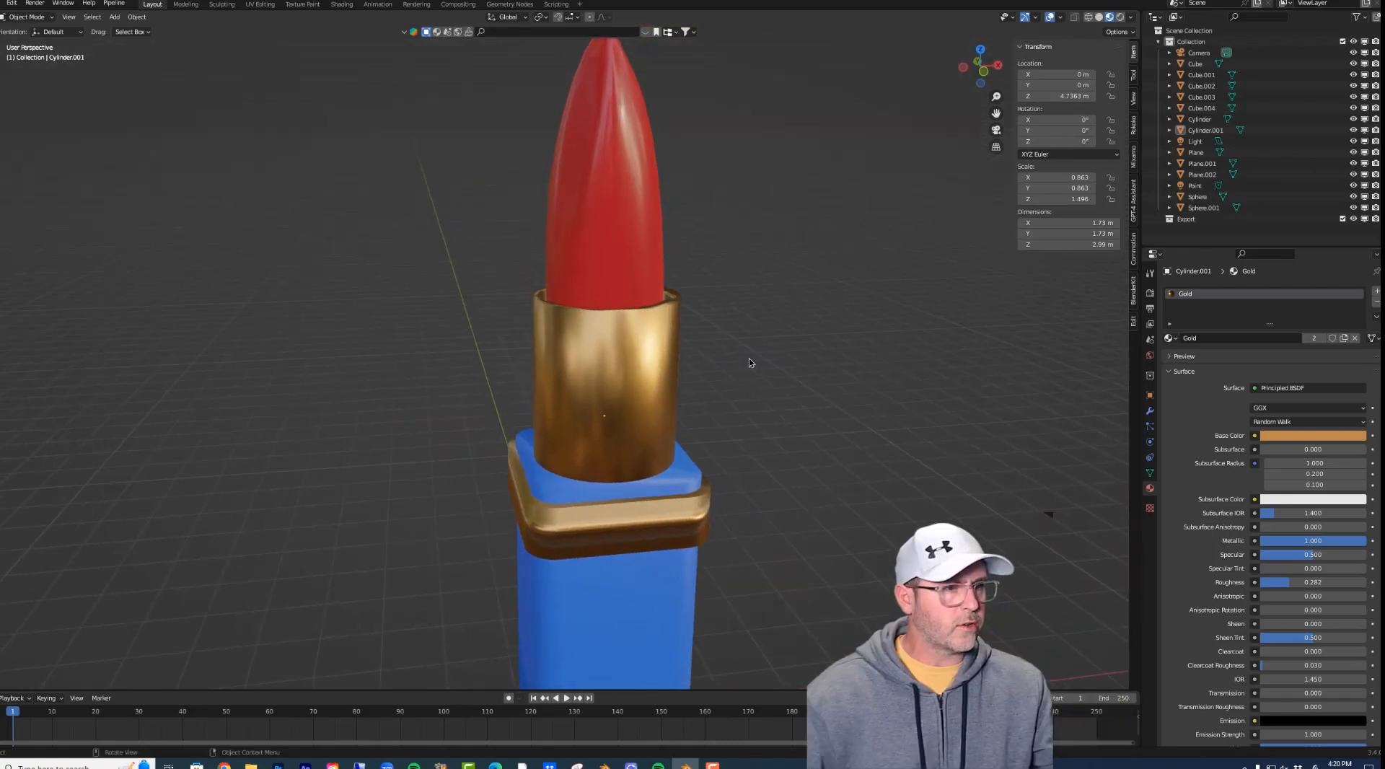
scroll("down", 3)
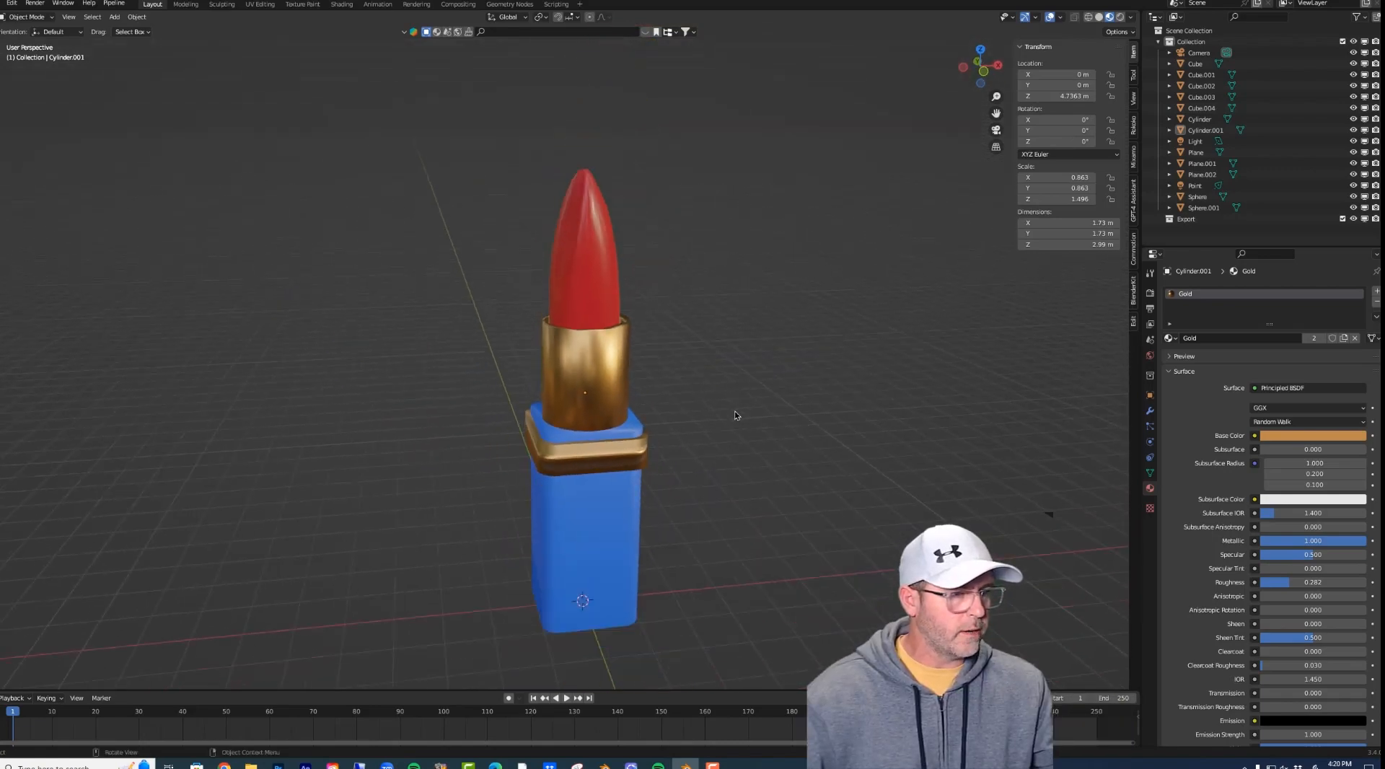
left_click(578, 556)
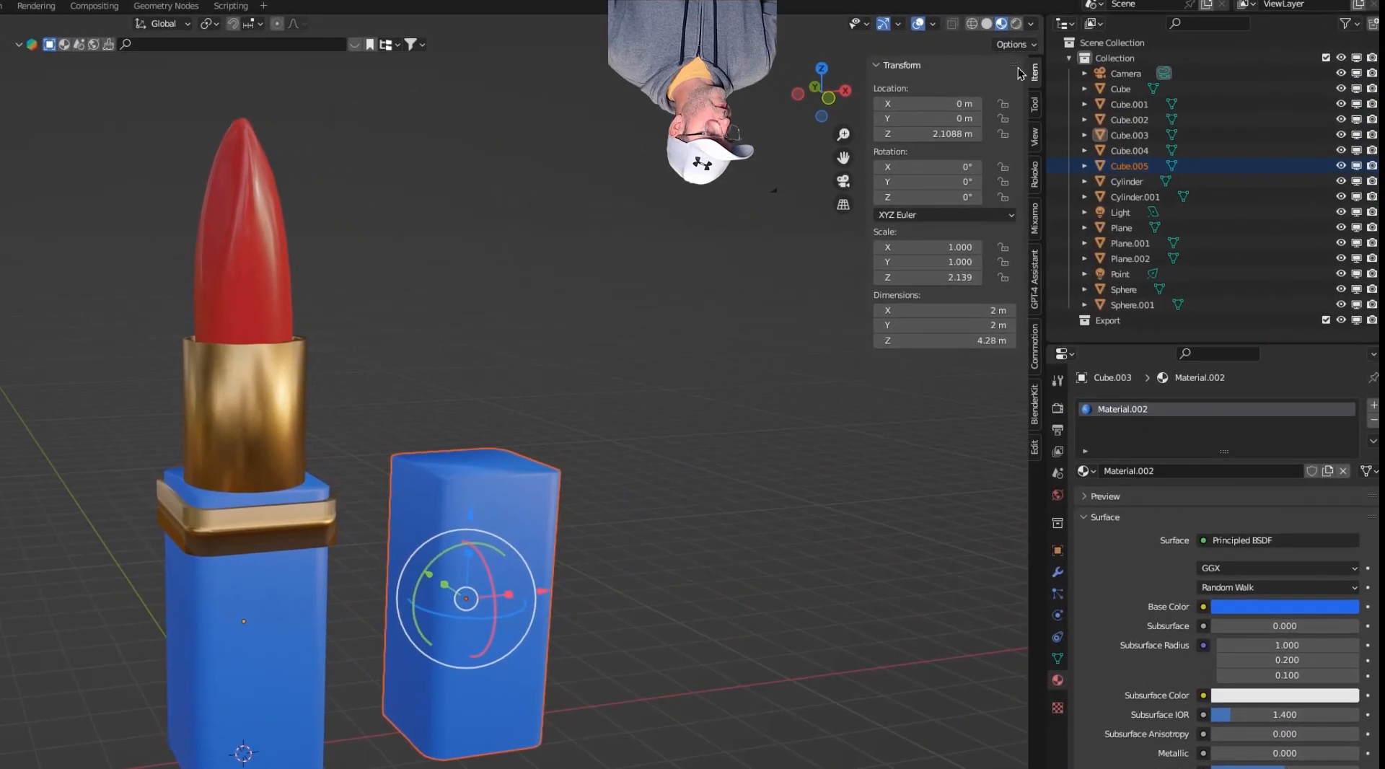
mouse_move(925, 241)
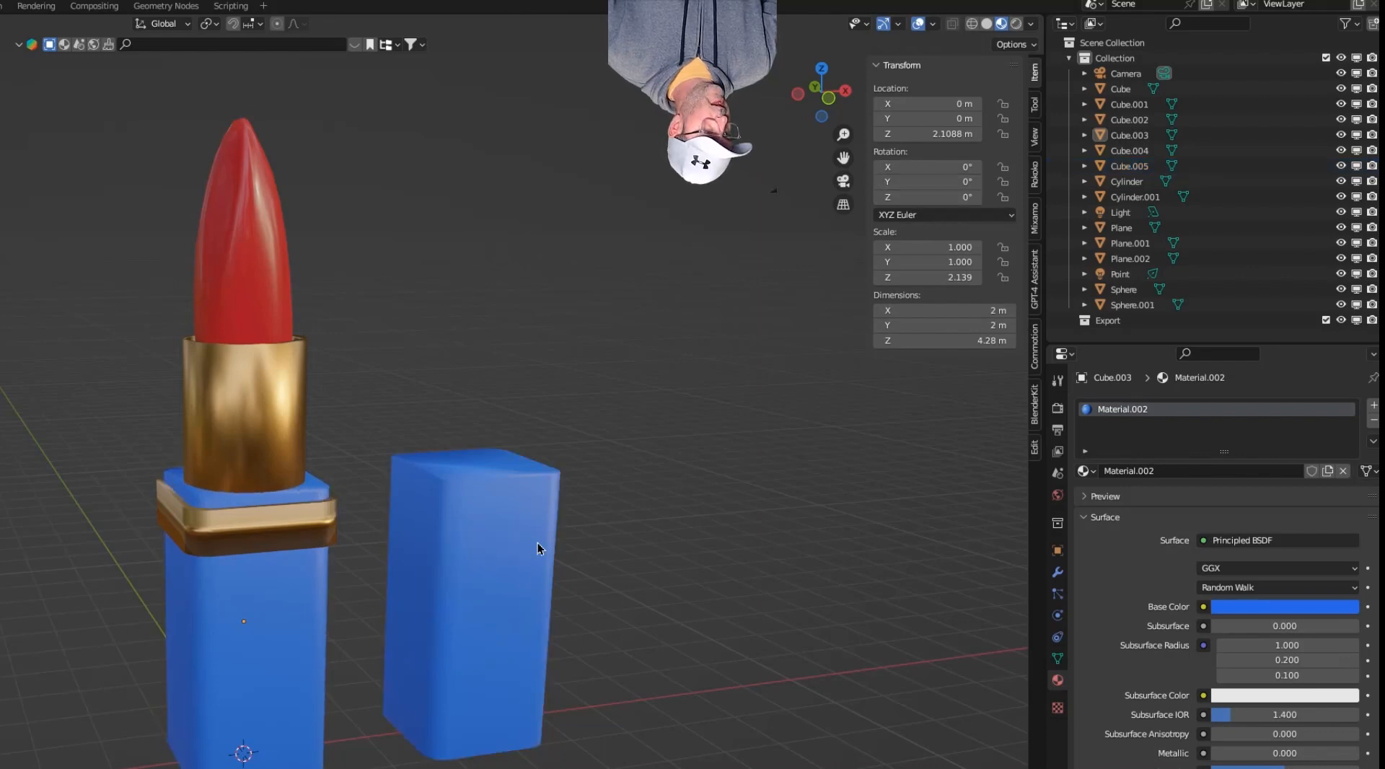
left_click(468, 547)
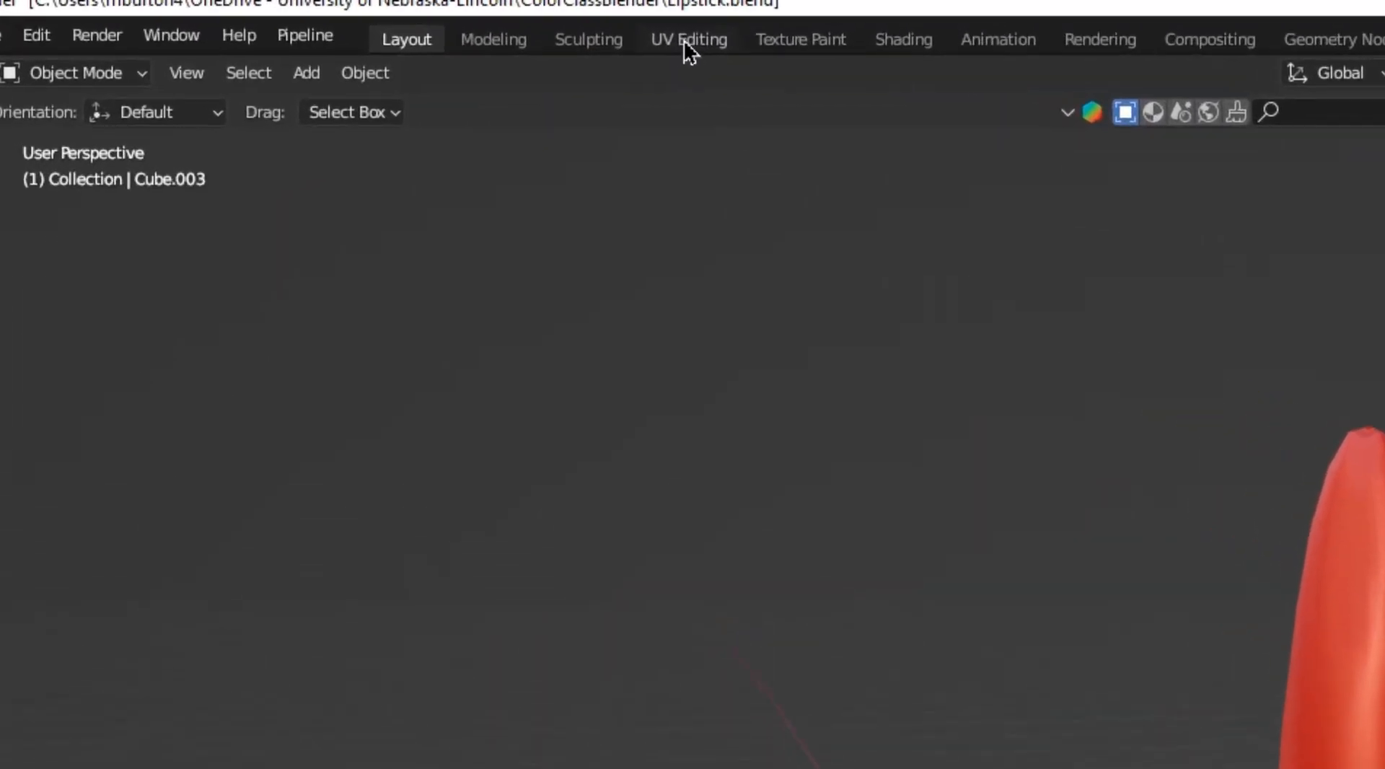
Inspect Cube.003's cross-shaped unwrapped layout in the UV Editing workspace.
left_click(688, 39)
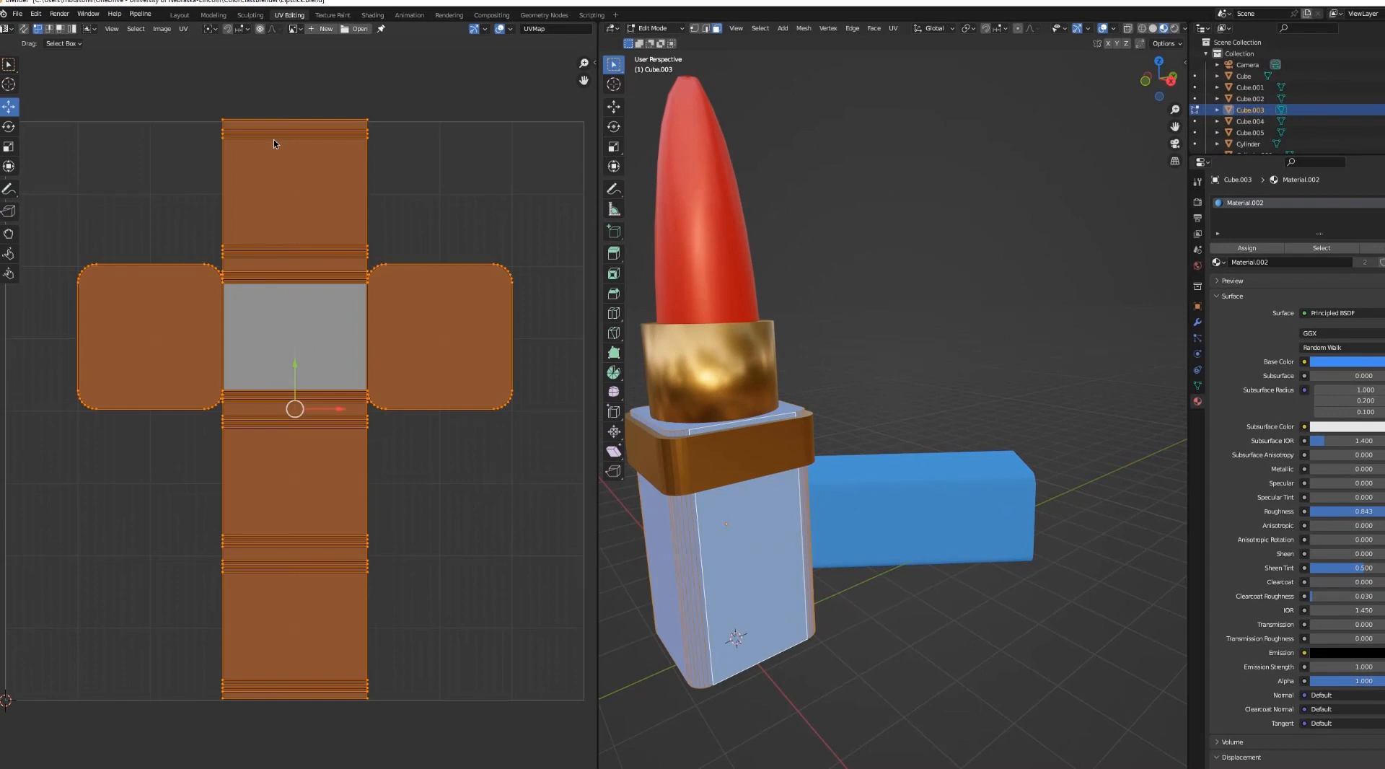
mouse_move(283, 380)
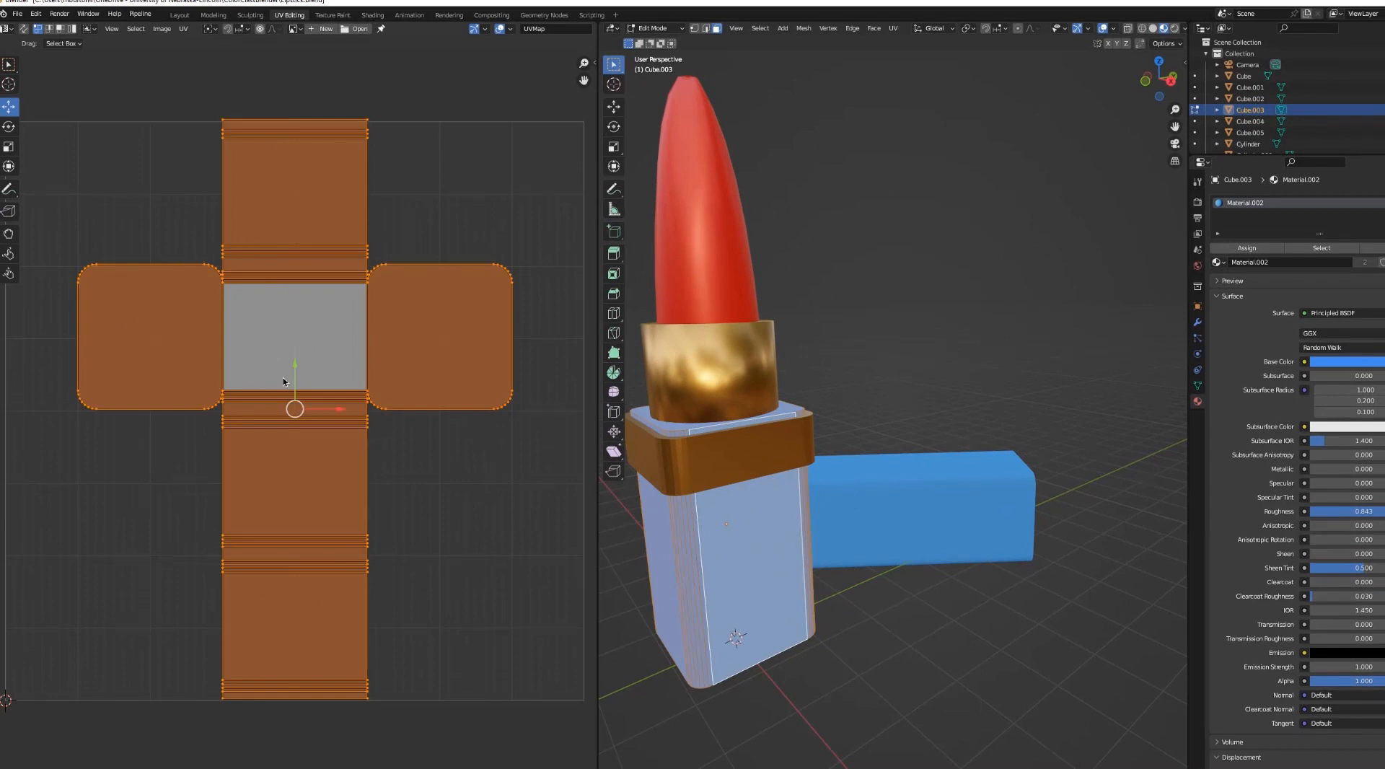
mouse_move(173, 334)
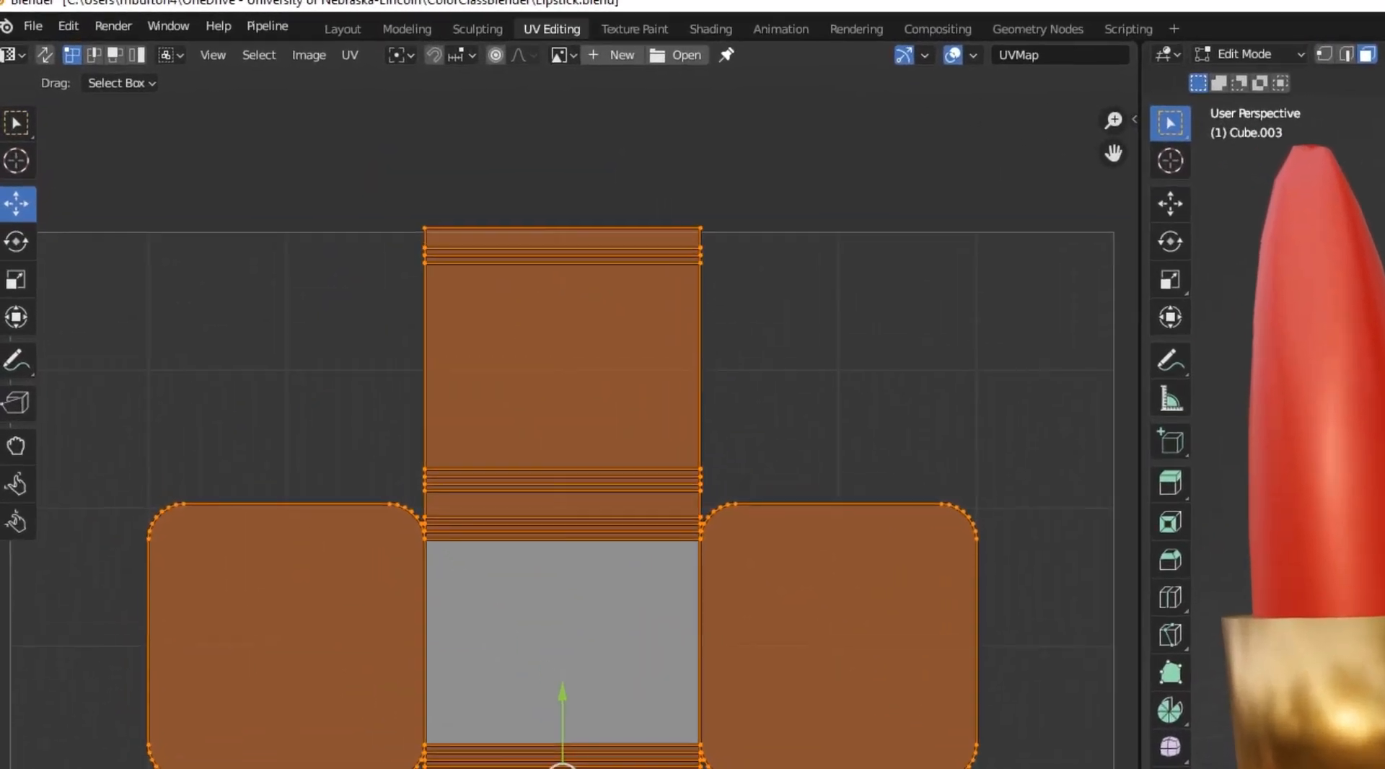
left_click(349, 54)
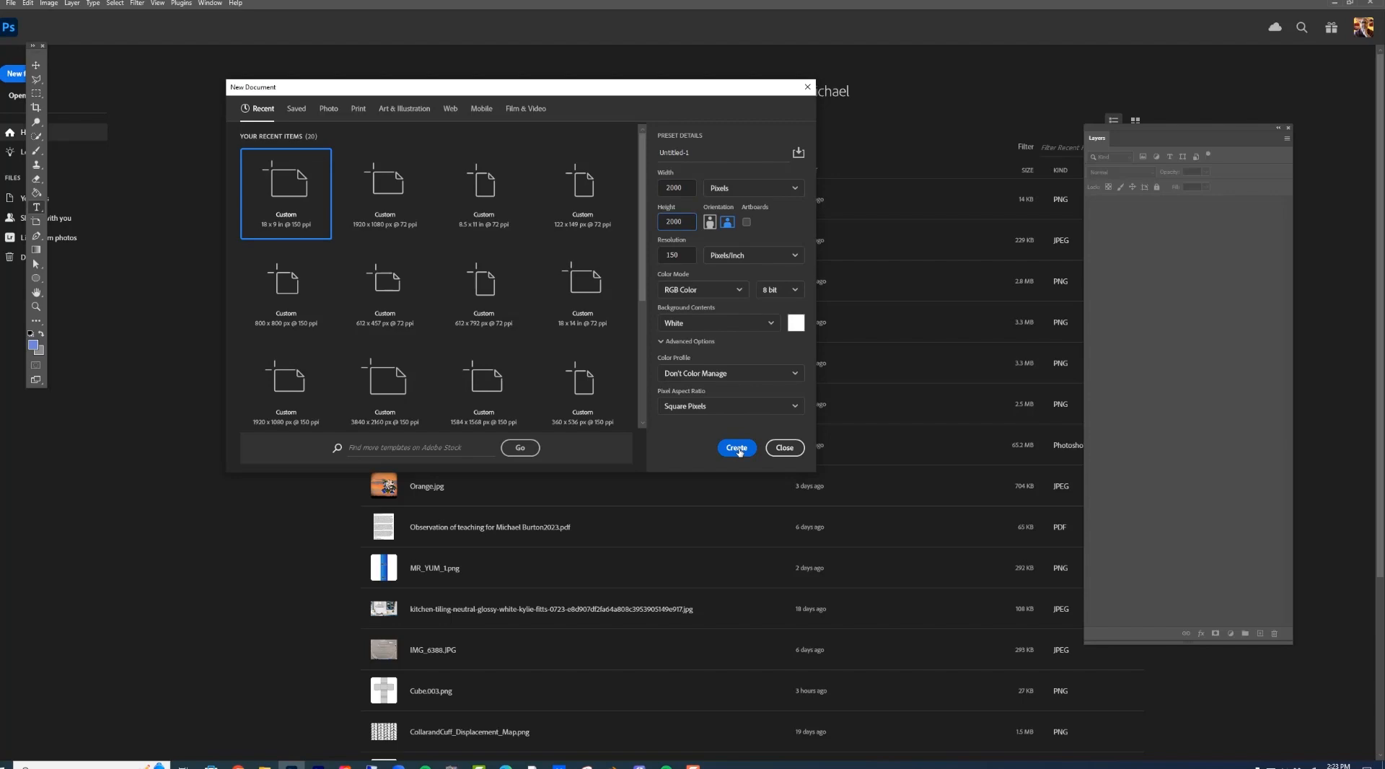
Create a white 2000 × 2000 px, 150 ppi RGB document.
left_click(736, 448)
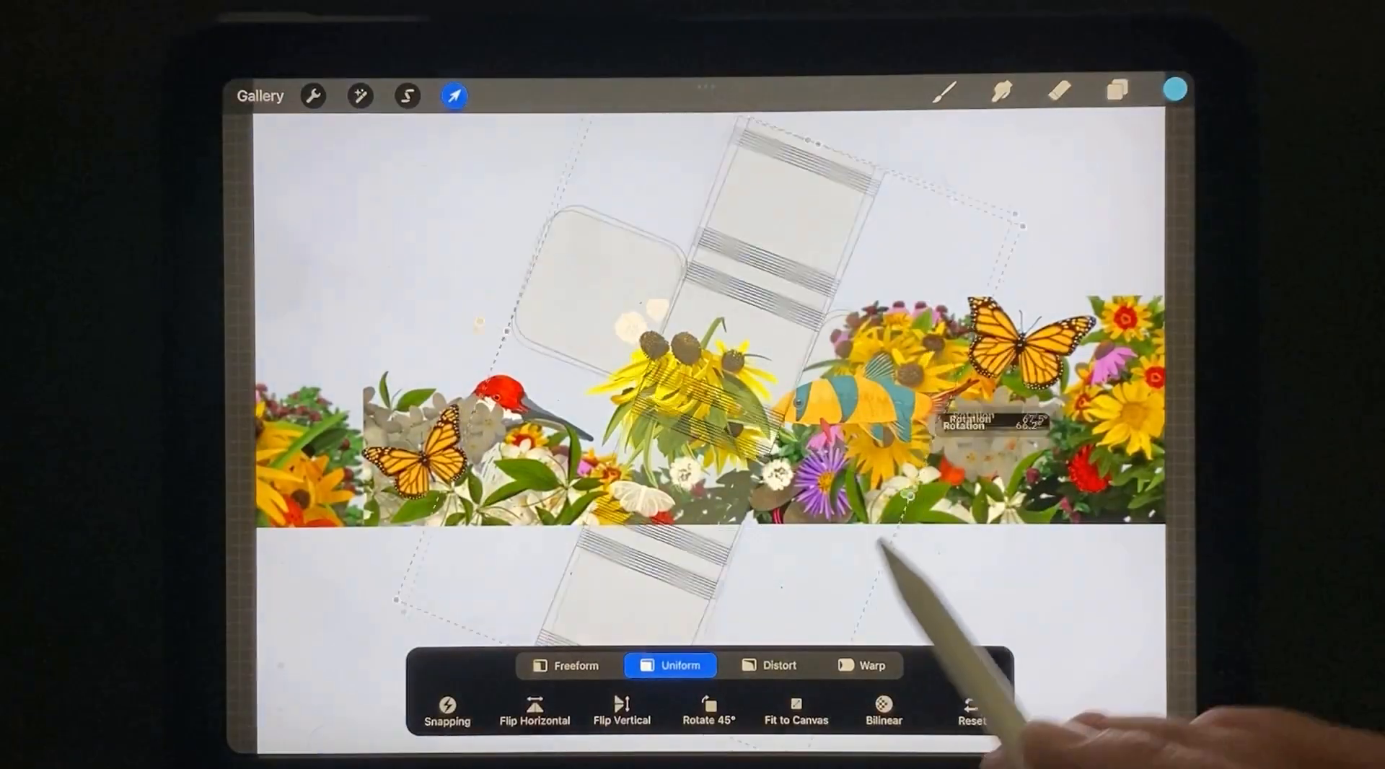
Rotate the flower artwork onto the UV template and apply the canvas crop and resize.
left_click(405, 96)
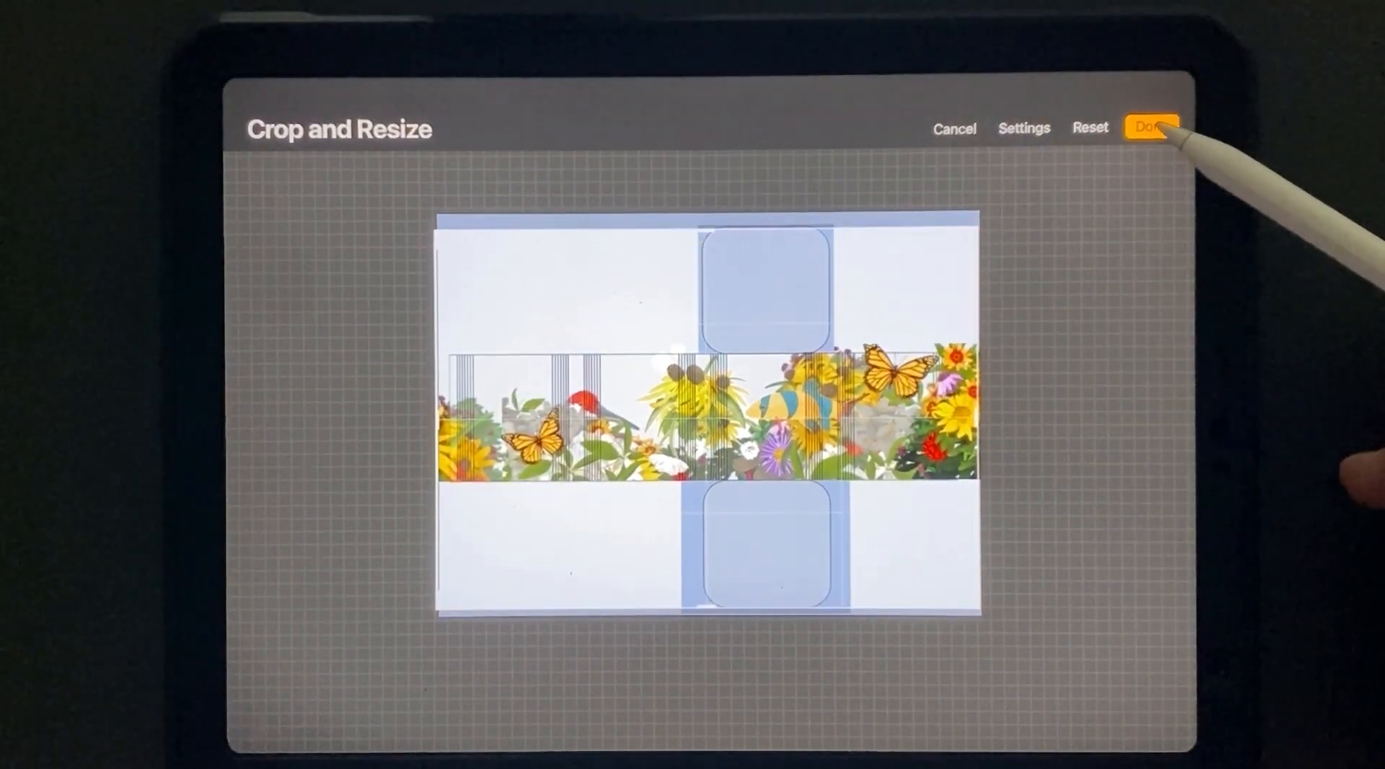
left_click(1151, 127)
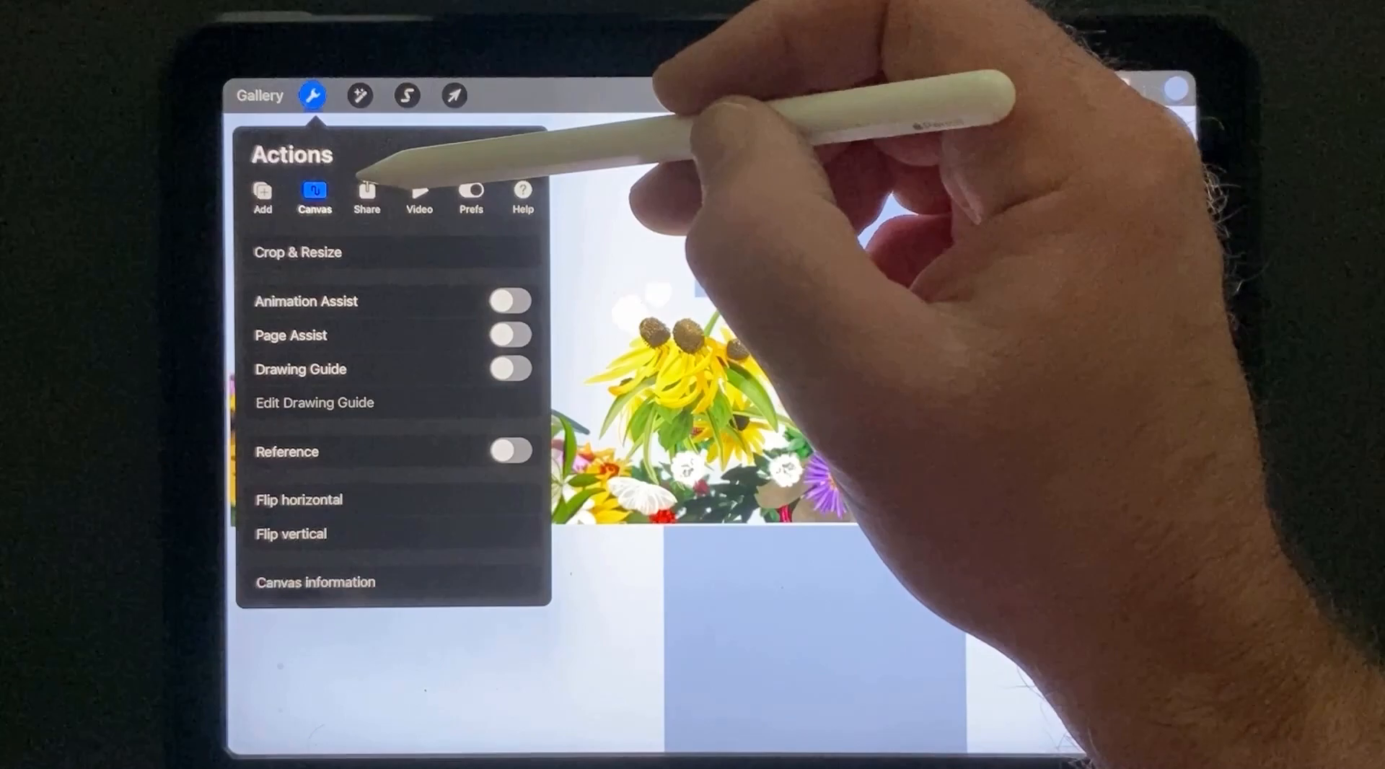
left_click(366, 194)
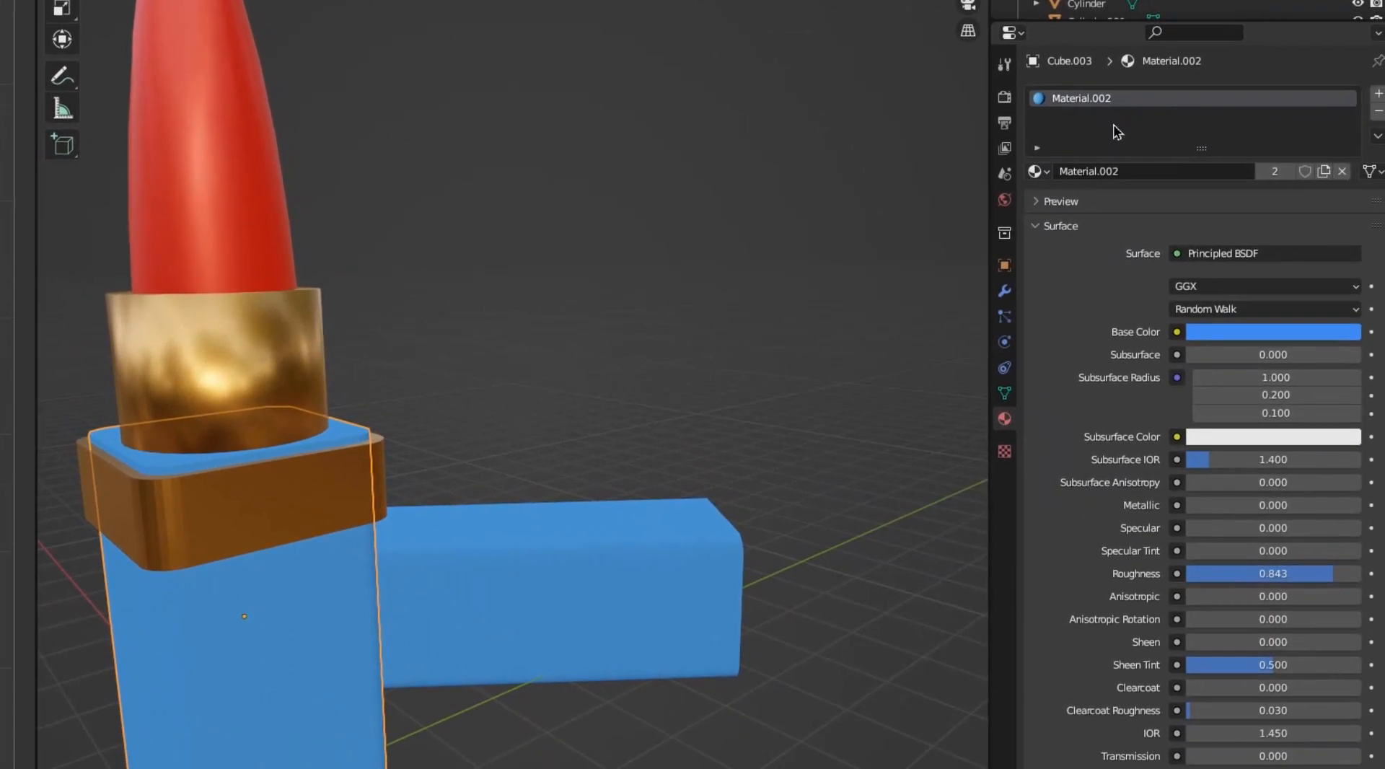
mouse_move(269, 618)
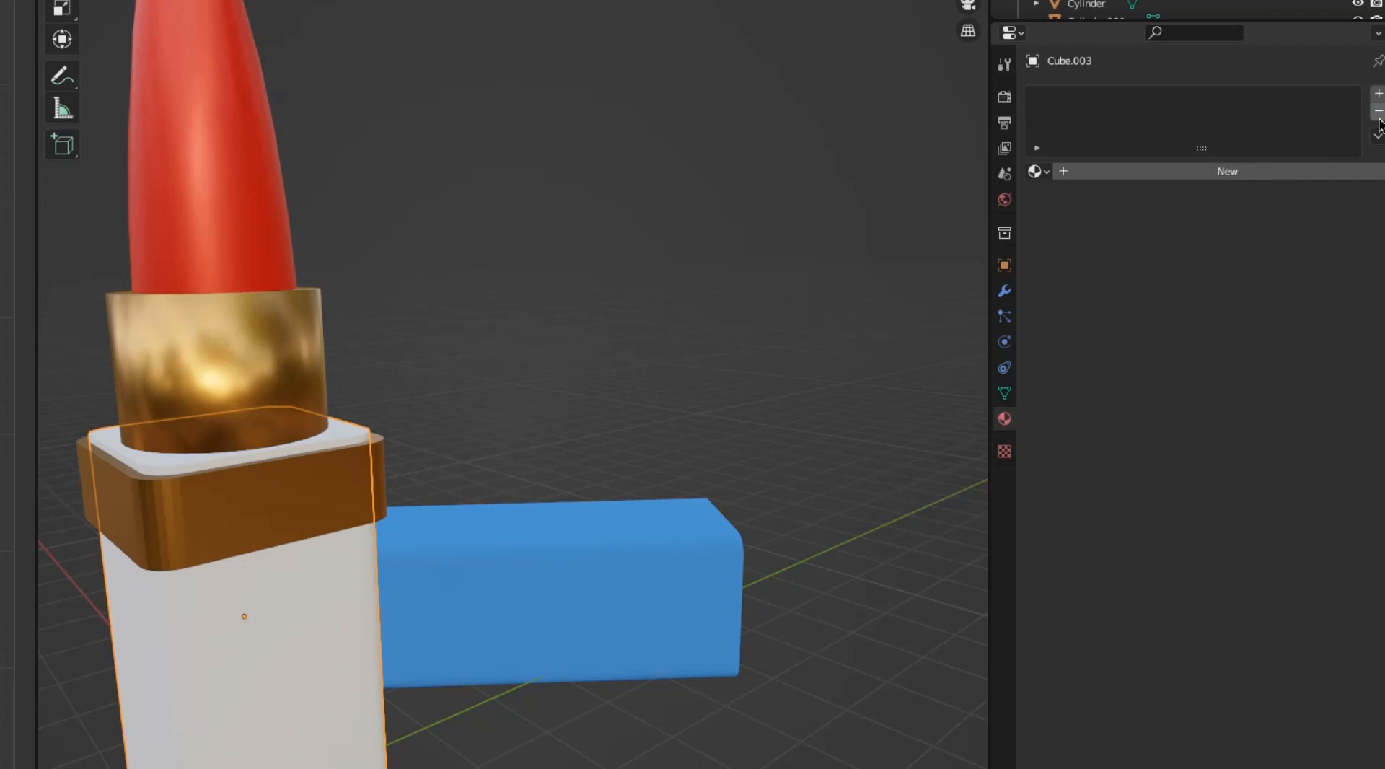
mouse_move(558, 600)
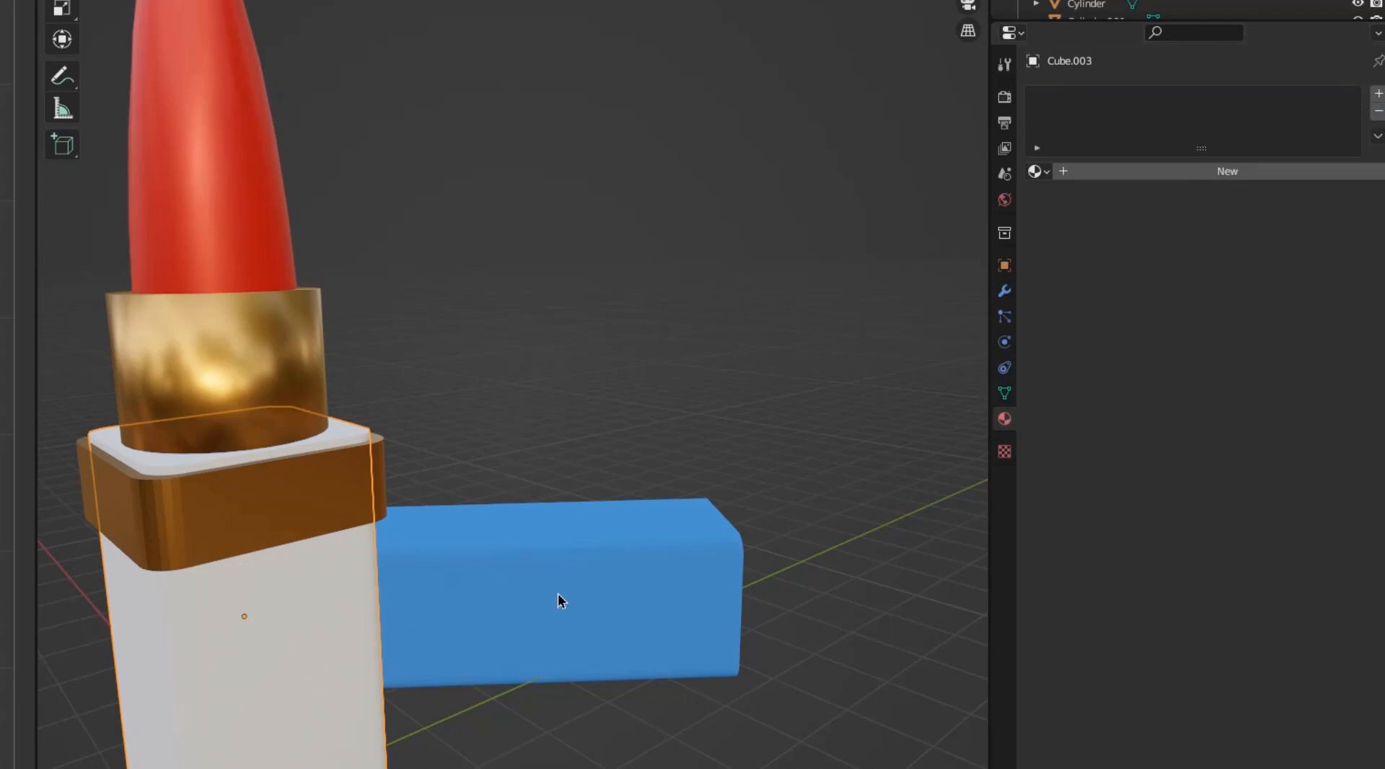
mouse_move(1095, 172)
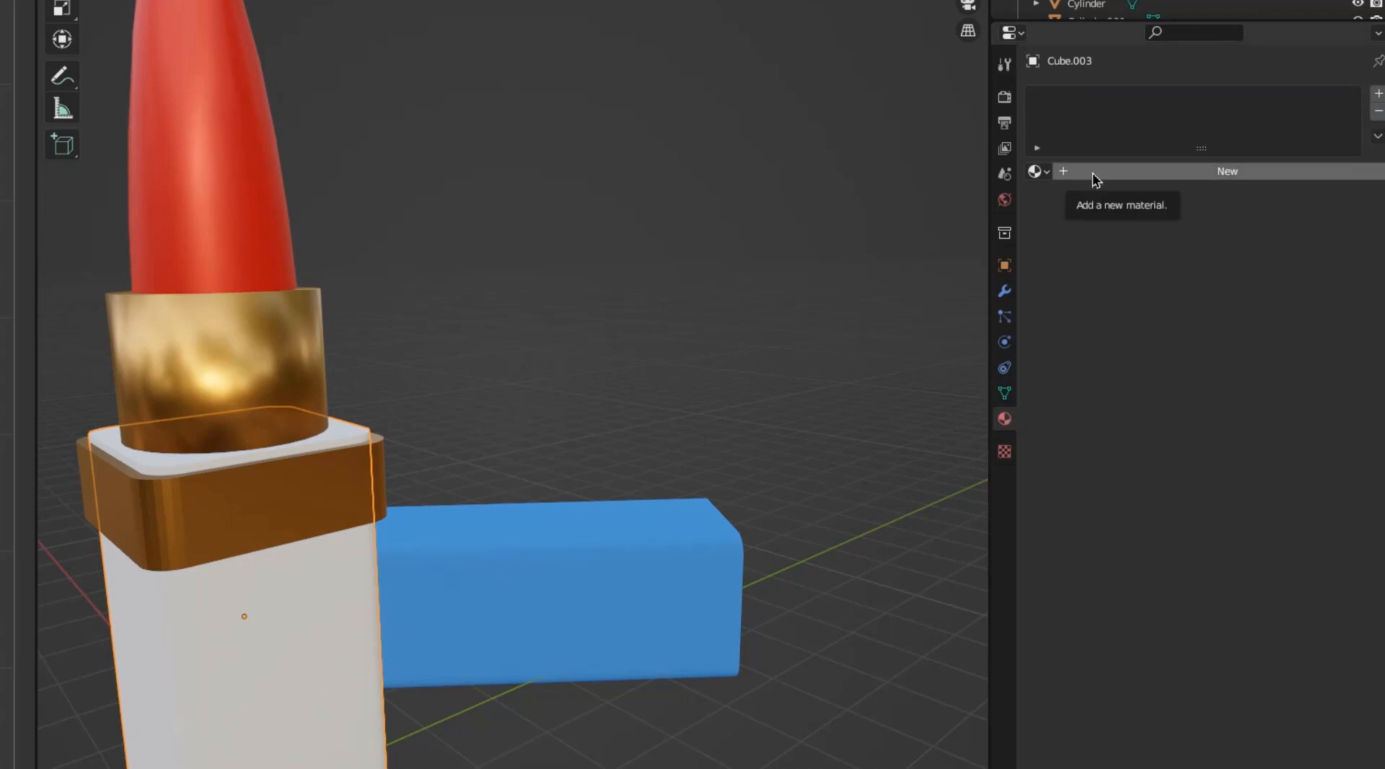
Give the base a new material with MR_YUM_1.png as Base Color, then return to Object Mode.
left_click(1226, 171)
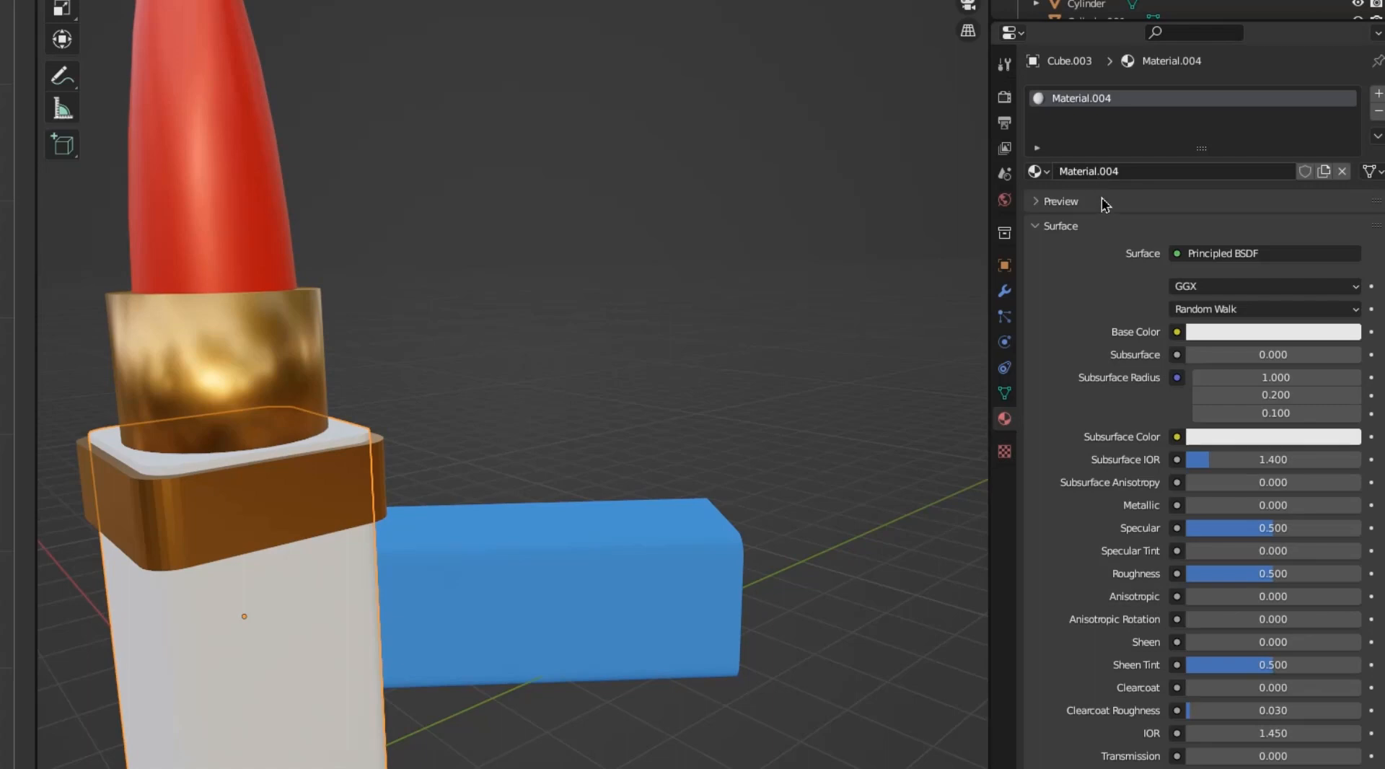
mouse_move(1181, 341)
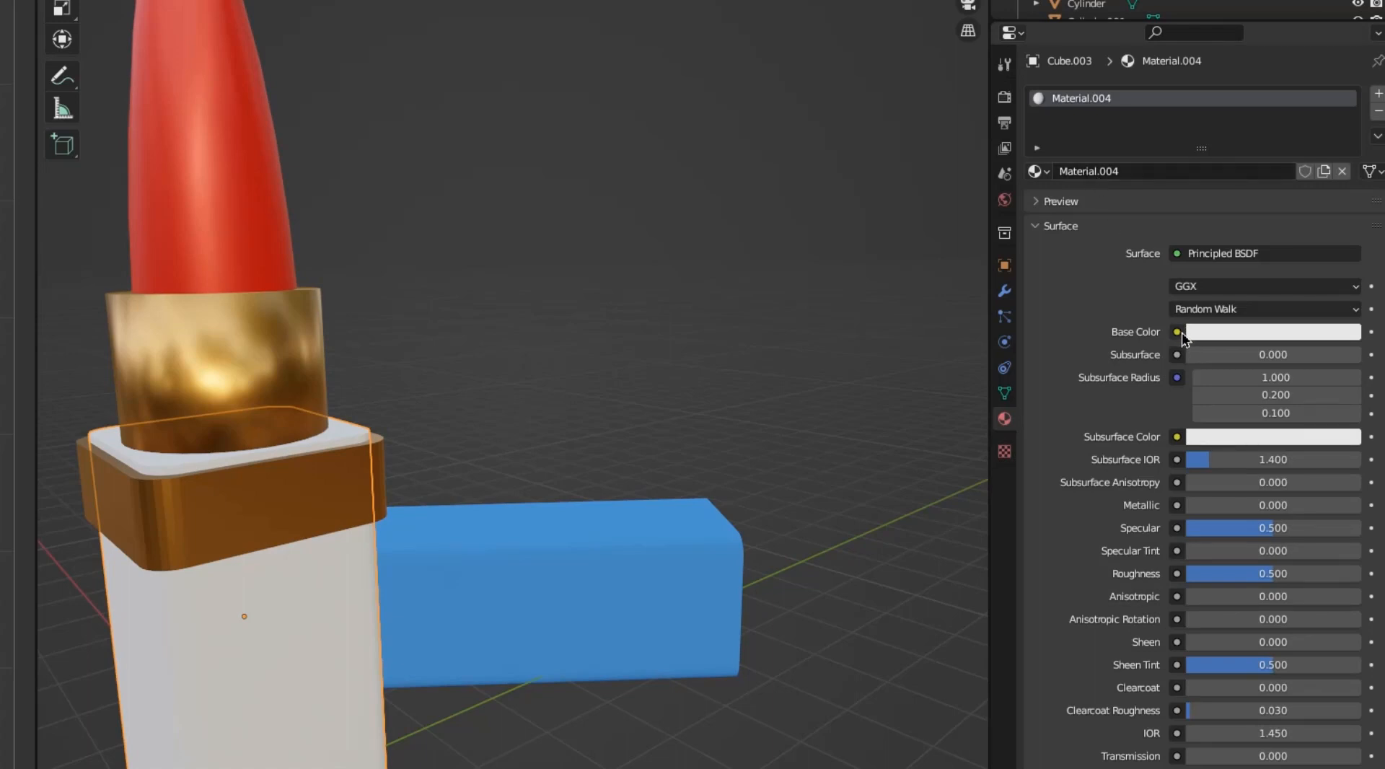
left_click(1177, 331)
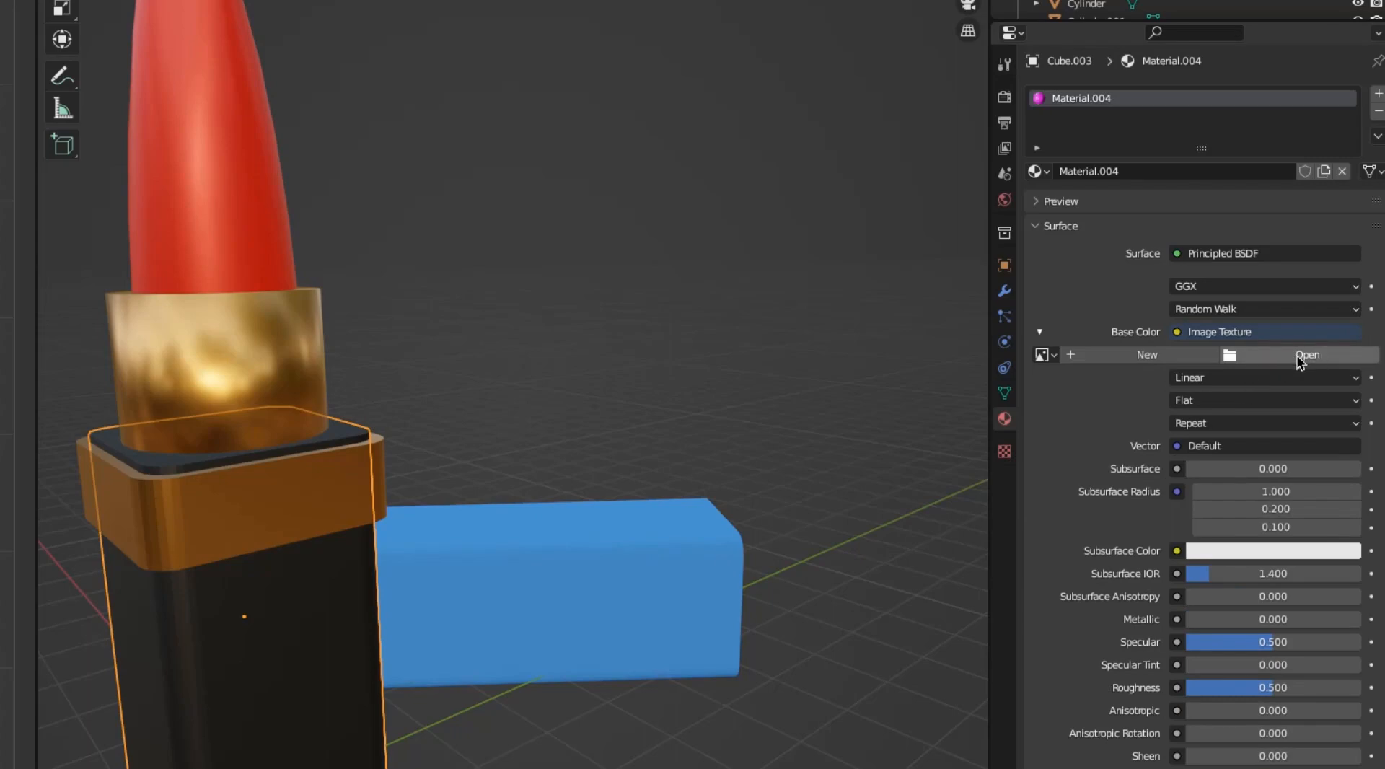
left_click(1307, 354)
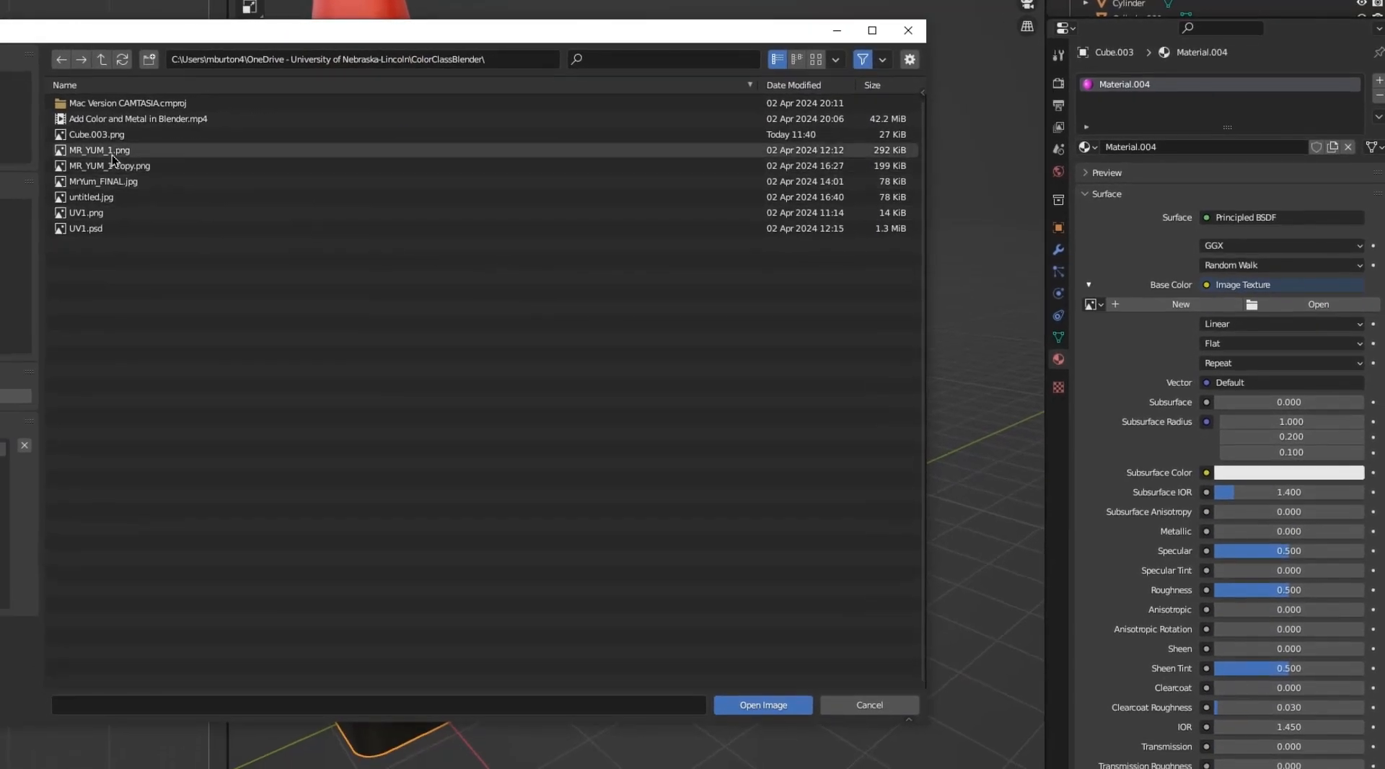
left_click(761, 705)
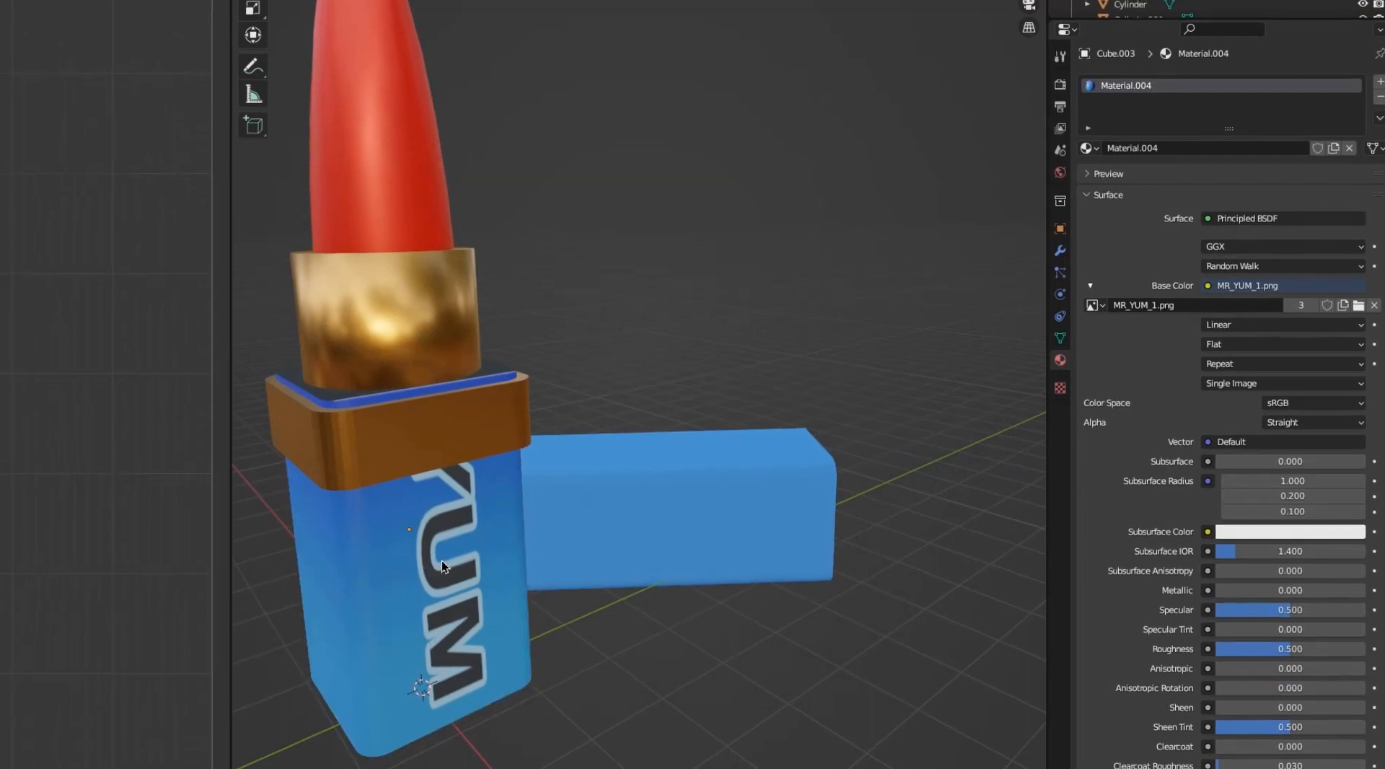
left_click(645, 31)
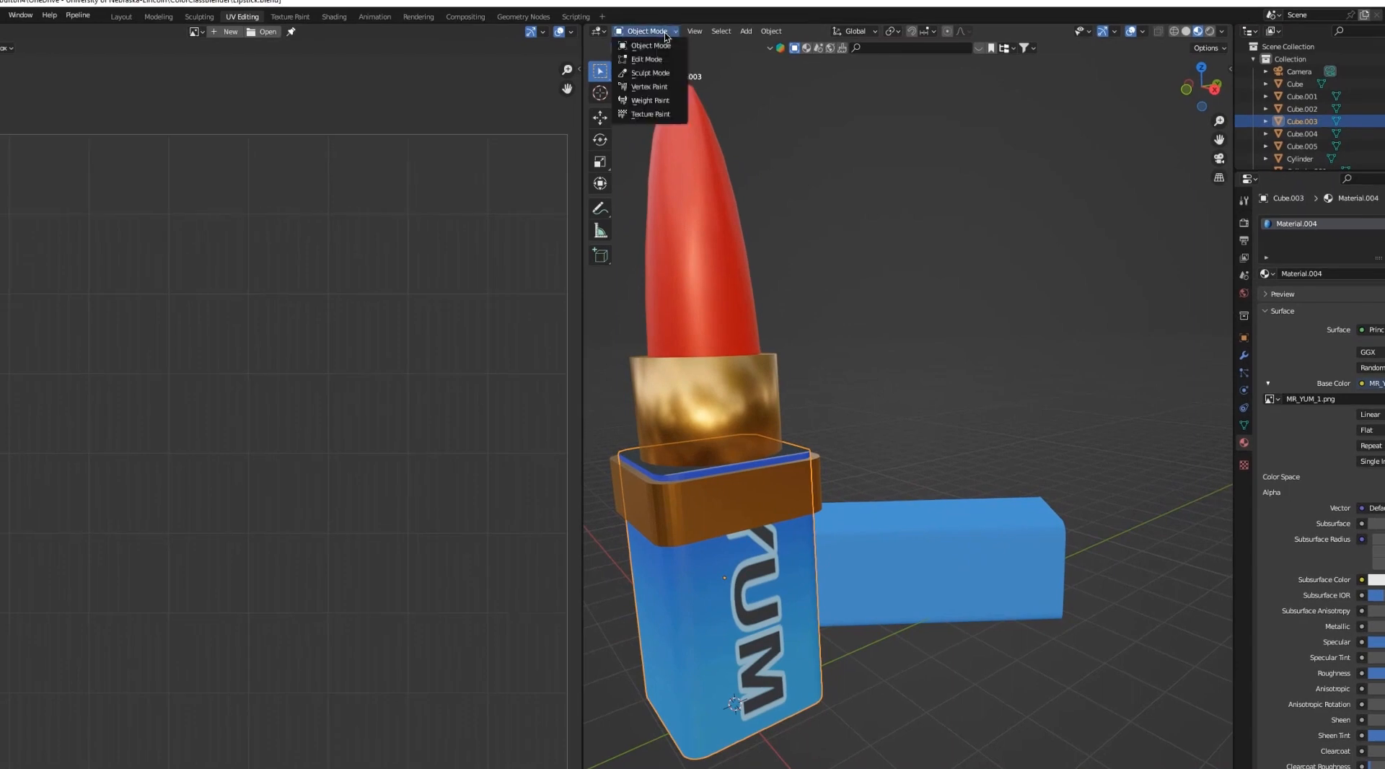
left_click(645, 58)
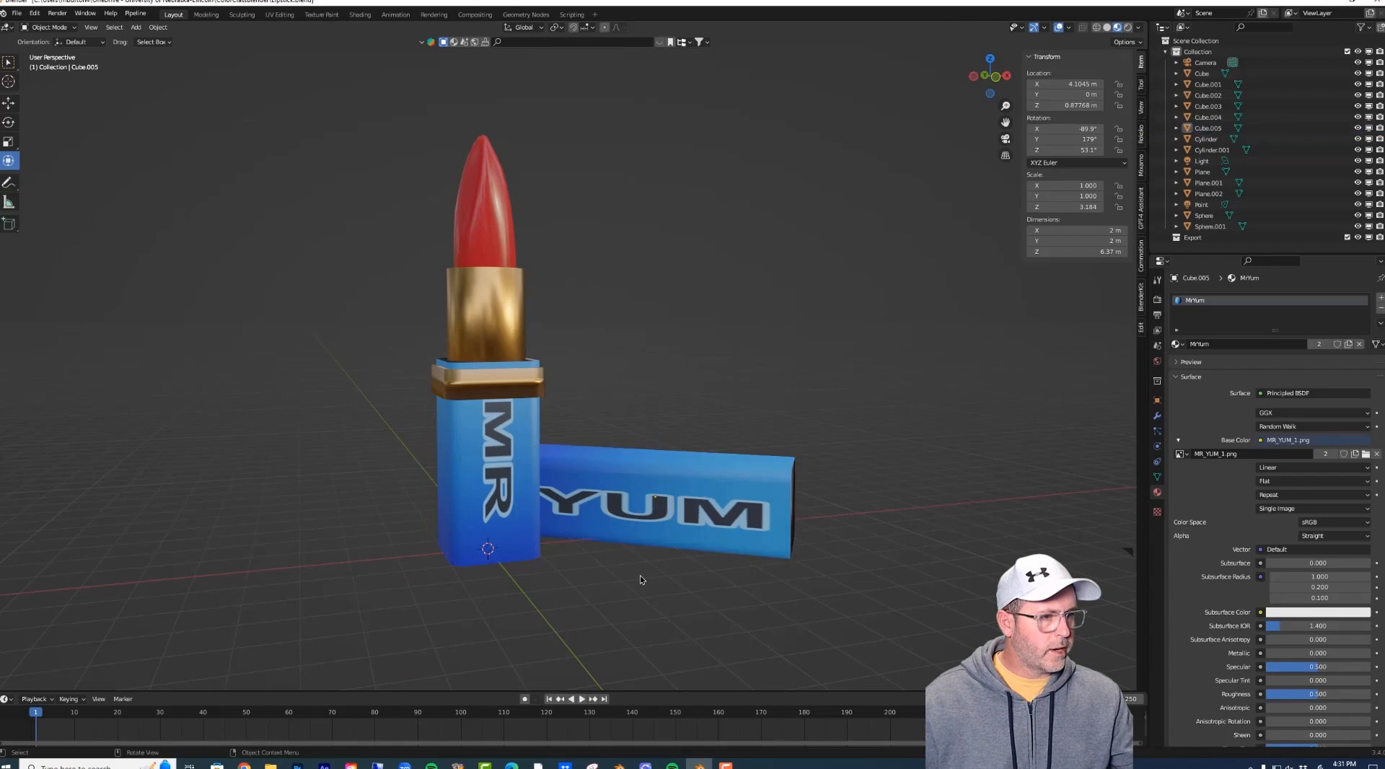
mouse_move(486, 474)
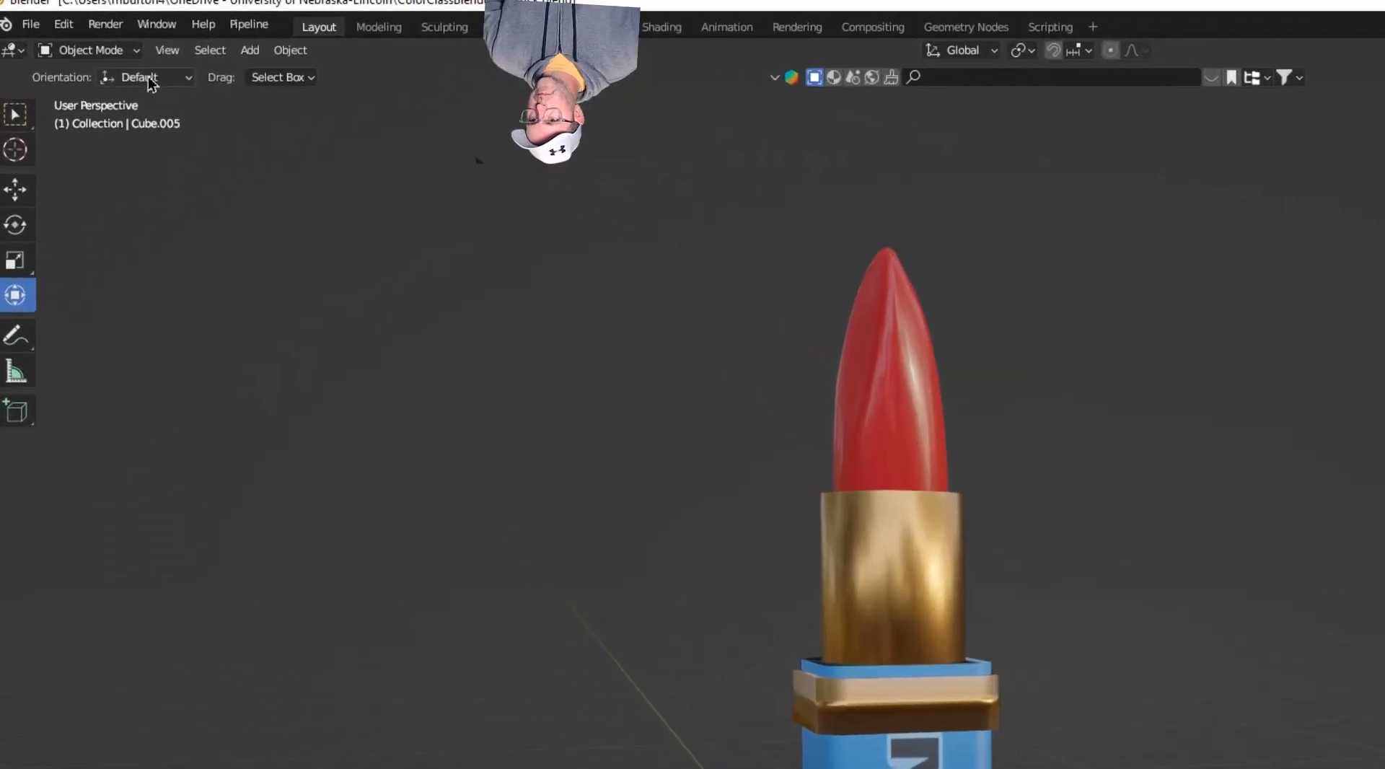
Add a large floor plane and duplicate it into two upright walls meeting in a corner.
left_click(251, 50)
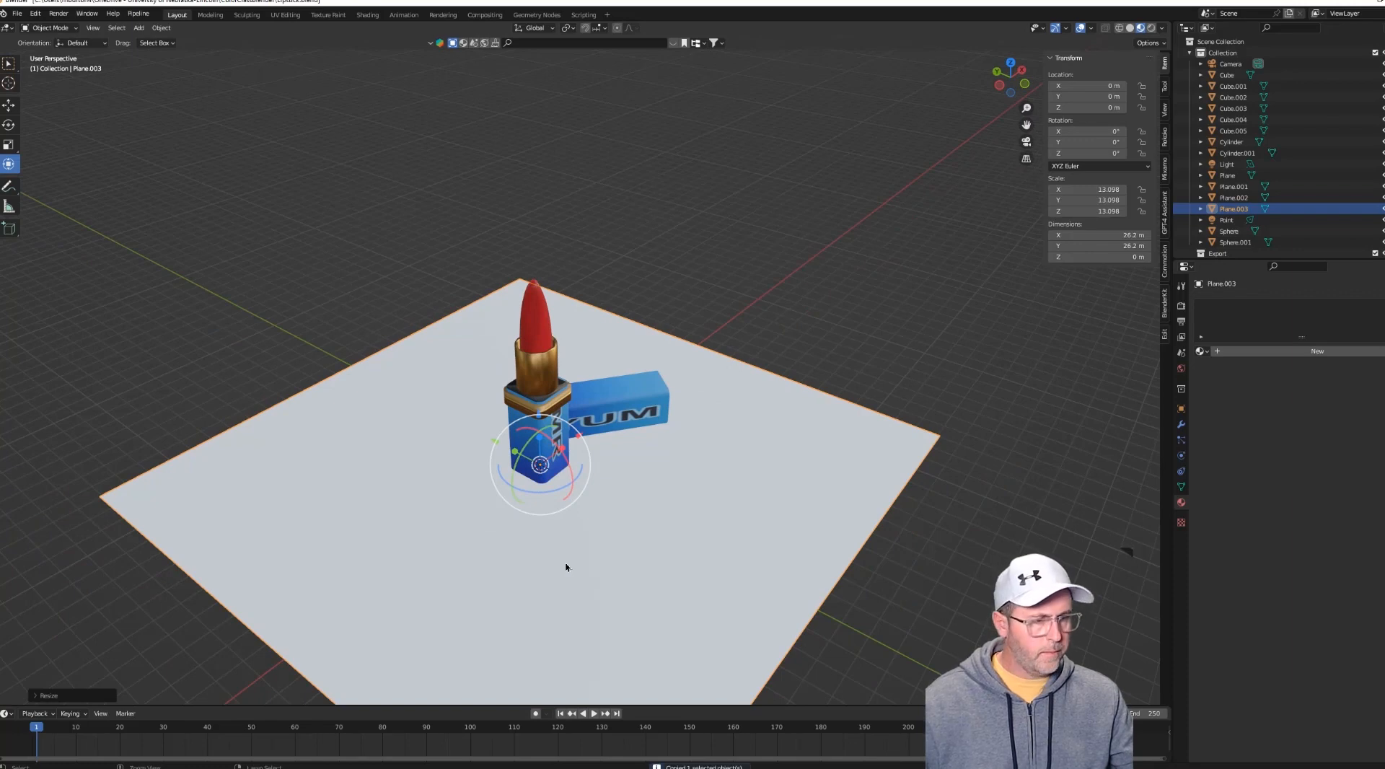
key("r")
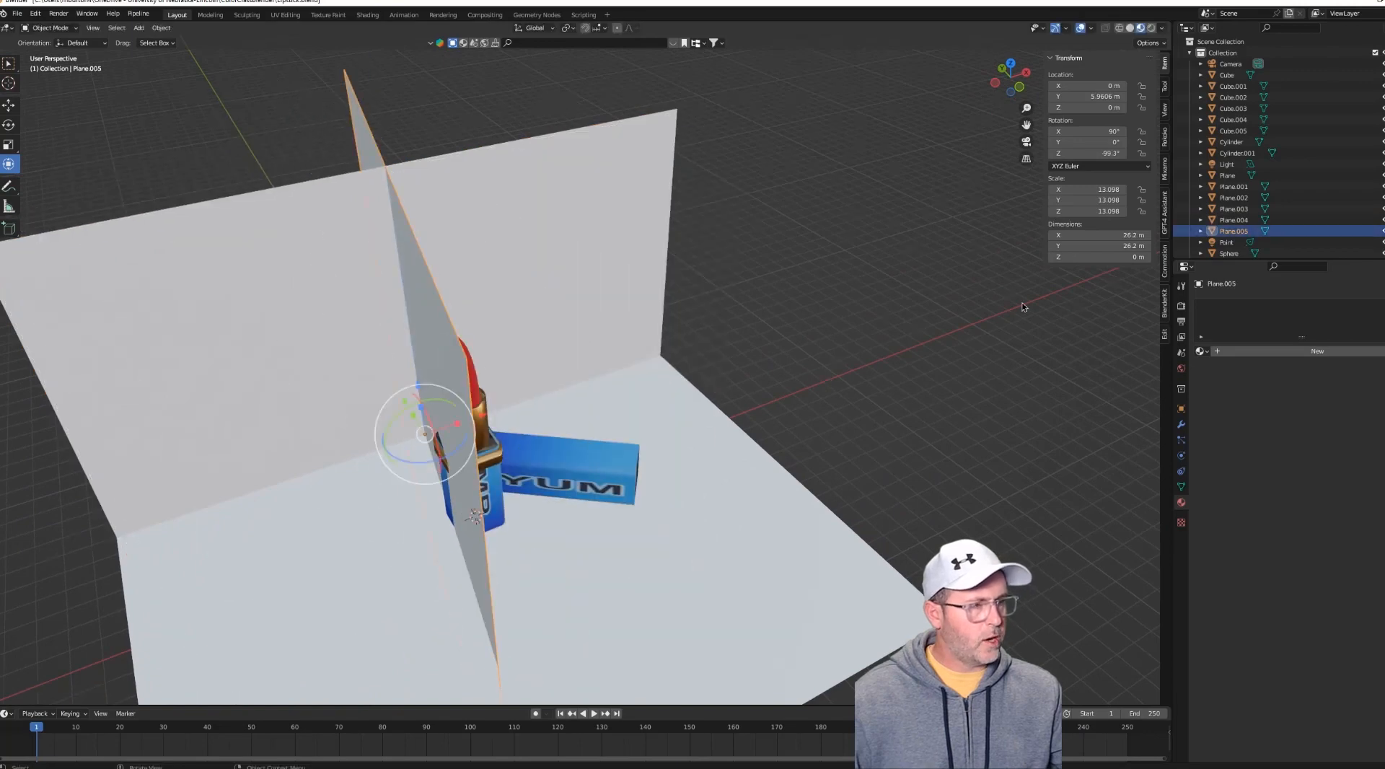
double_click(1089, 153)
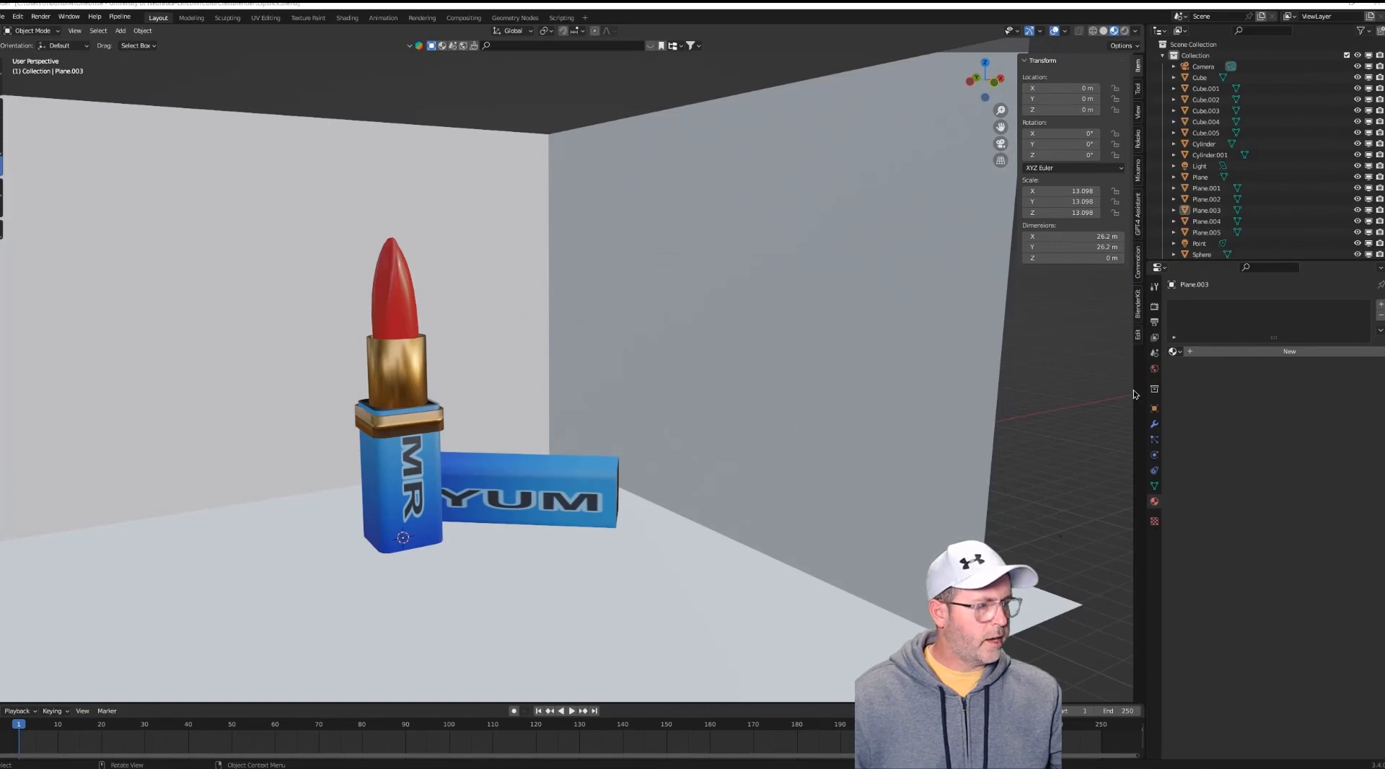
Switch the render engine to Cycles in Render Properties.
left_click(1154, 307)
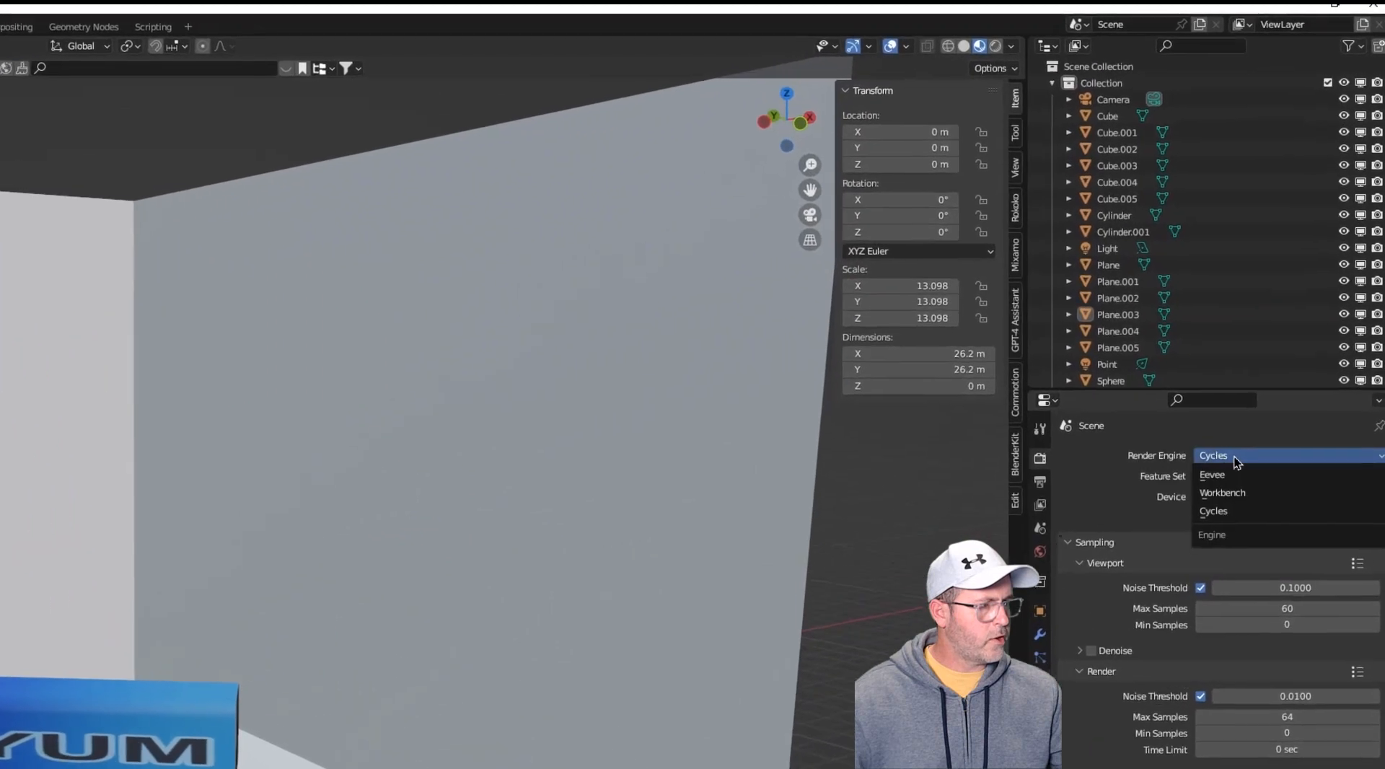
mouse_move(1236, 480)
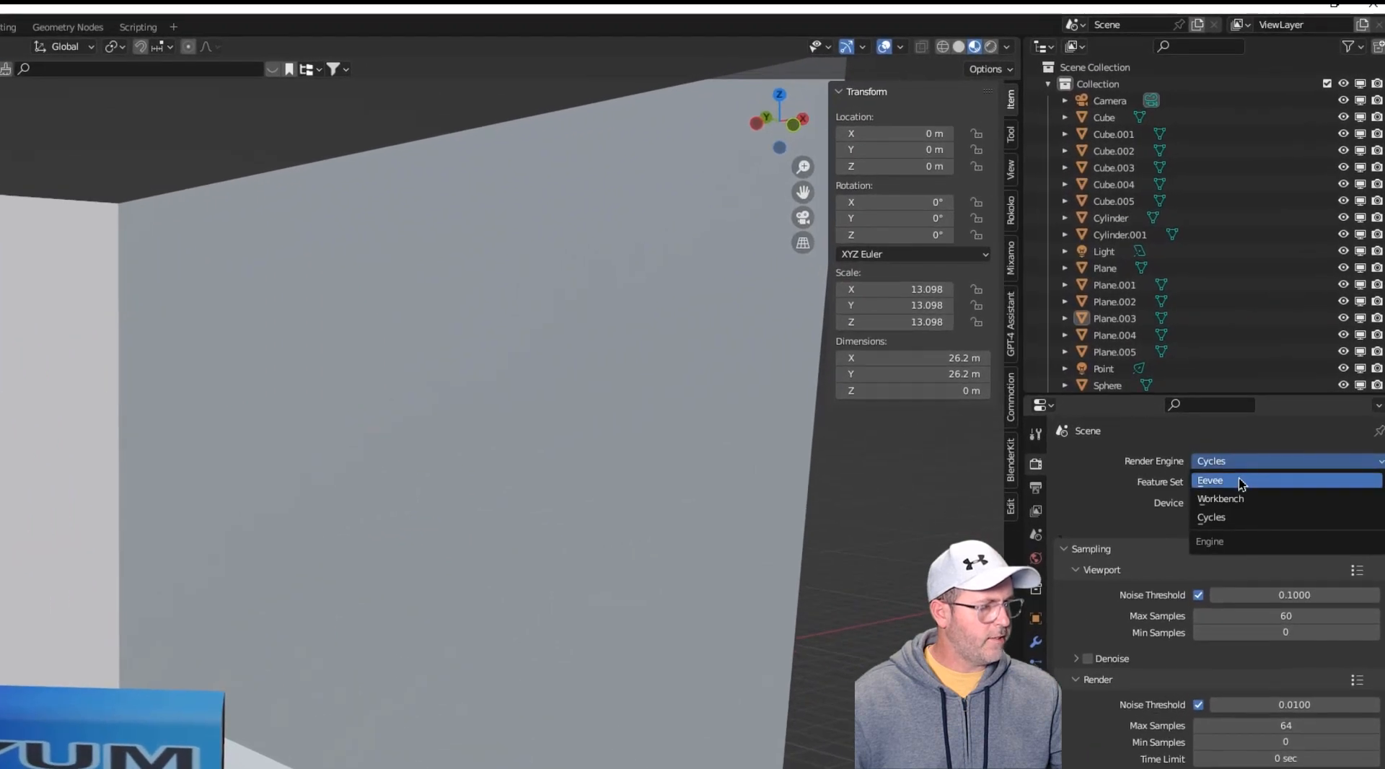
mouse_move(1234, 518)
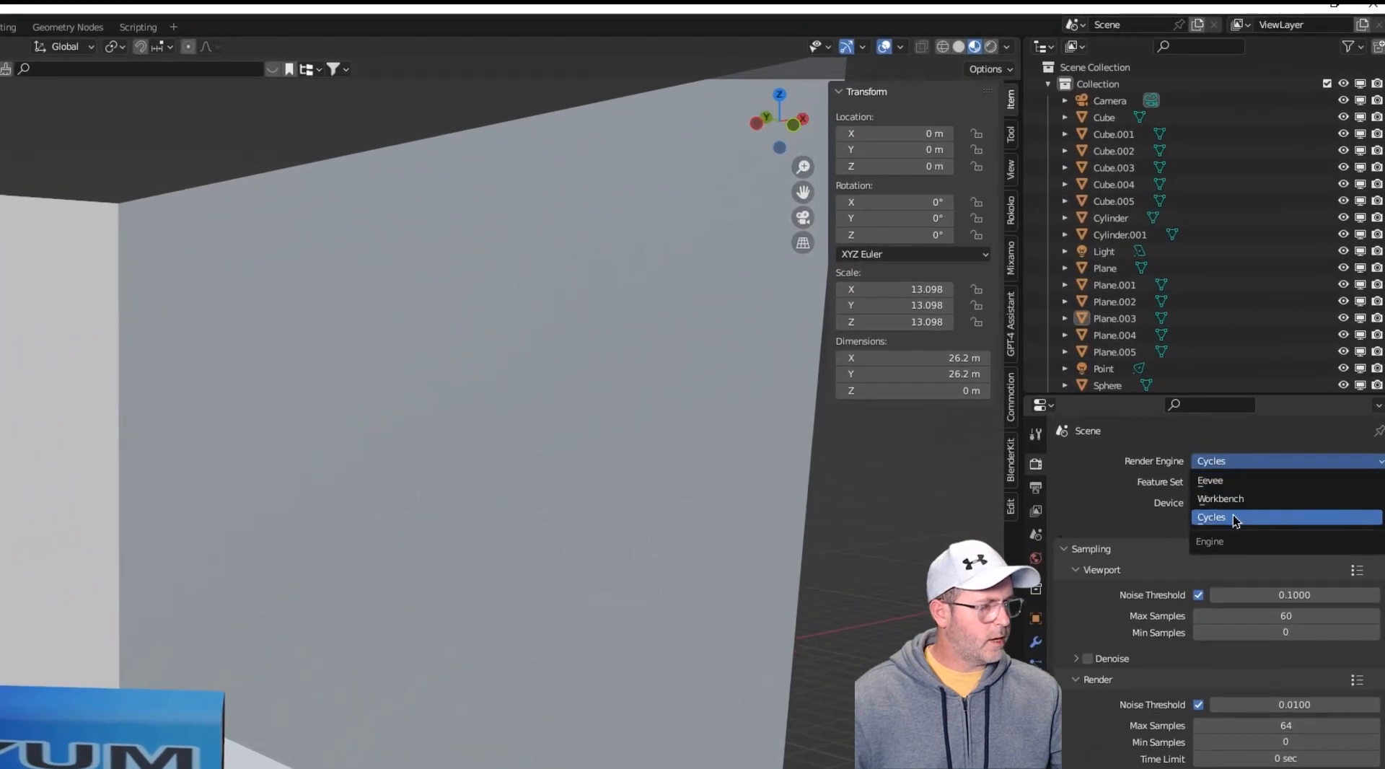
left_click(1211, 517)
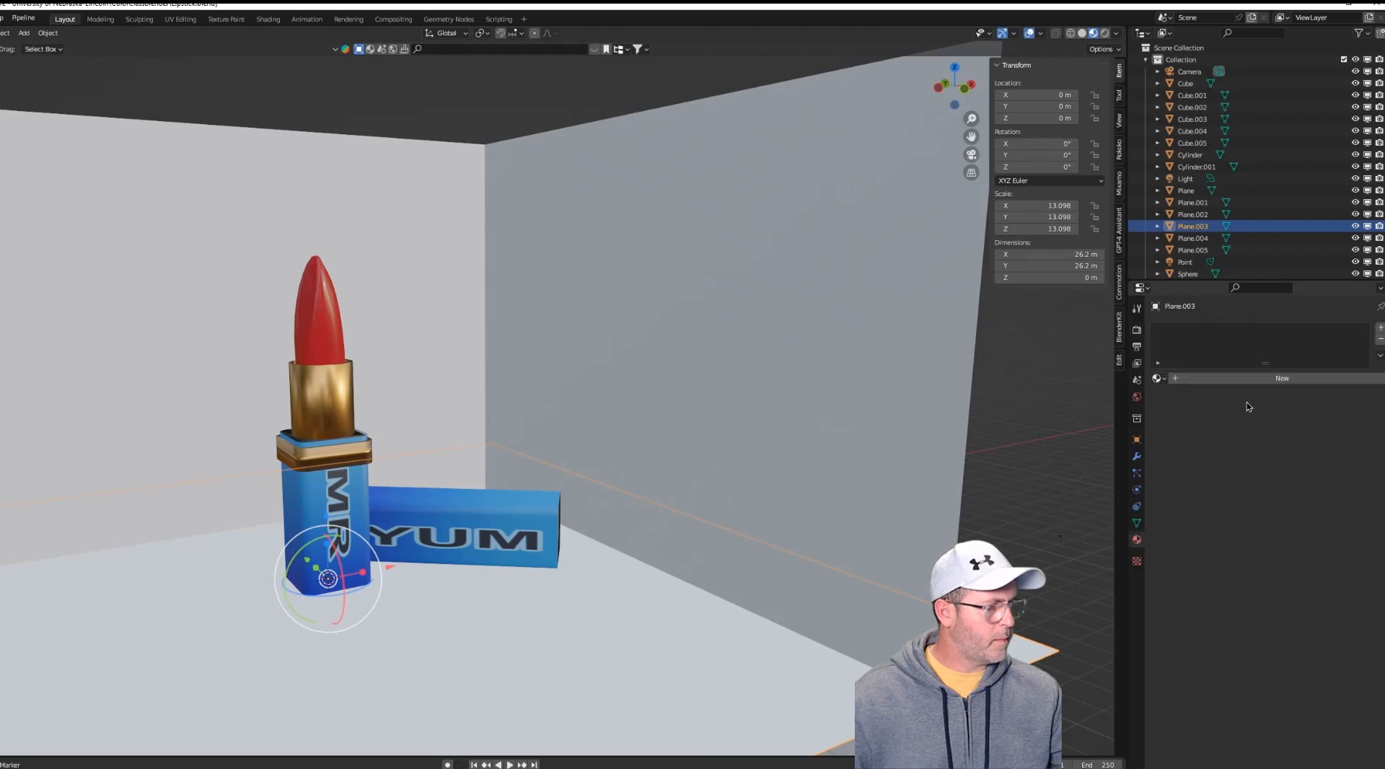
Give the floor plane a new material named Floor and pick its base colour.
left_click(1281, 378)
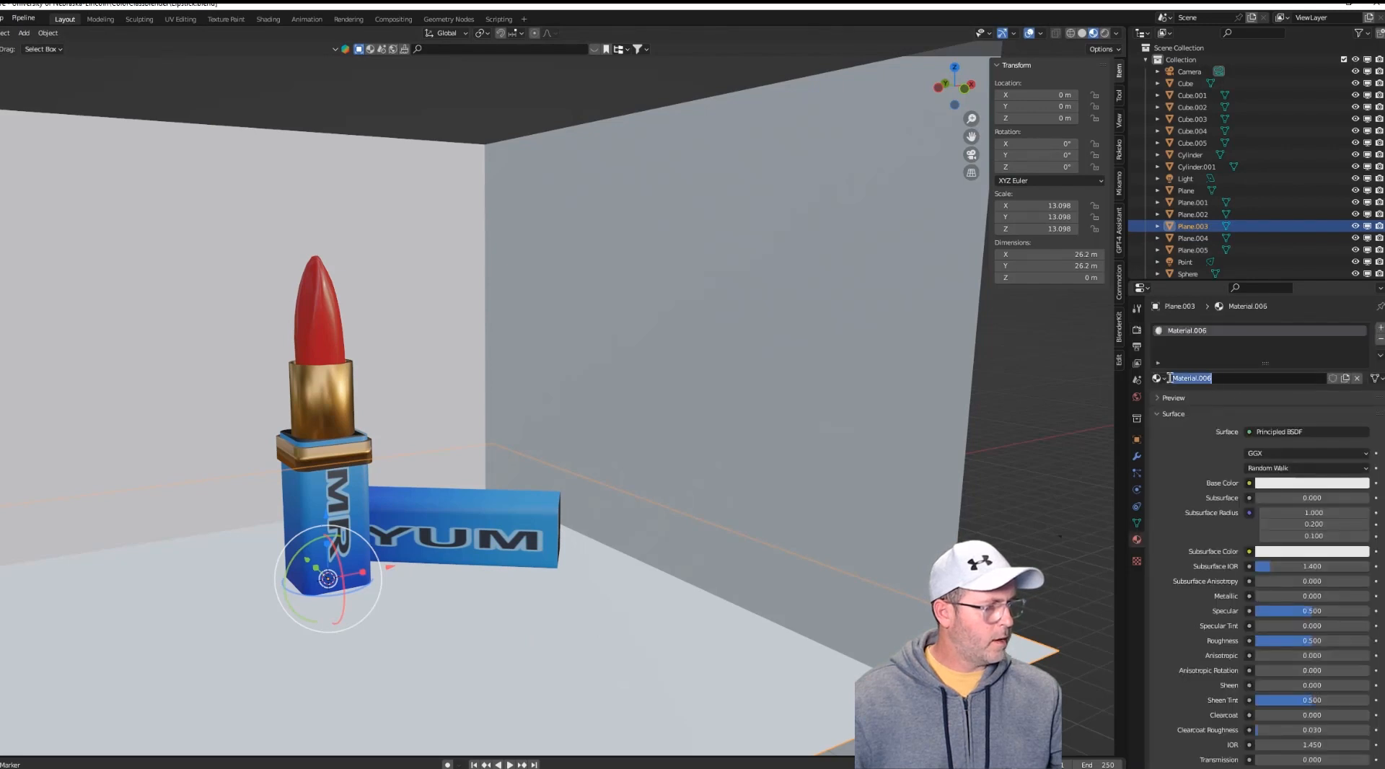
type("Floor")
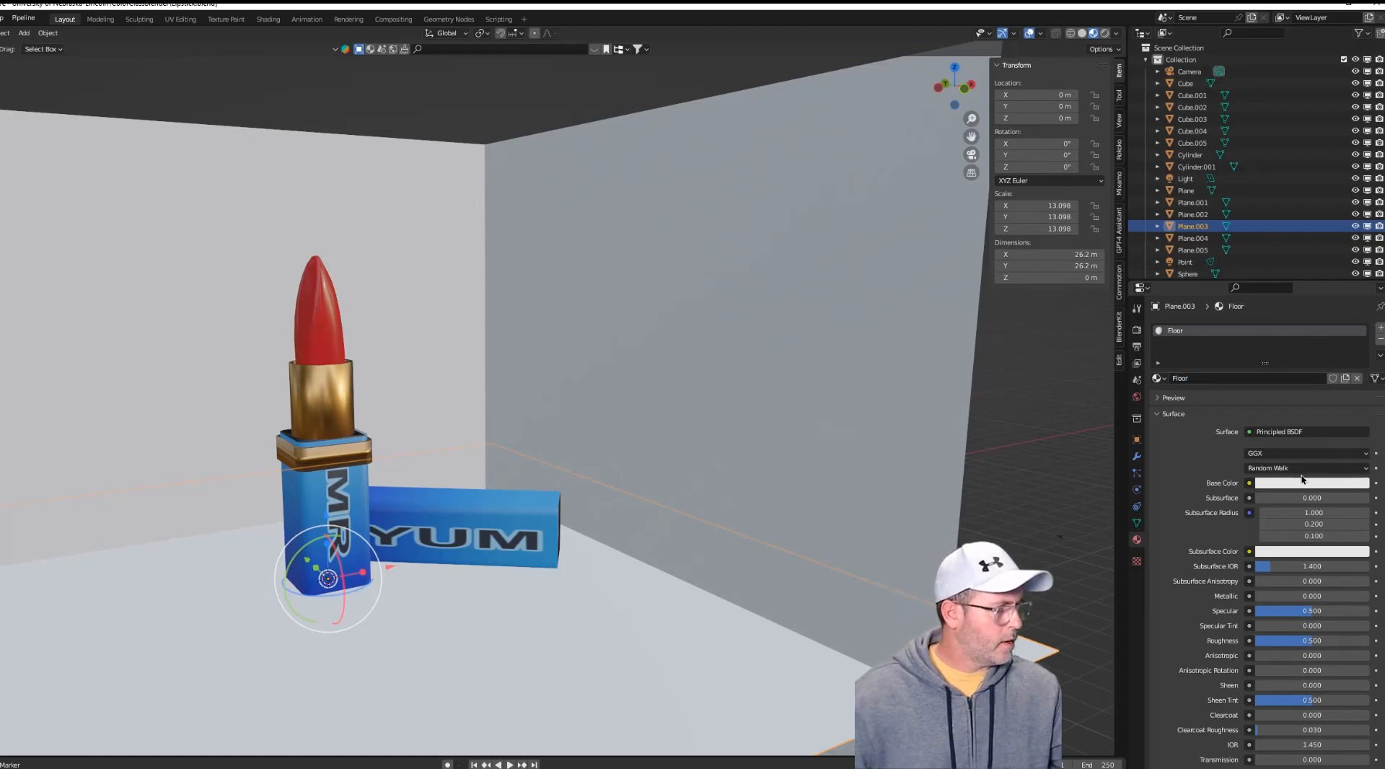
left_click(1311, 483)
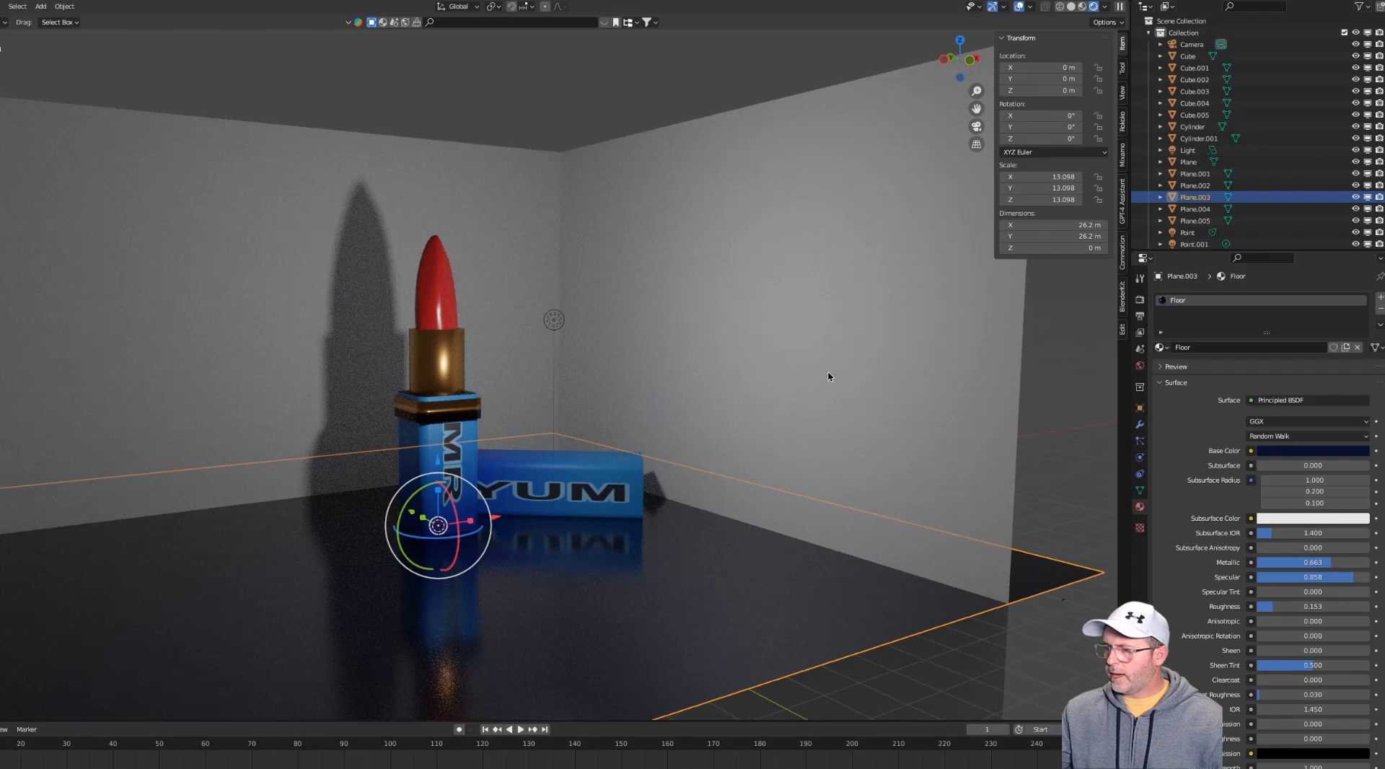
mouse_move(1281, 457)
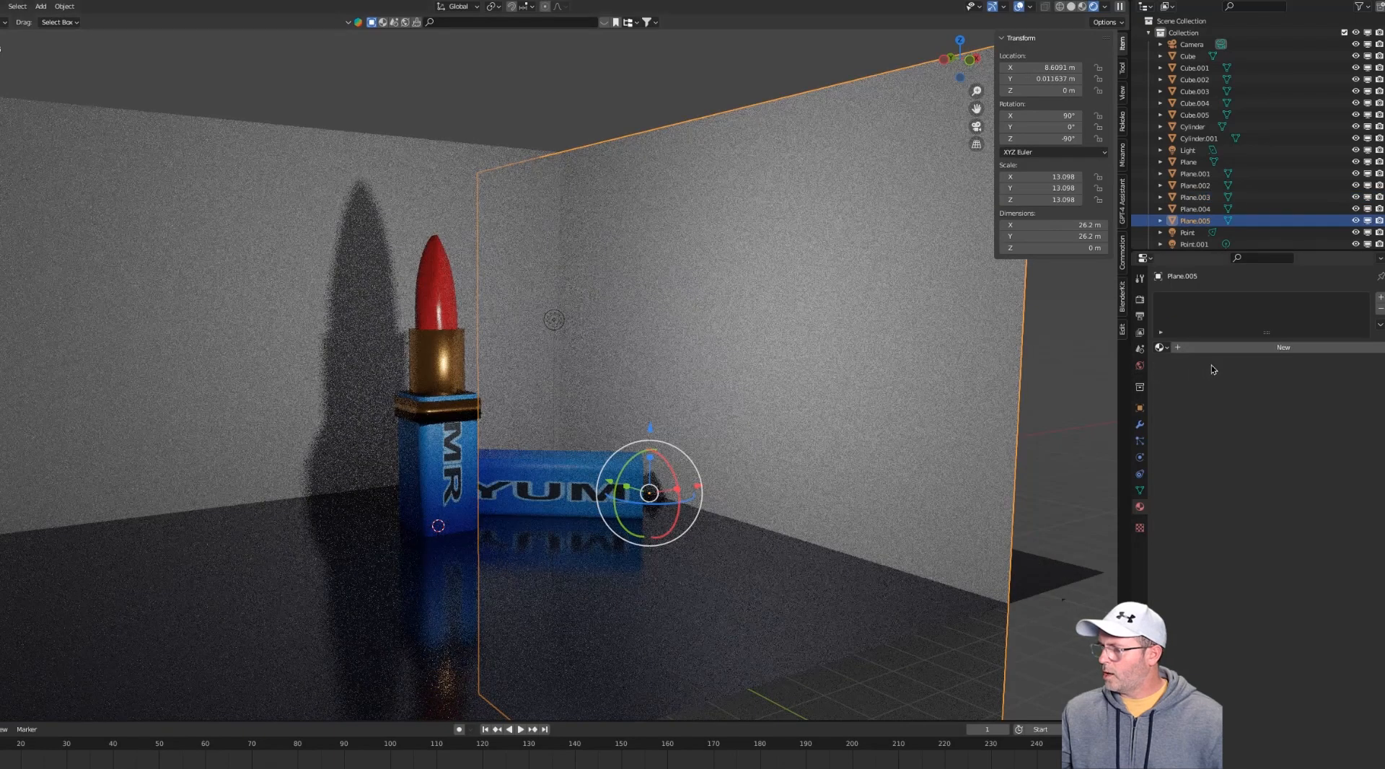
Give the right wall a new dark blue metallic material named Wall.
left_click(1283, 347)
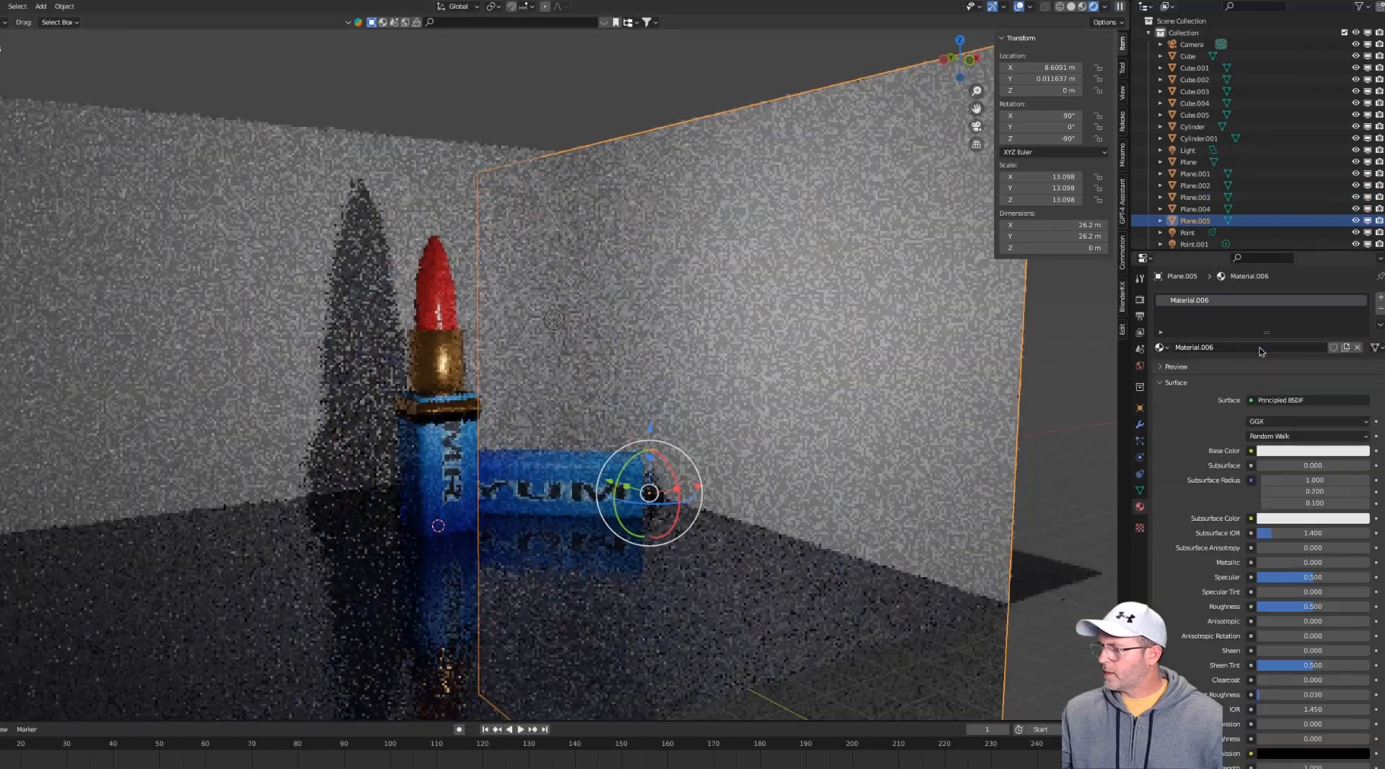
double_click(1219, 347)
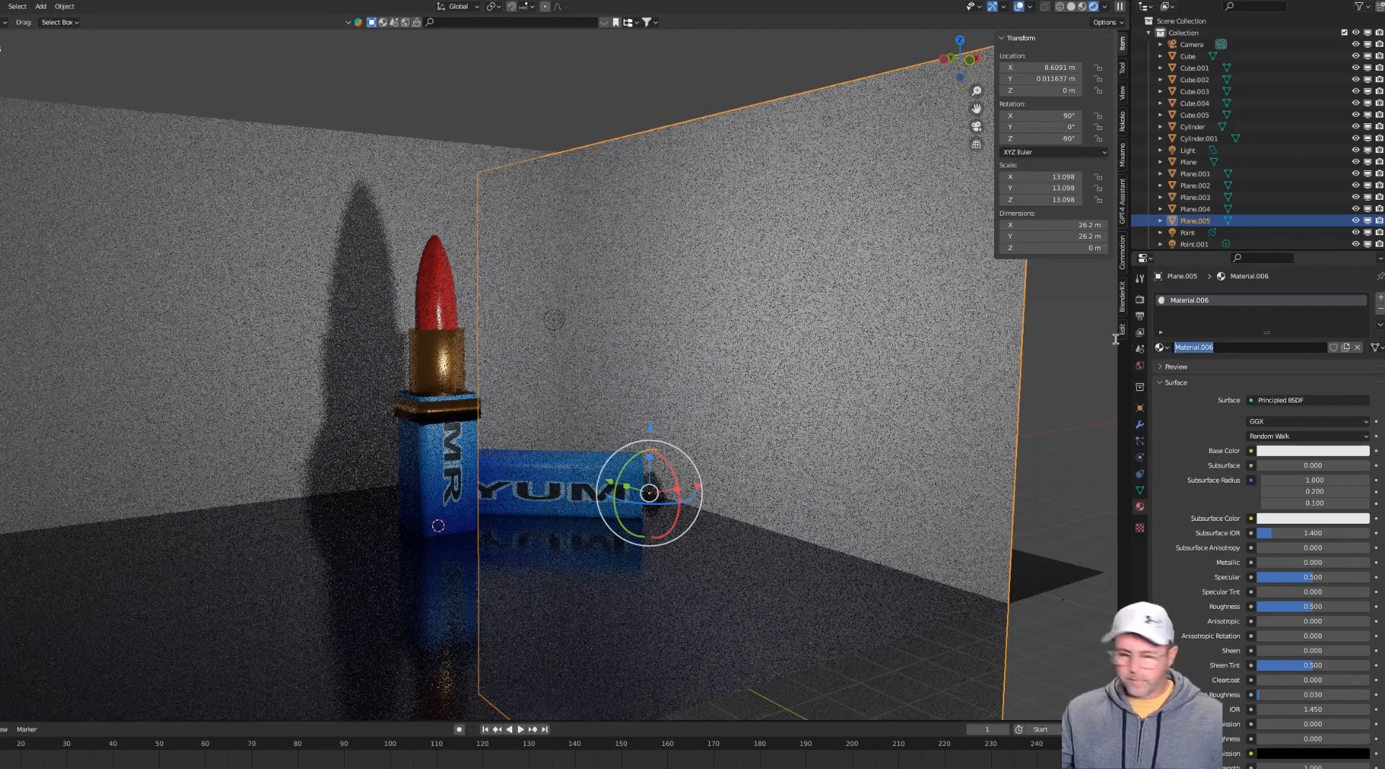
type("Wall")
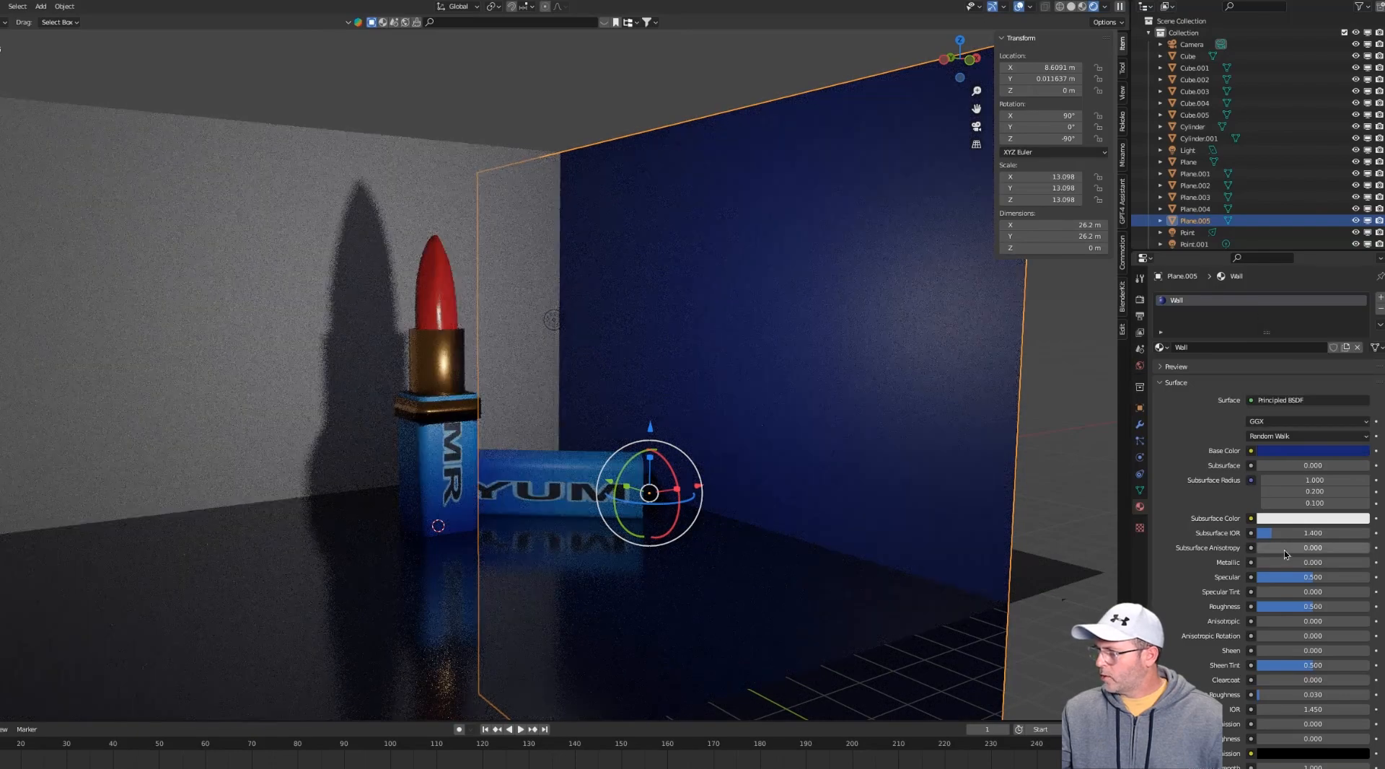
mouse_move(1278, 567)
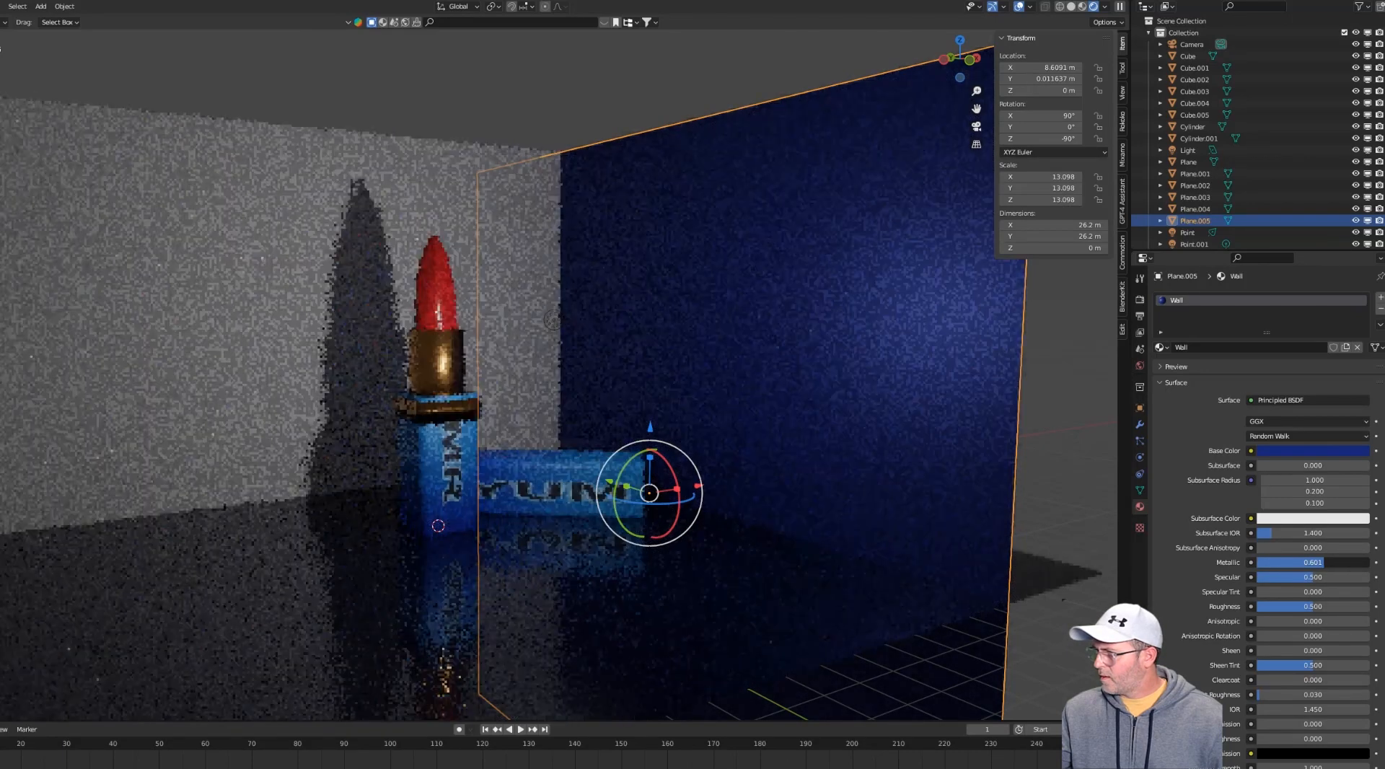
left_click(1312, 607)
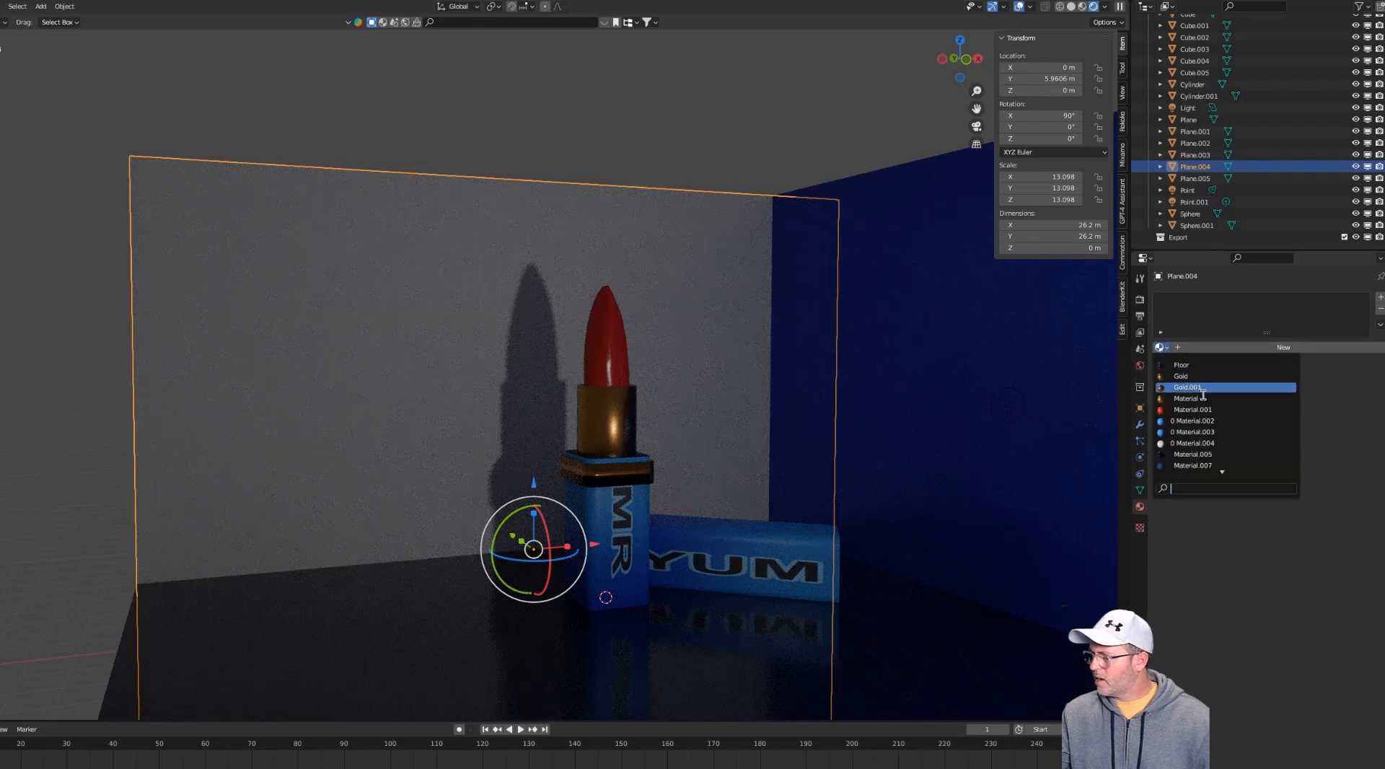
Assign the Wall material to the back wall and edit the Point.001 light's power.
scroll("down", 3)
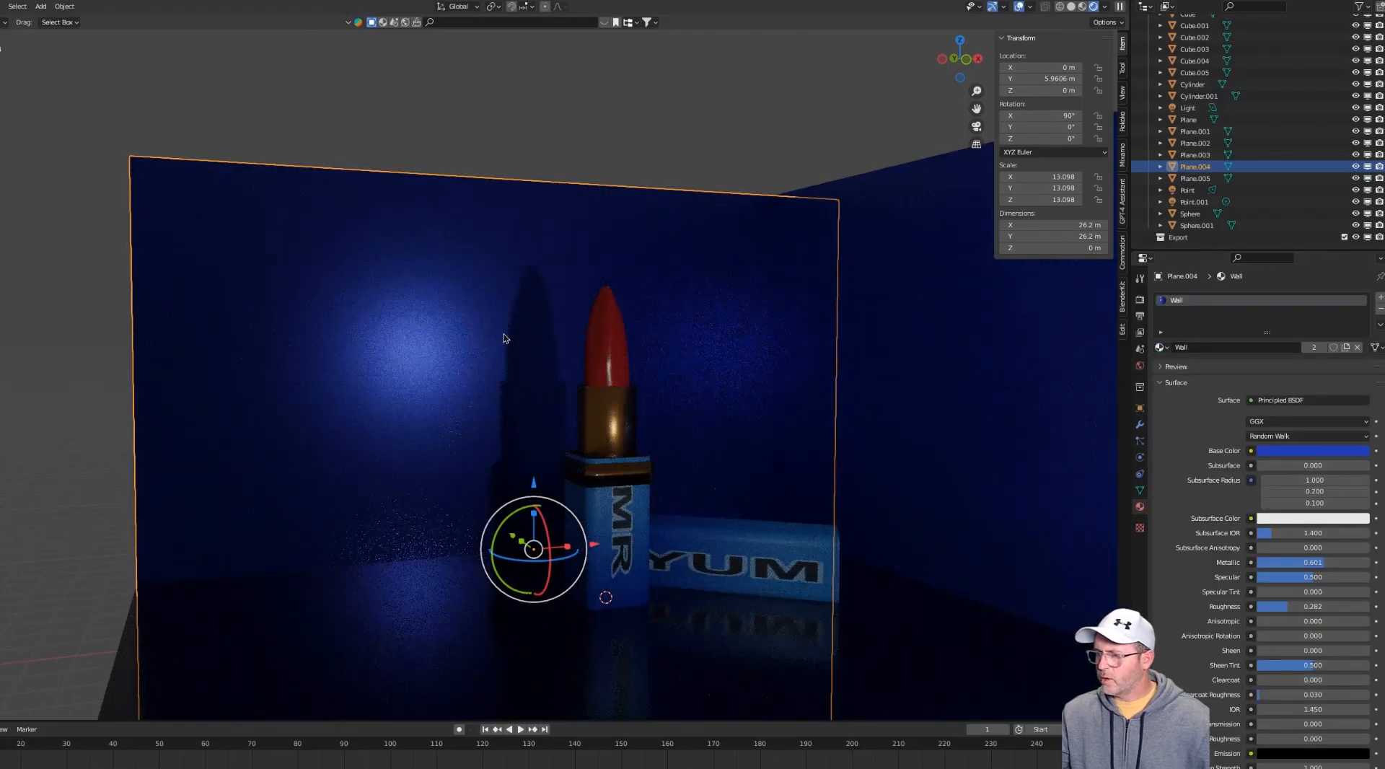
mouse_move(627, 520)
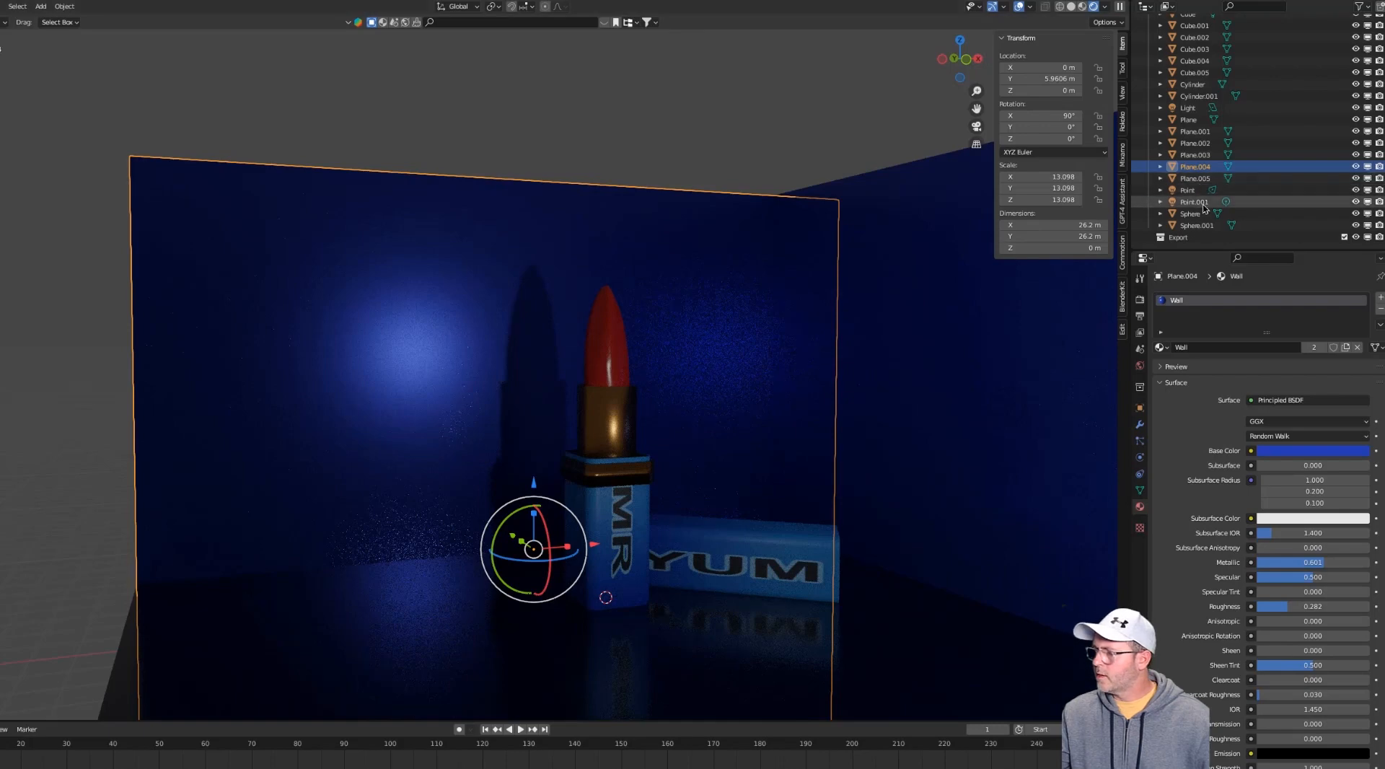
left_click(1195, 201)
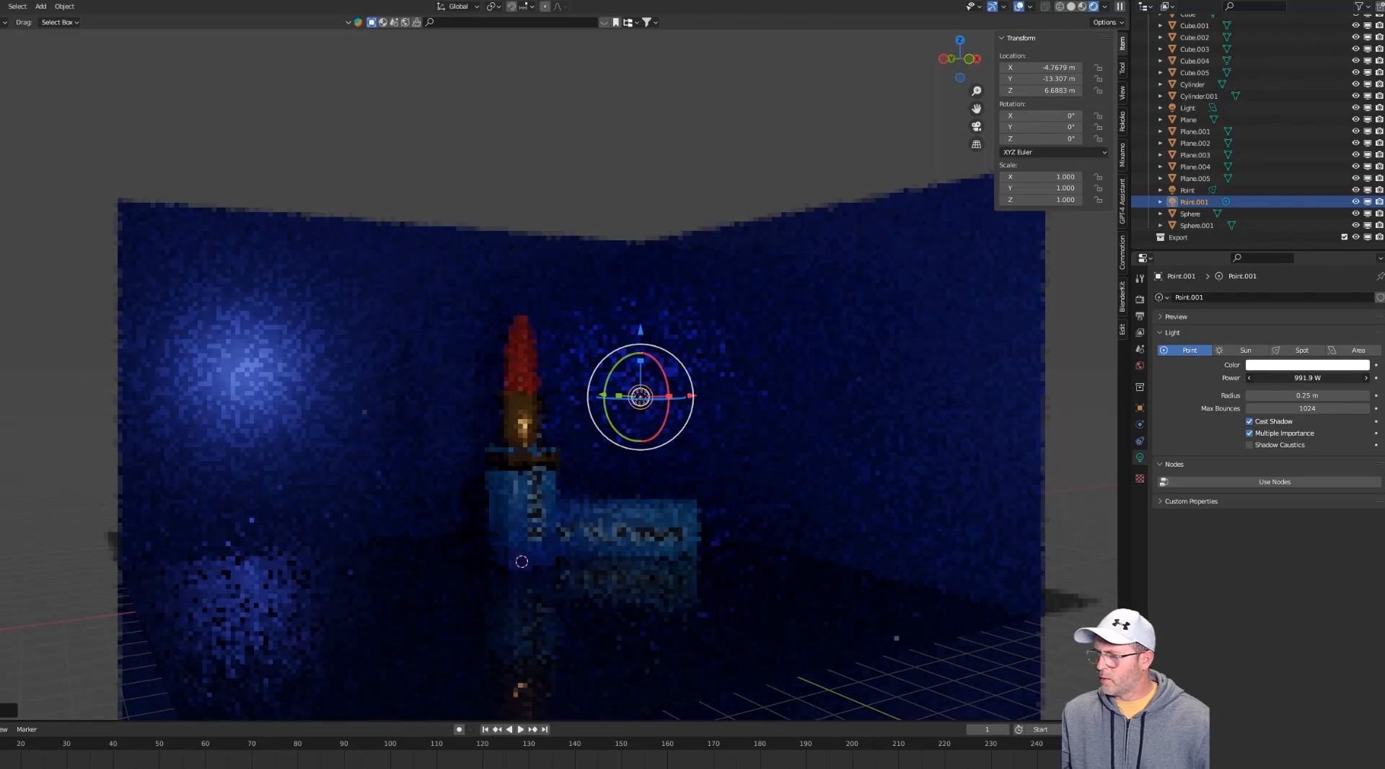
double_click(1306, 378)
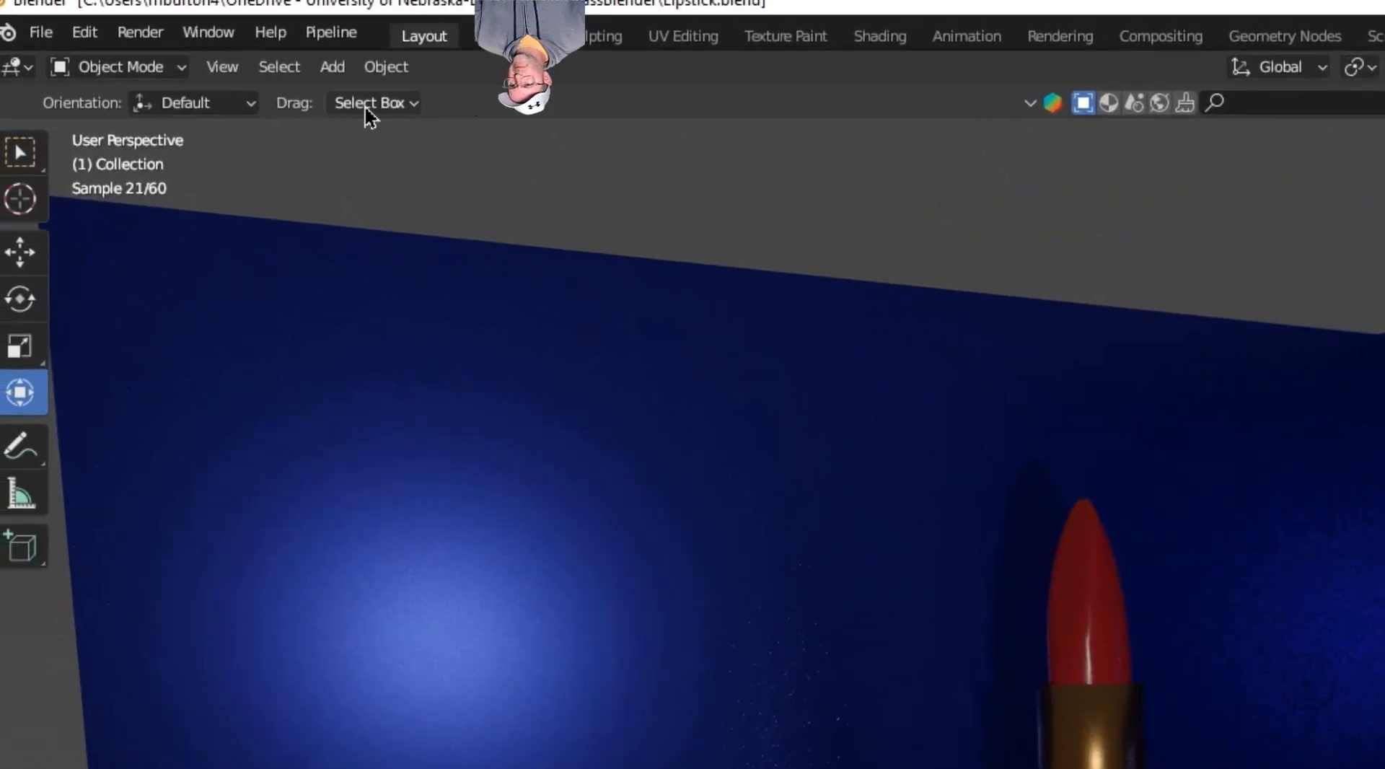
Add a pink spot light left of the lipstick and edit its power.
left_click(331, 67)
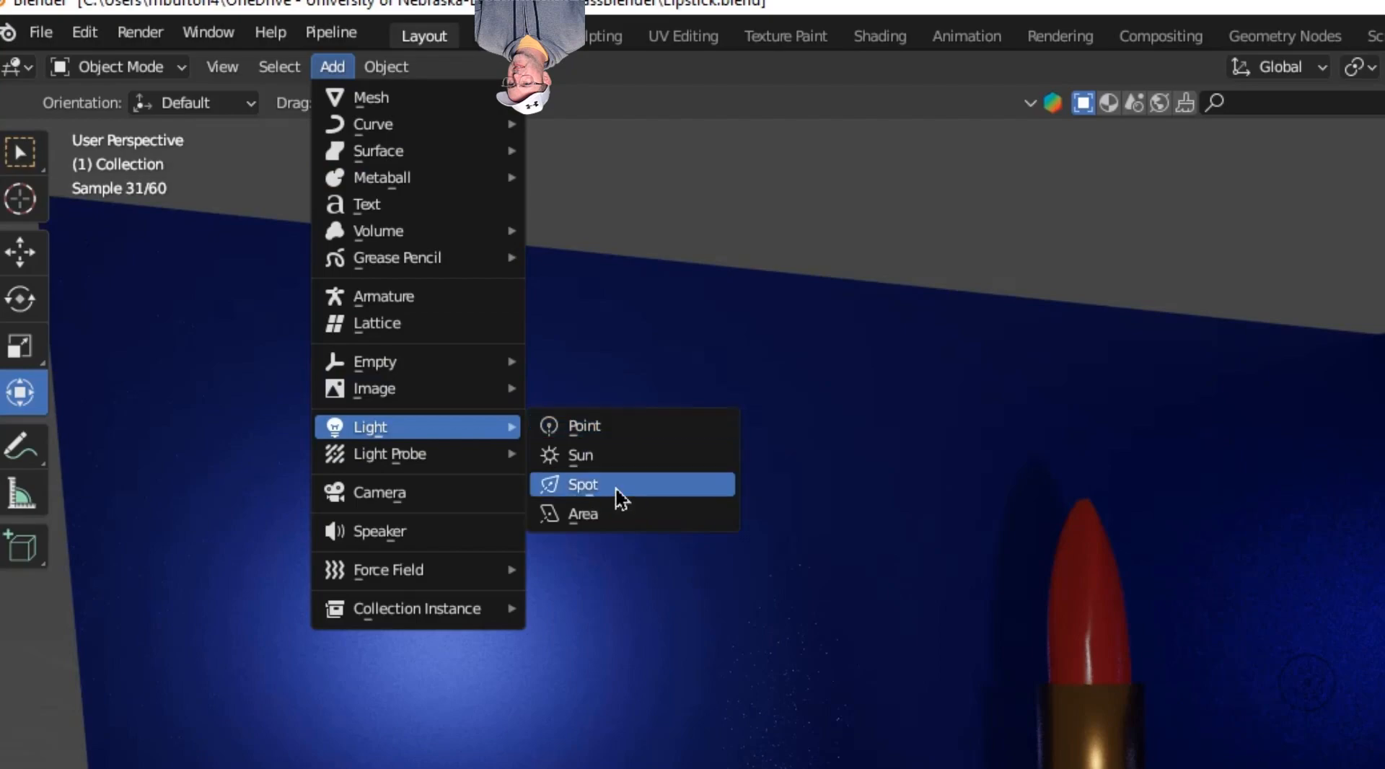
left_click(582, 484)
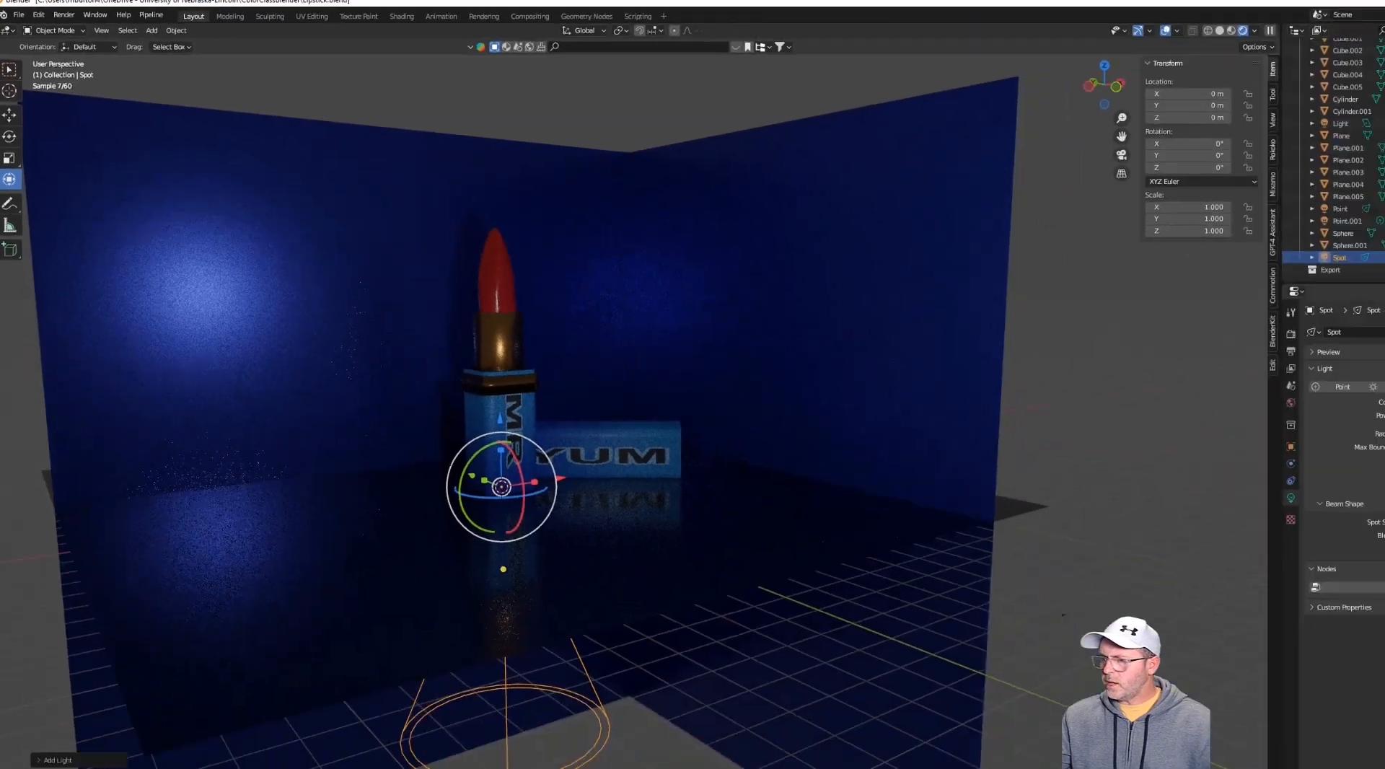
left_click(1314, 360)
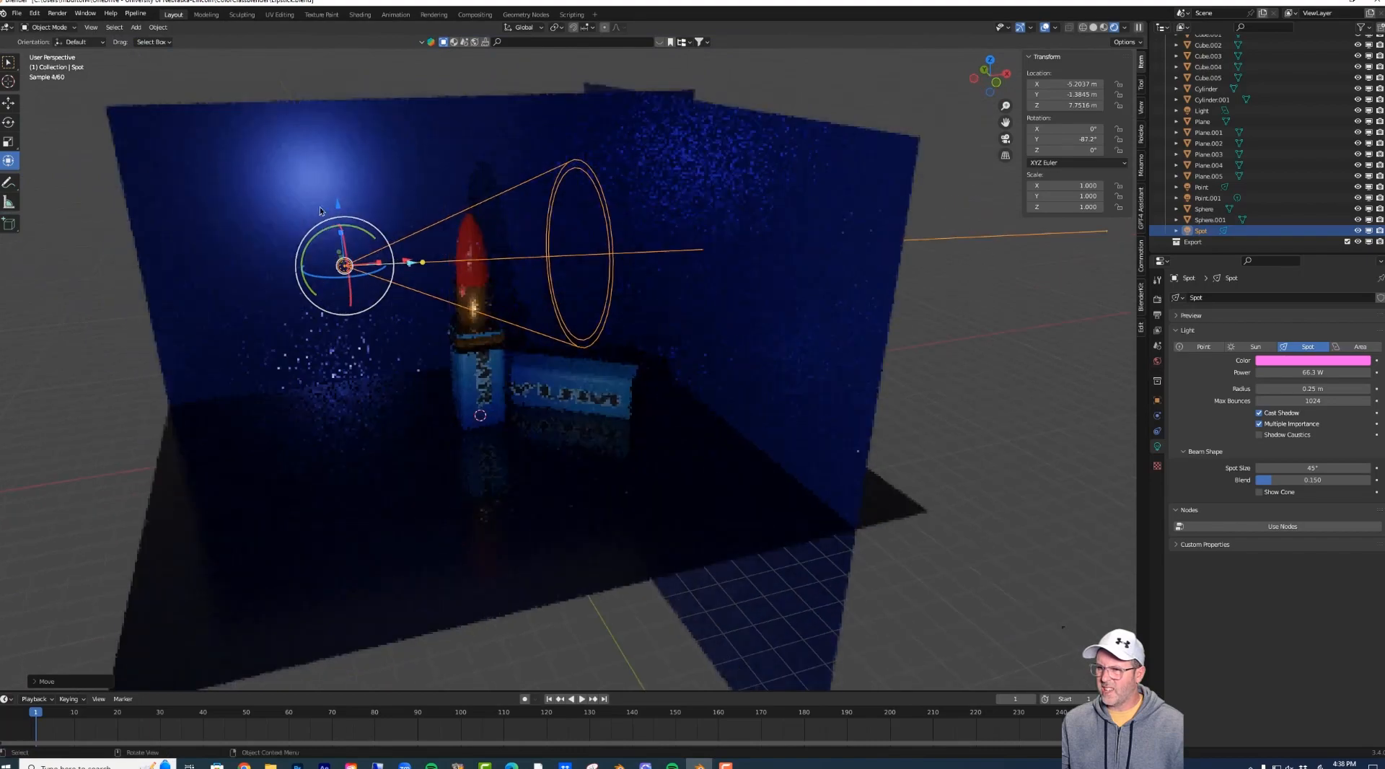
left_click_drag(342, 265, 349, 335)
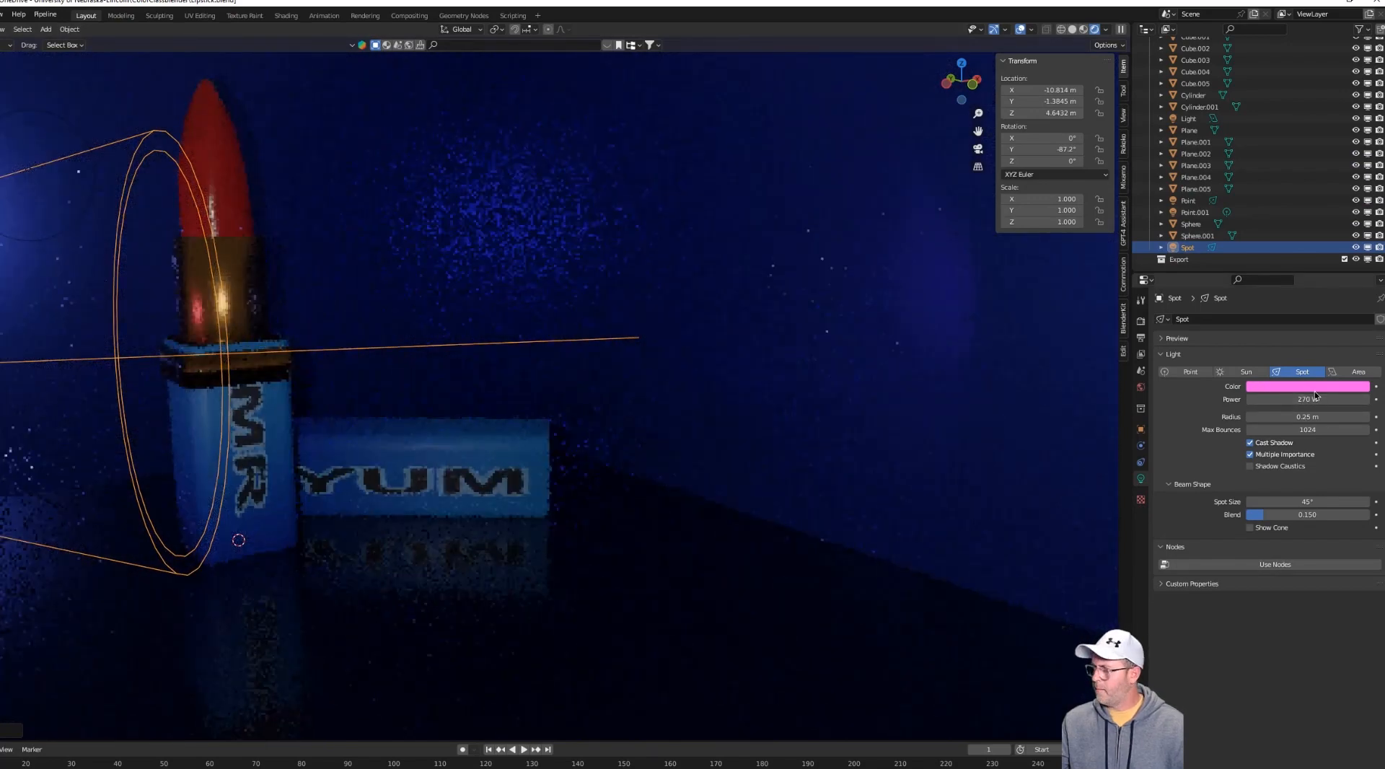
double_click(1306, 399)
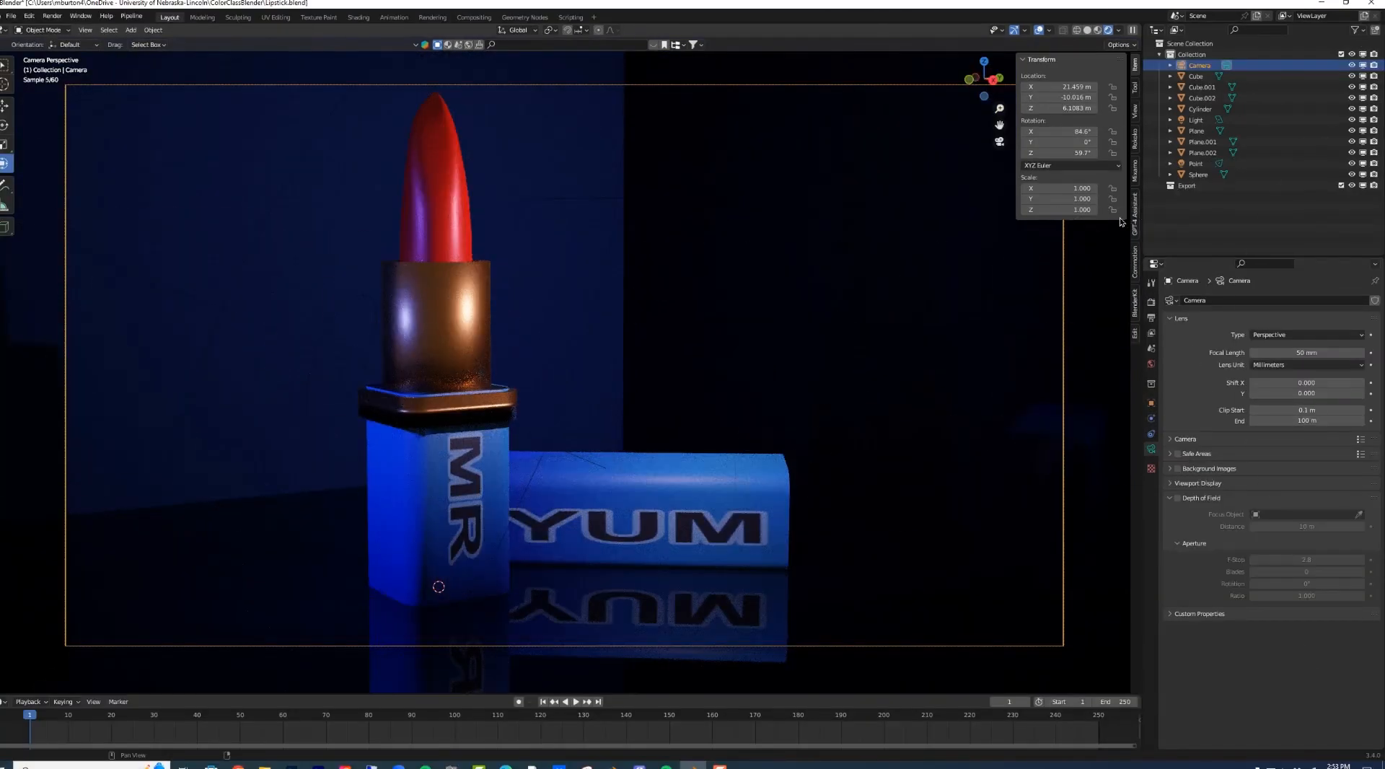
Switch to Solid shading, return to camera view, and raise spot power to 3000 W.
left_click(1086, 30)
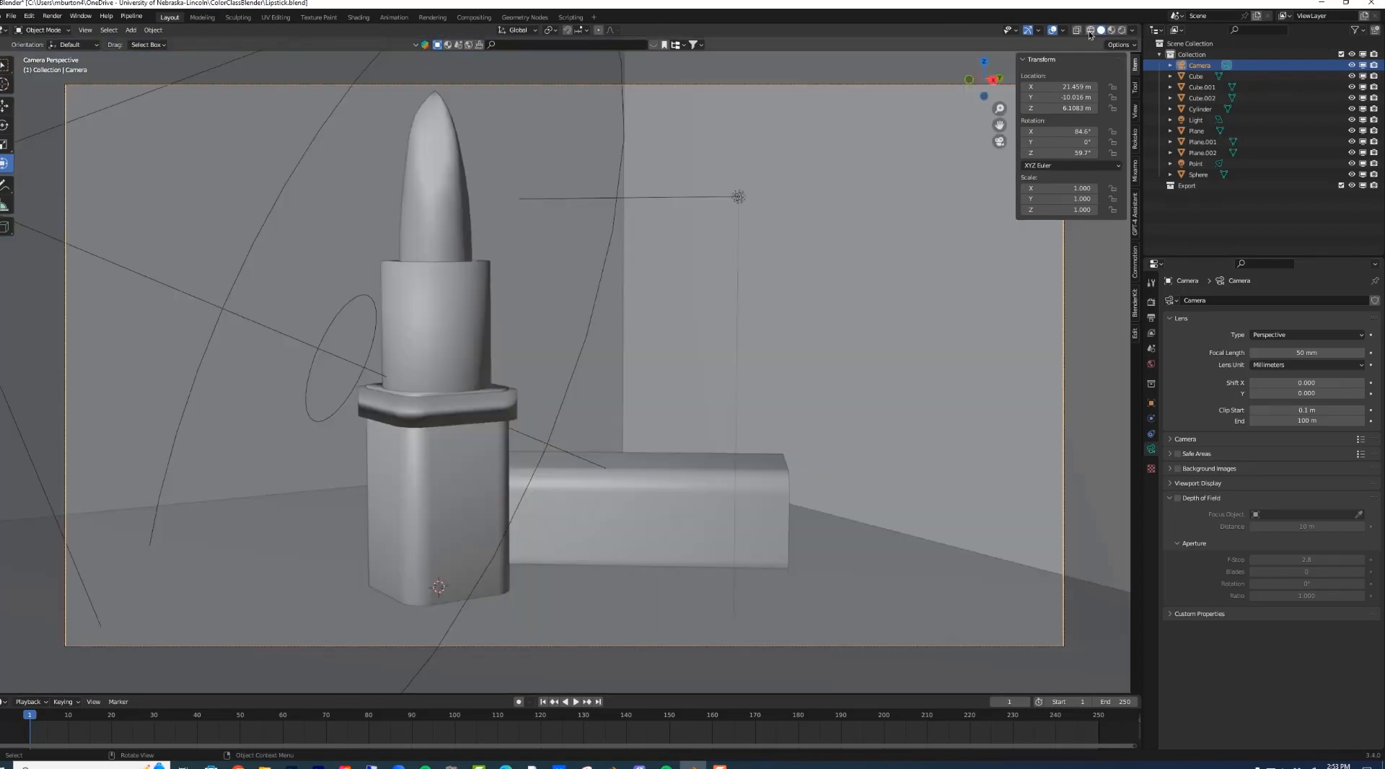
scroll("down", 3)
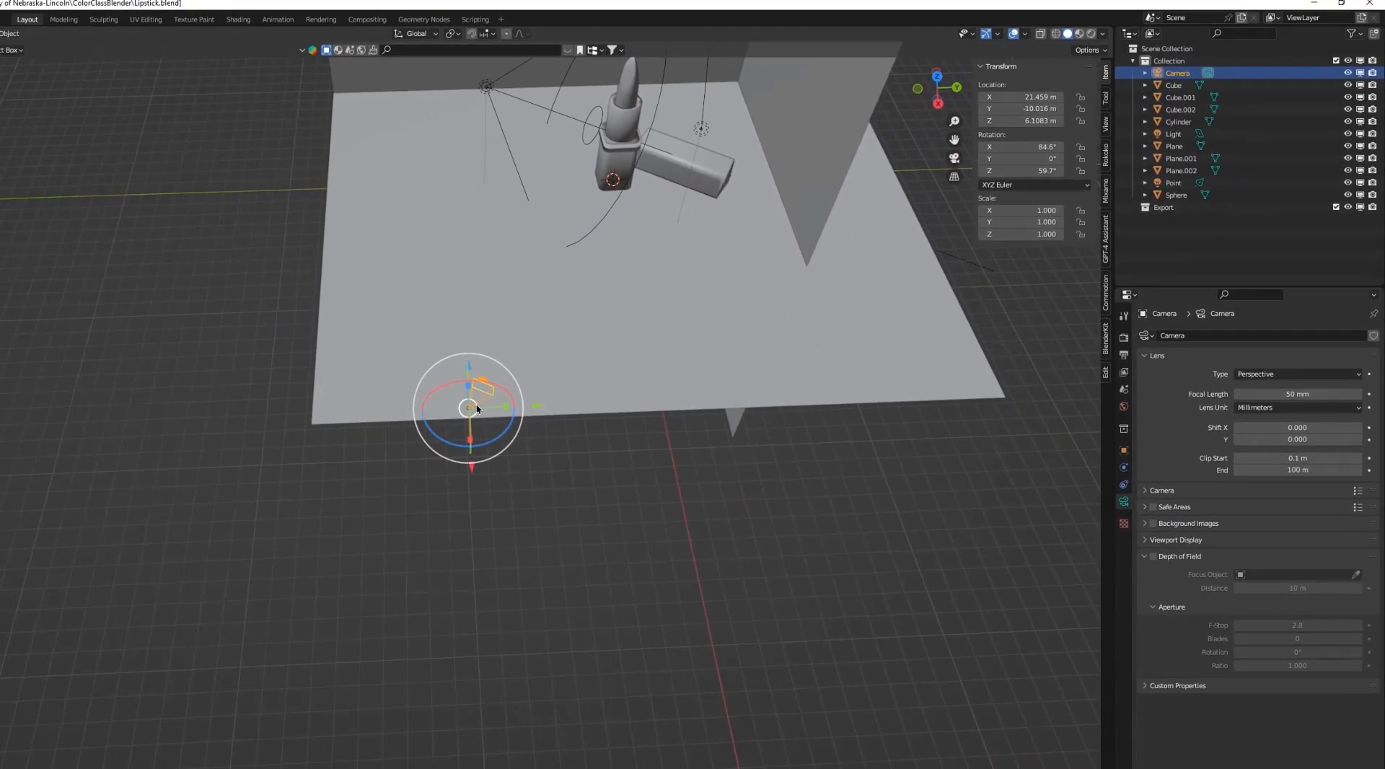
mouse_move(640, 288)
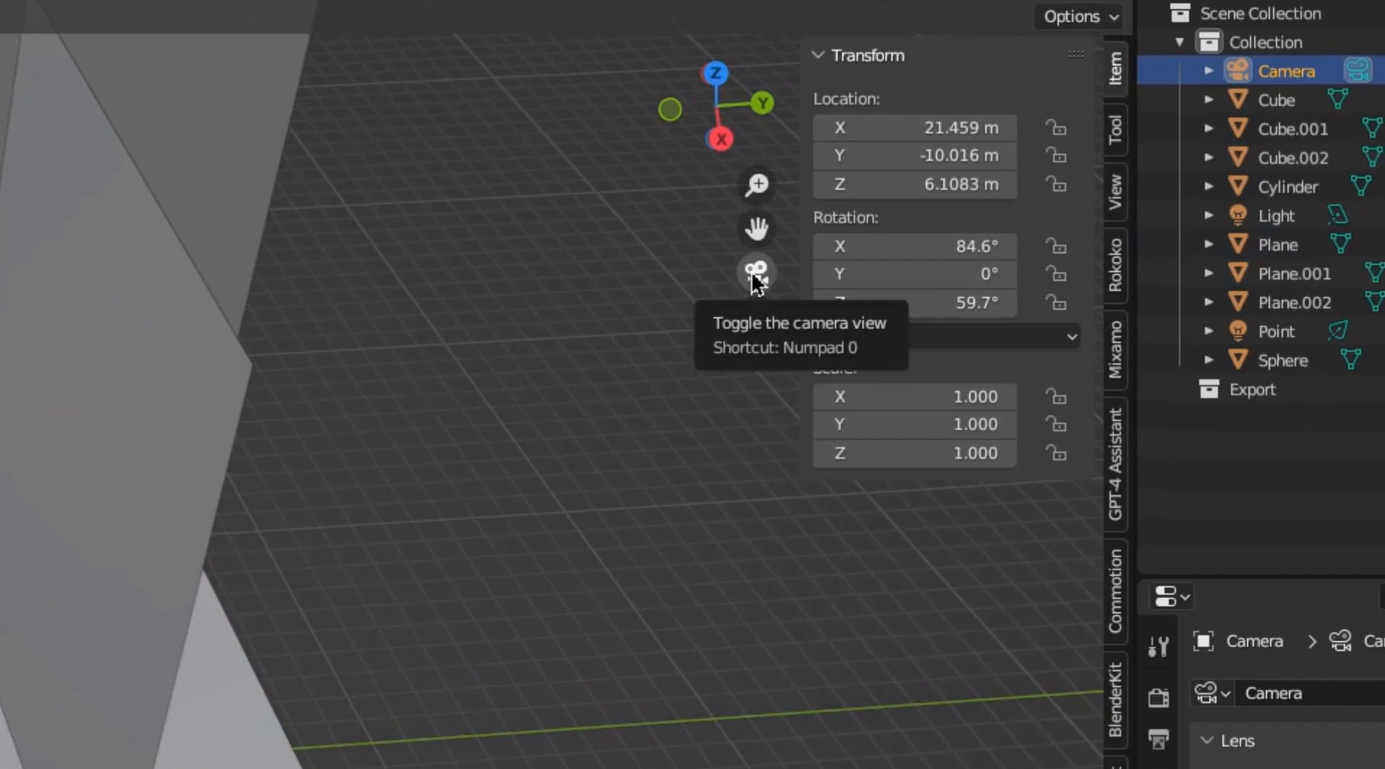
left_click(755, 271)
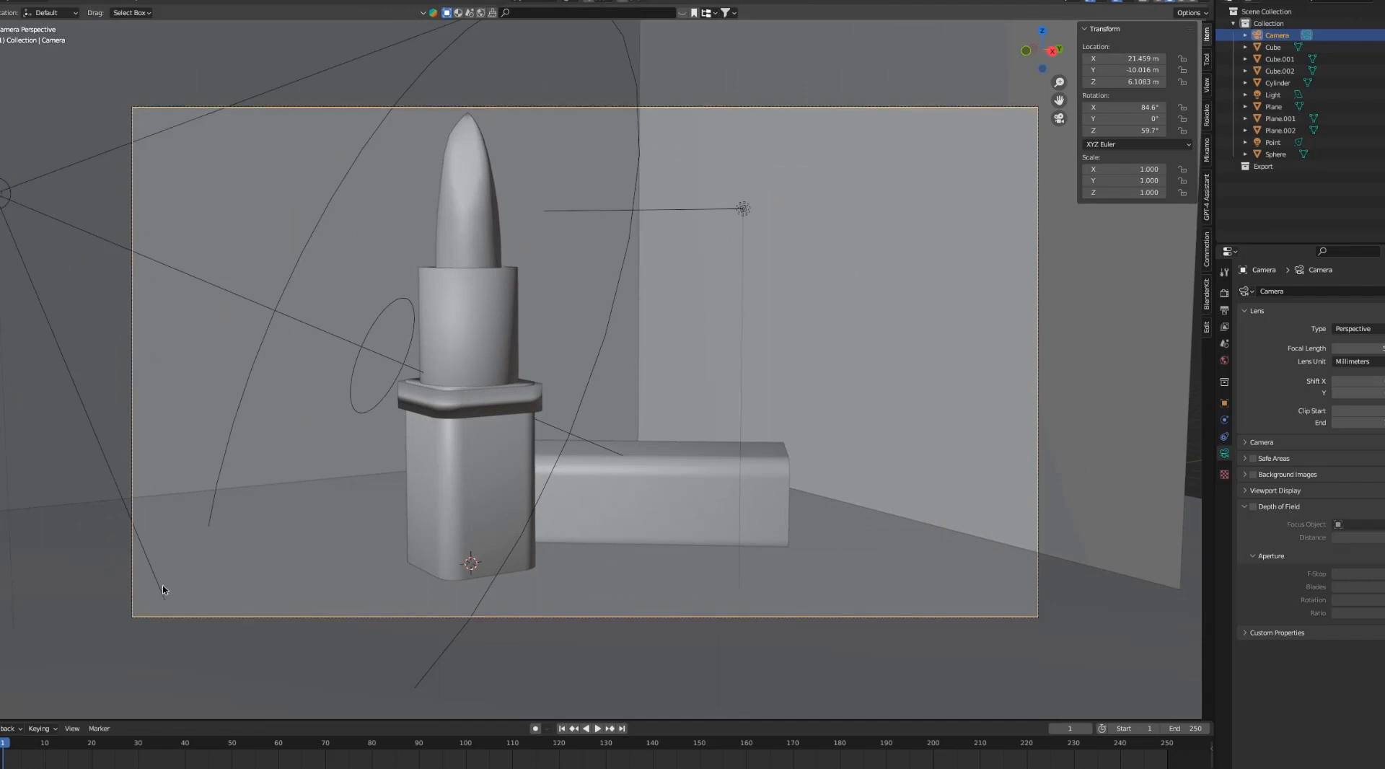
mouse_move(763, 287)
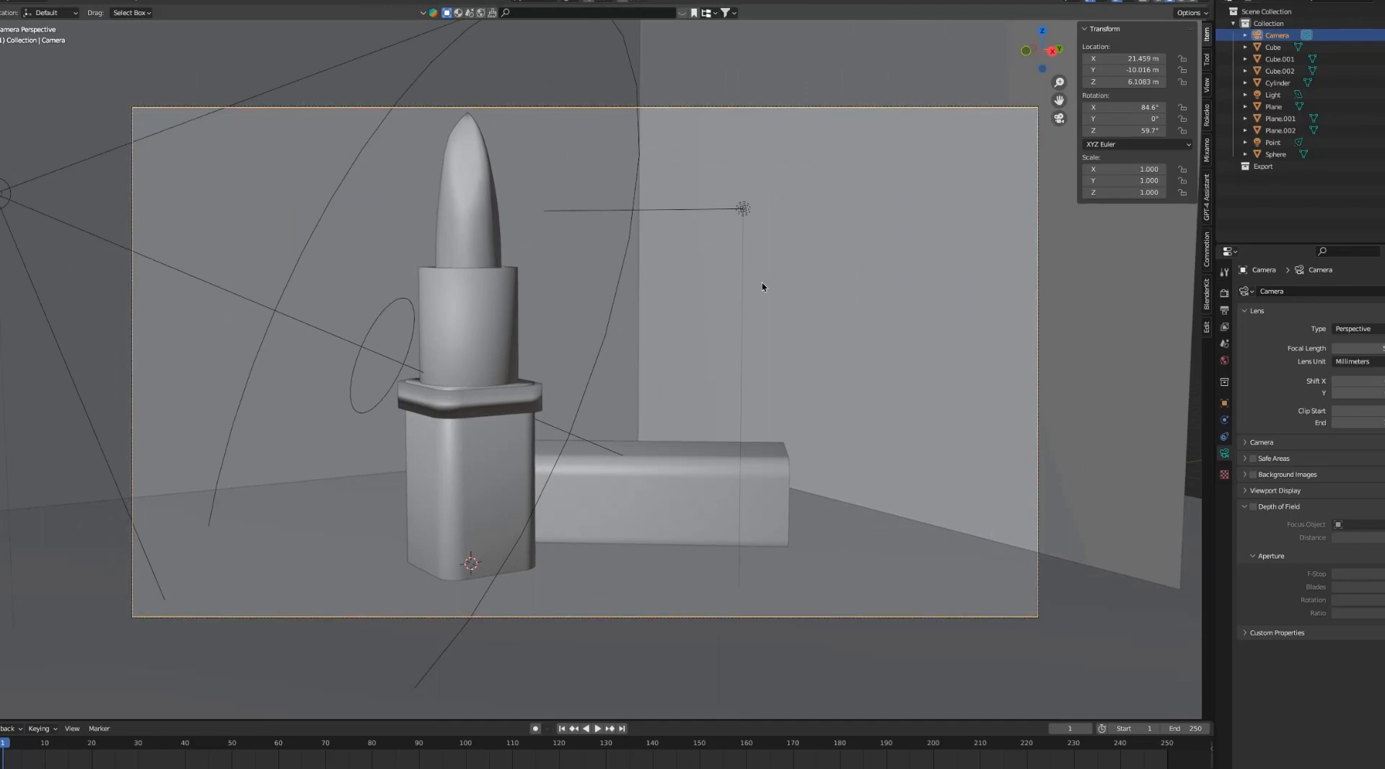
mouse_move(1281, 180)
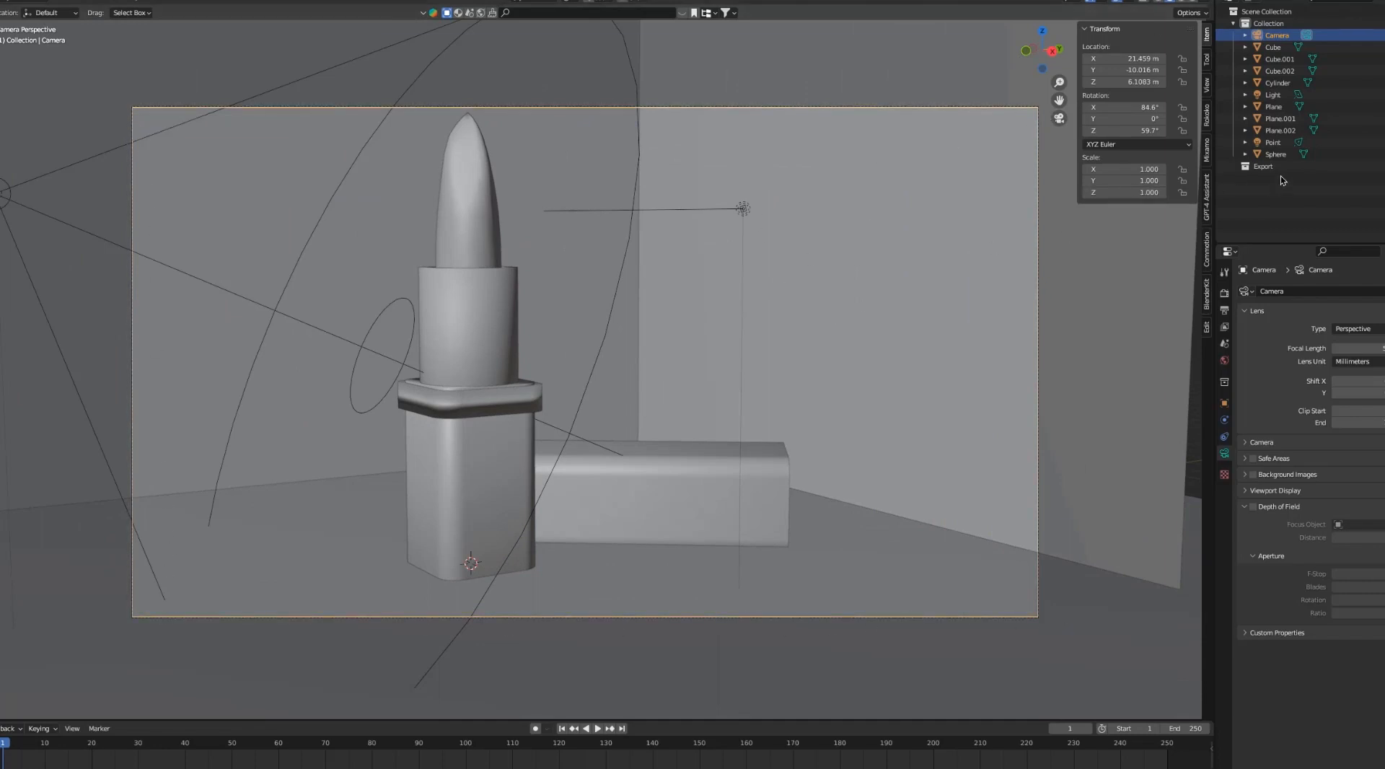
mouse_move(1164, 109)
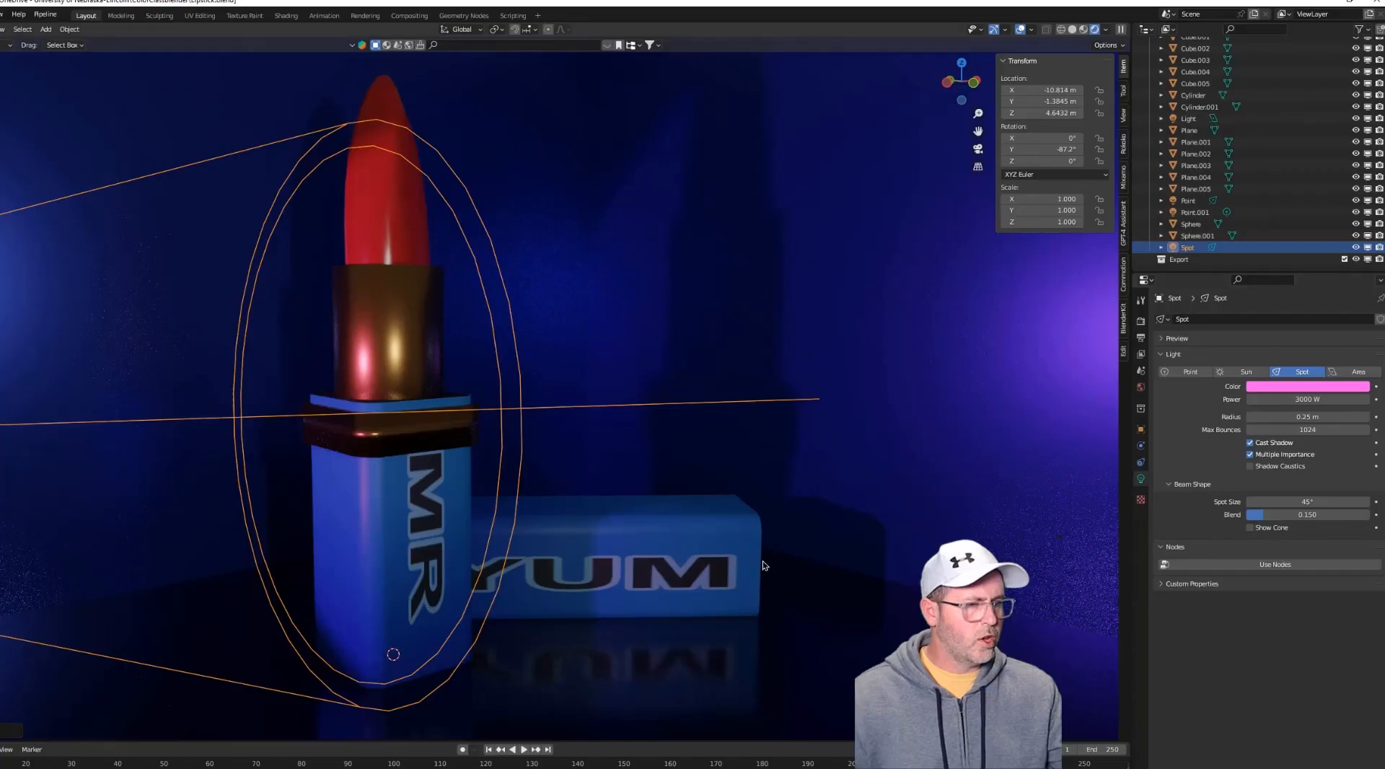
mouse_move(594, 610)
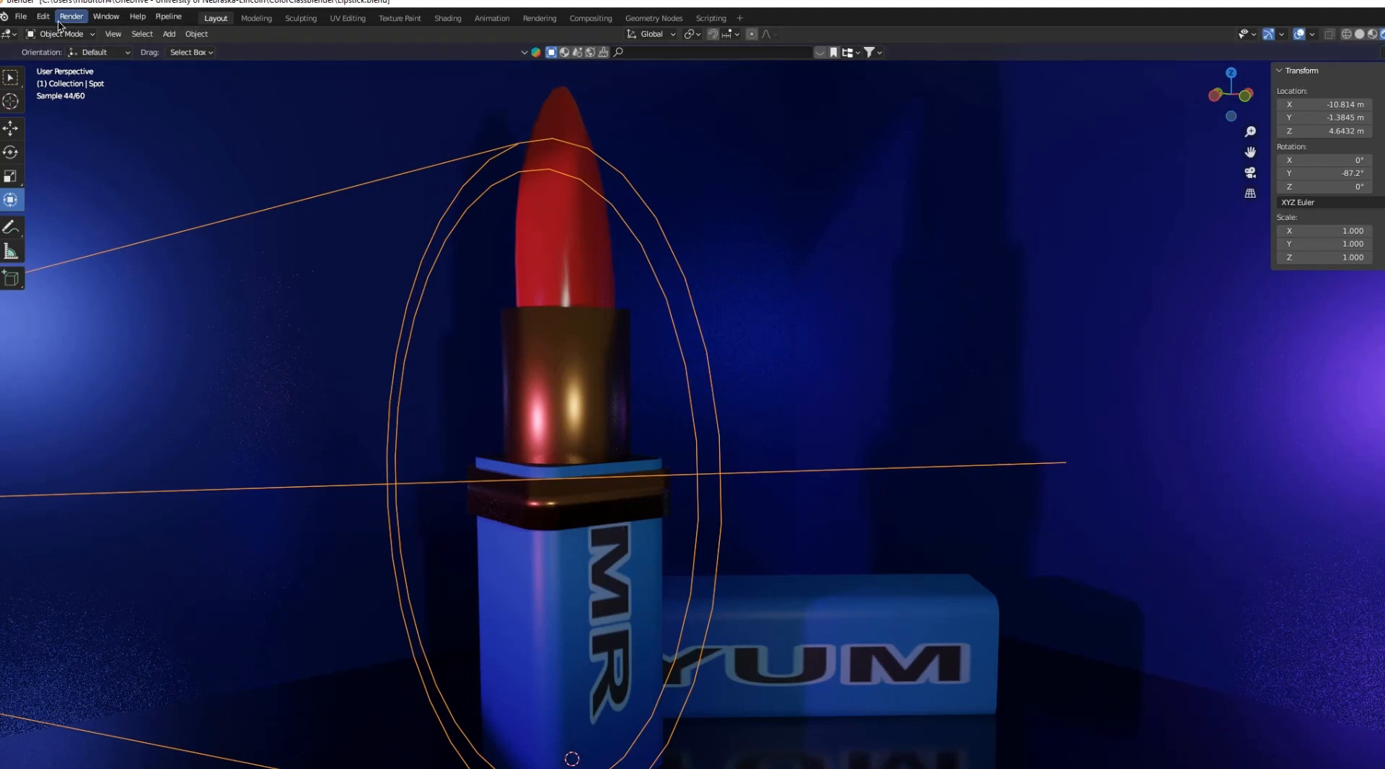
Render the lipstick scene as a still image and open Save As for the result.
left_click(71, 15)
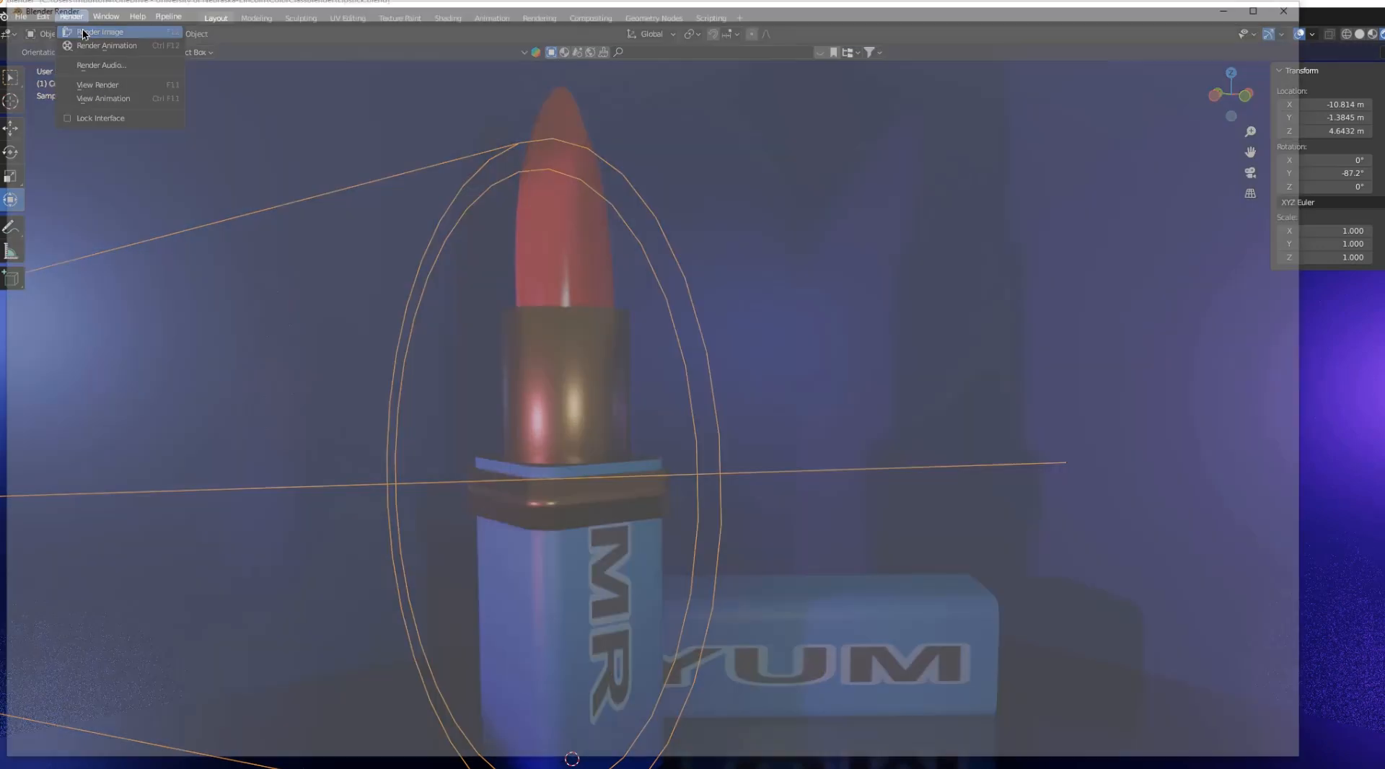
left_click(99, 32)
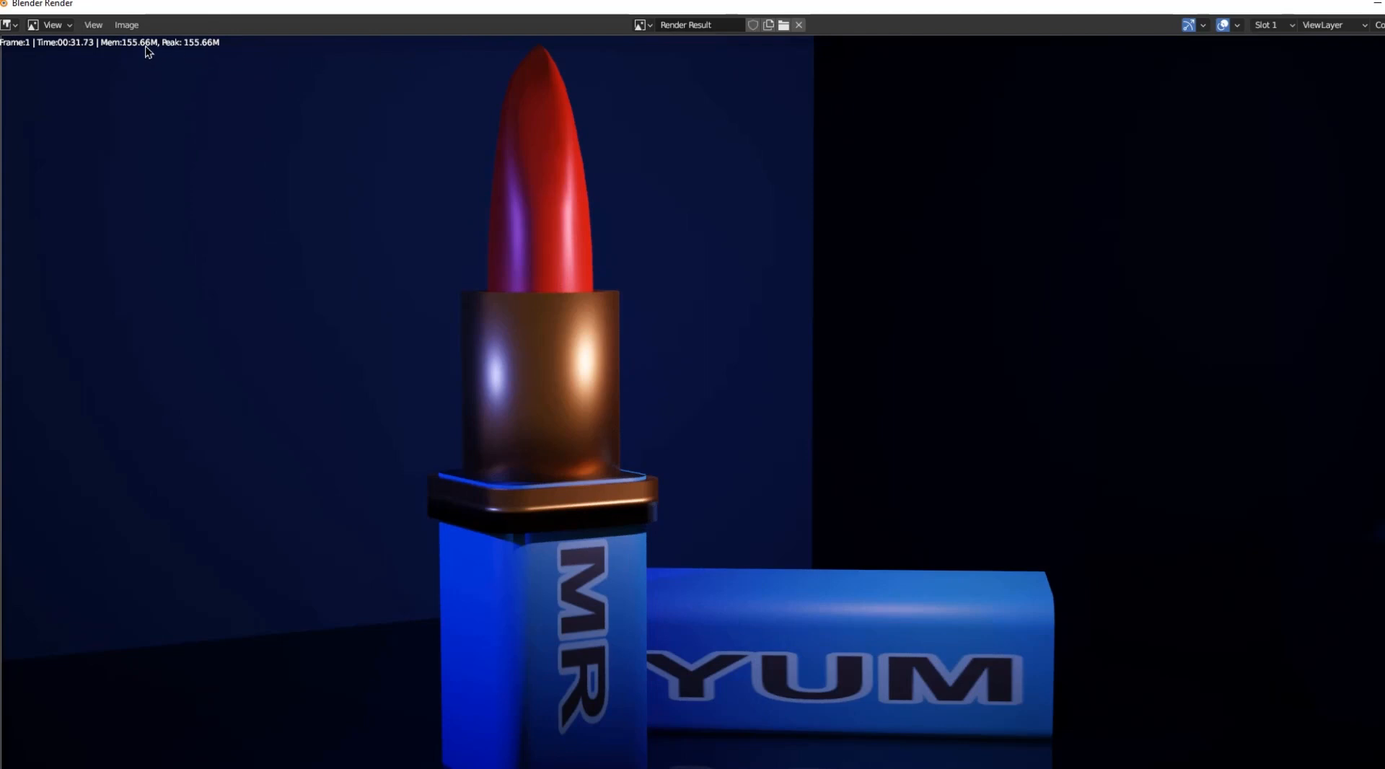
left_click(125, 24)
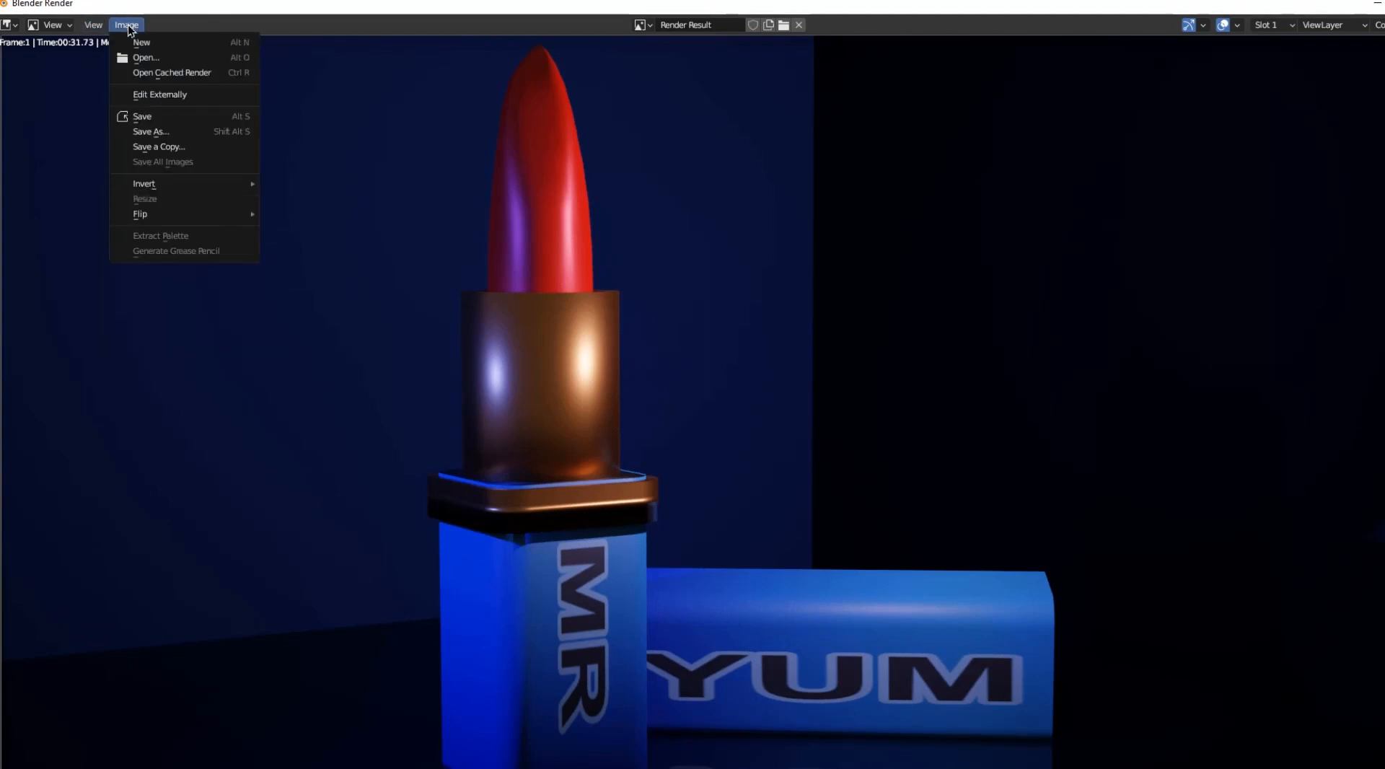
left_click(150, 131)
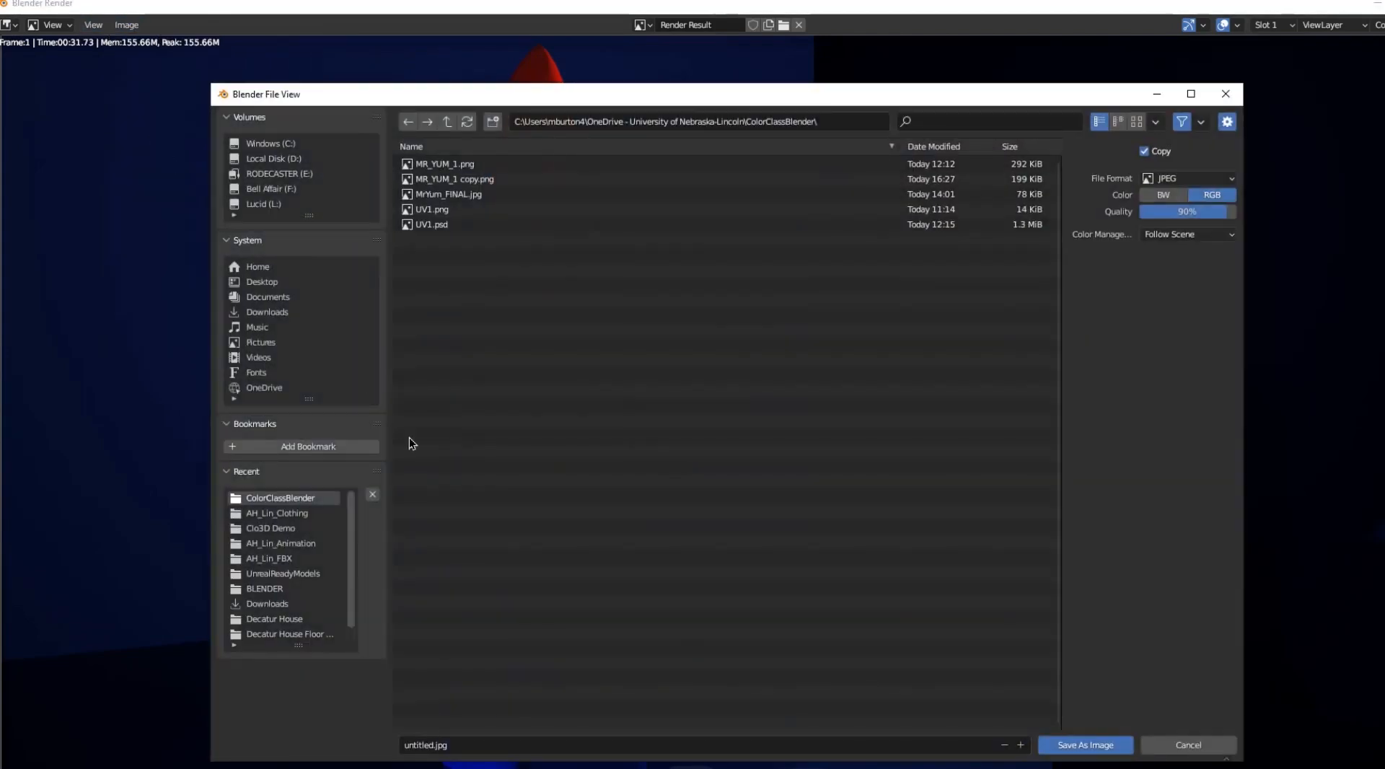
mouse_move(989, 741)
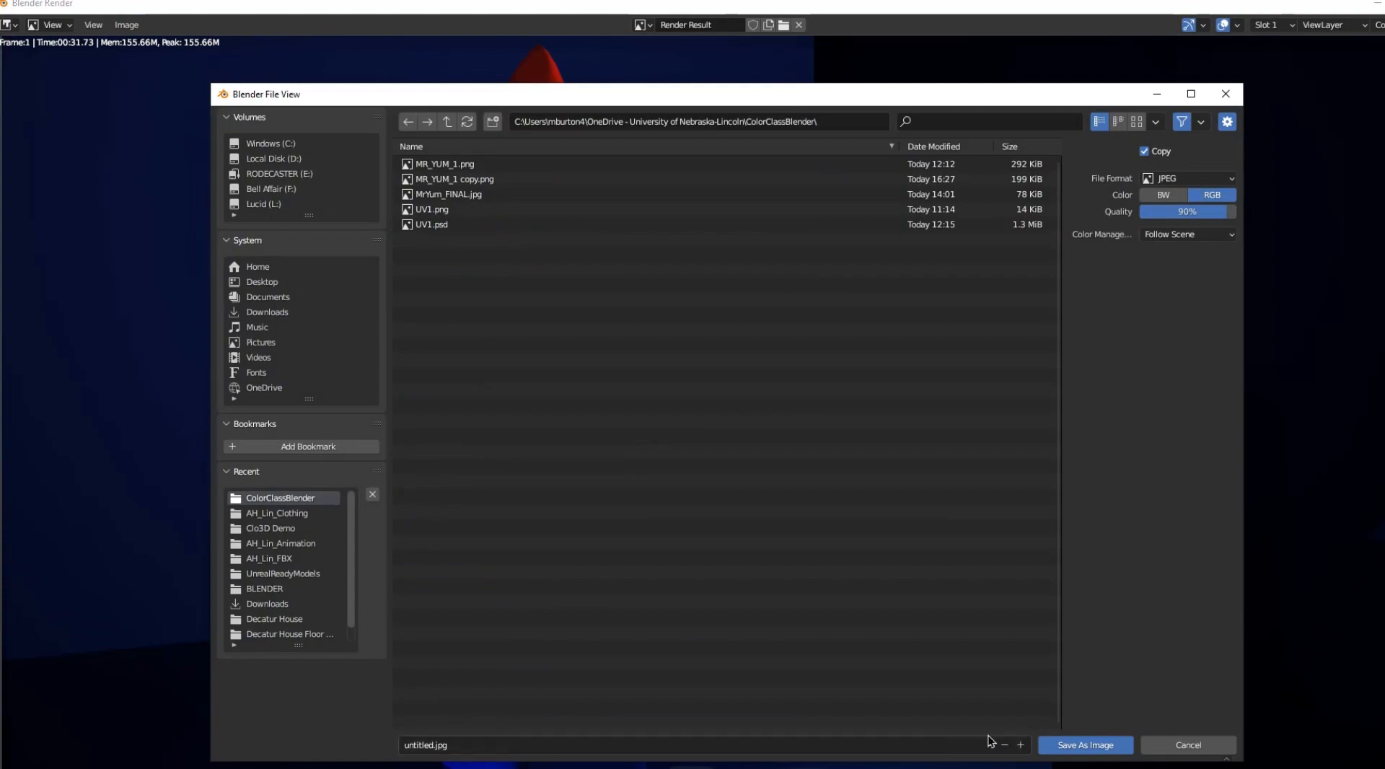